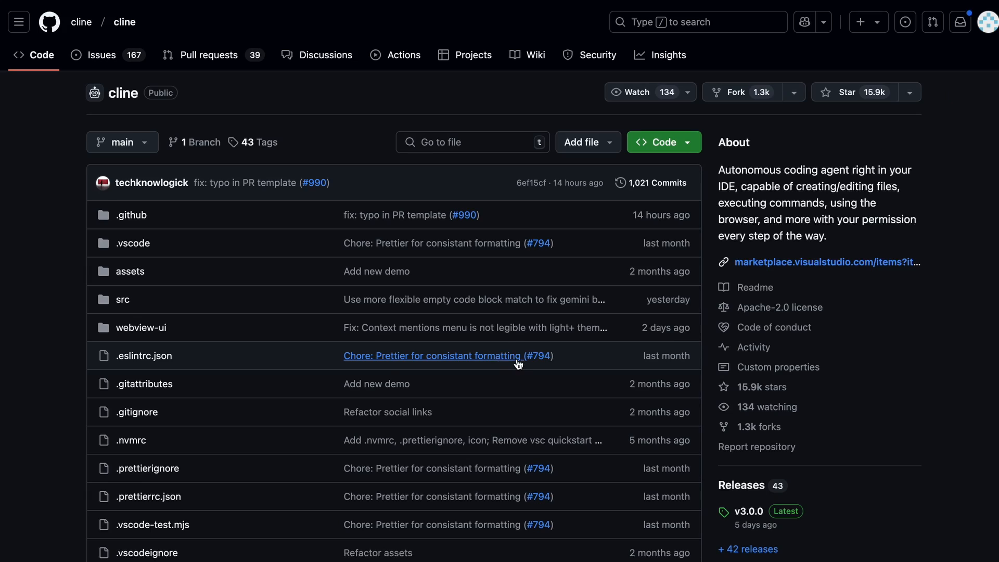
Step: Scroll down through the cline repository's file list on GitHub
scroll("down", 3)
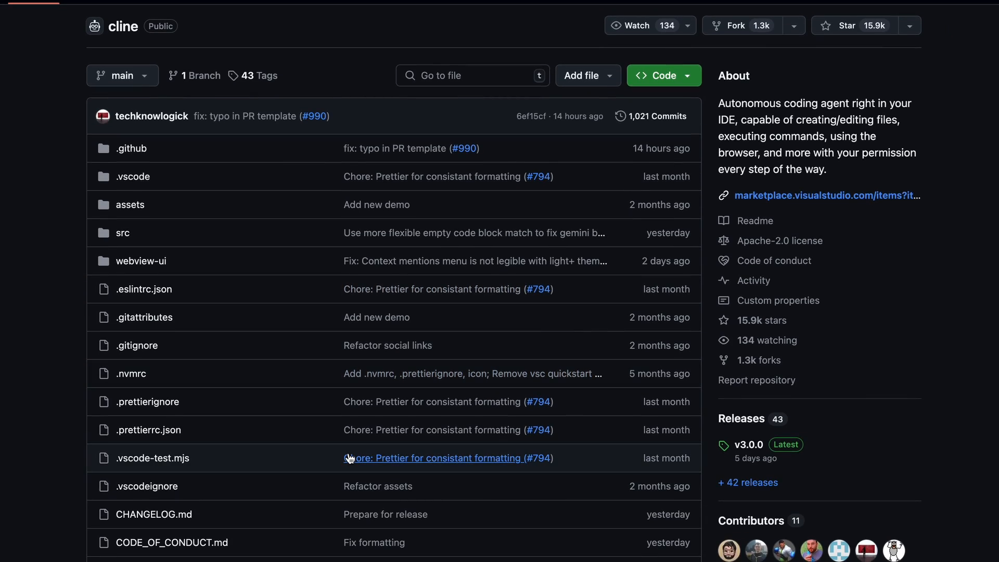
scroll("down", 3)
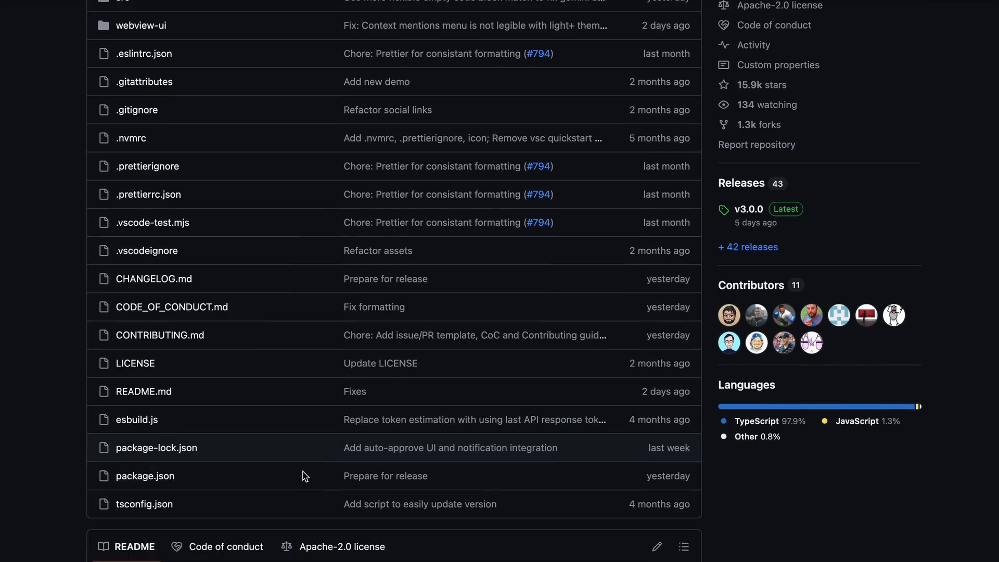
scroll("down", 3)
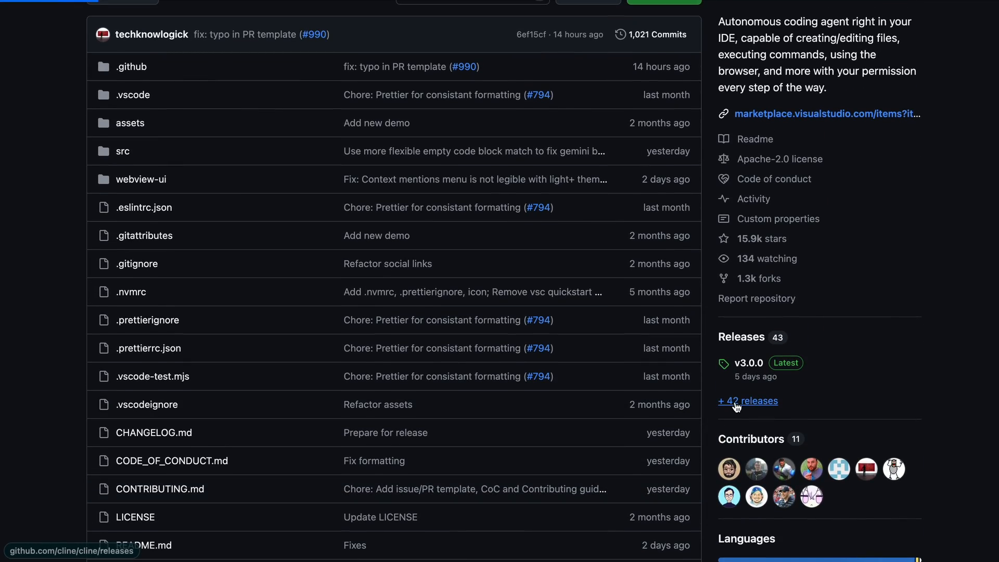
mouse_move(977, 302)
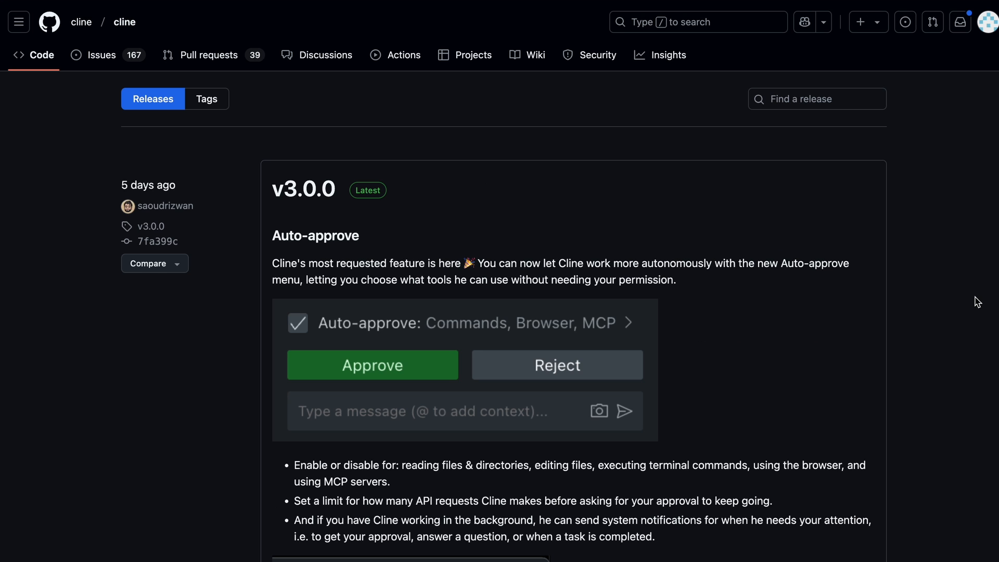
scroll("down", 3)
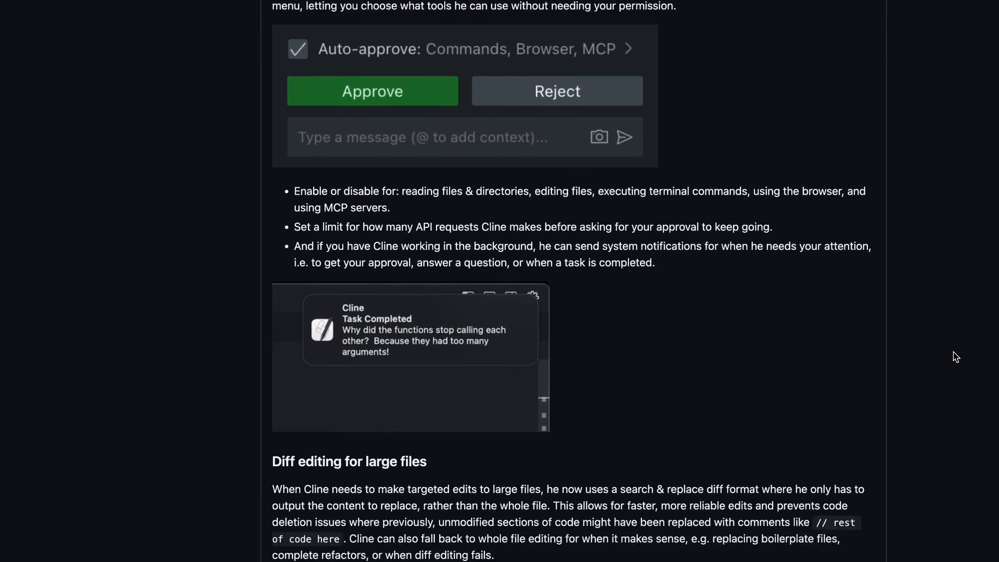
scroll("down", 3)
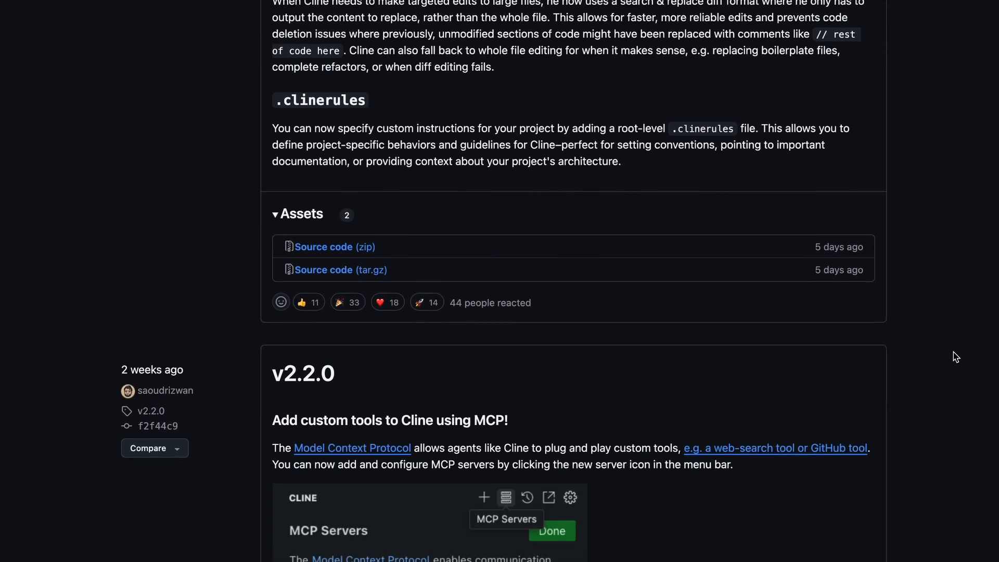
scroll("down", 3)
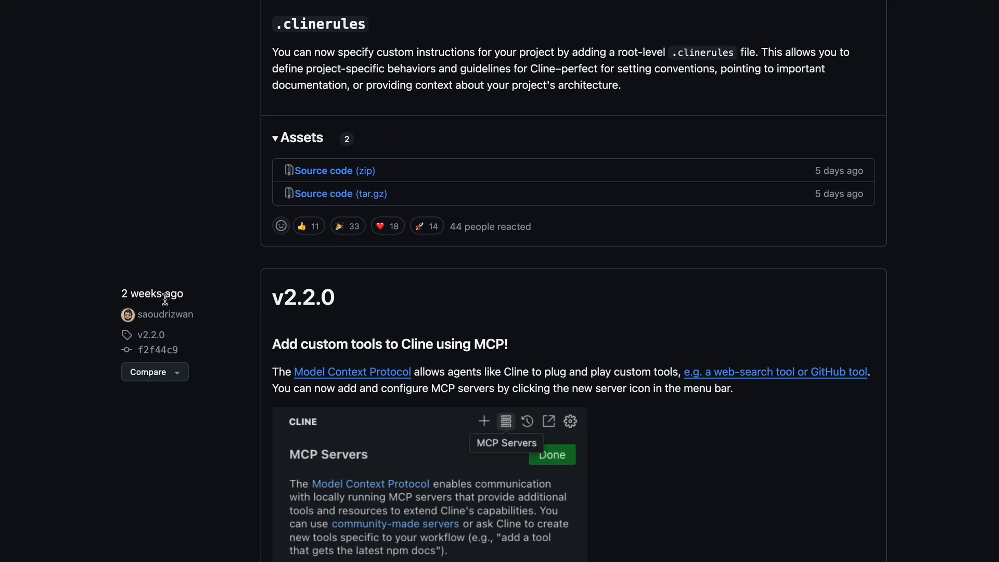
scroll("down", 3)
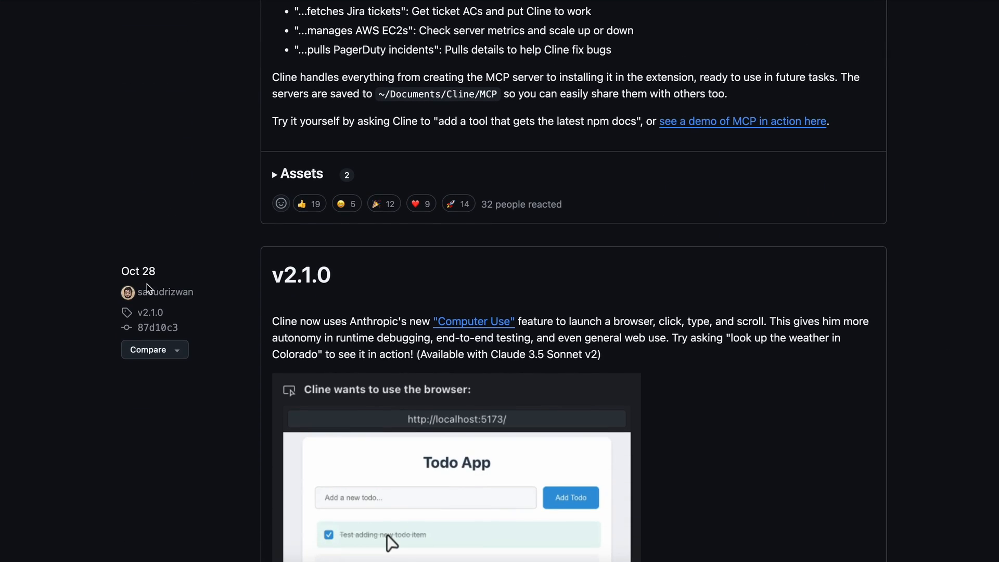
scroll("down", 3)
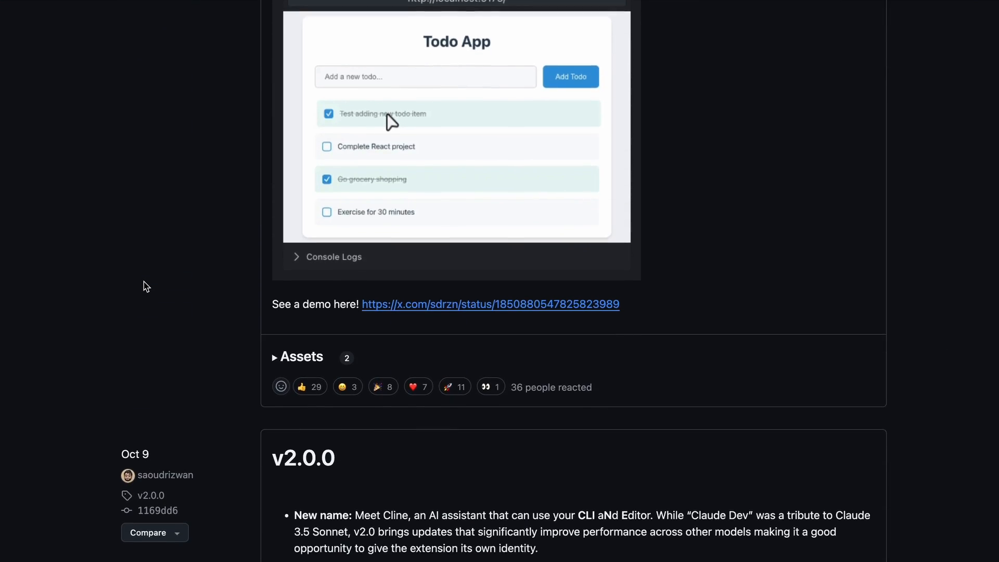
scroll("down", 3)
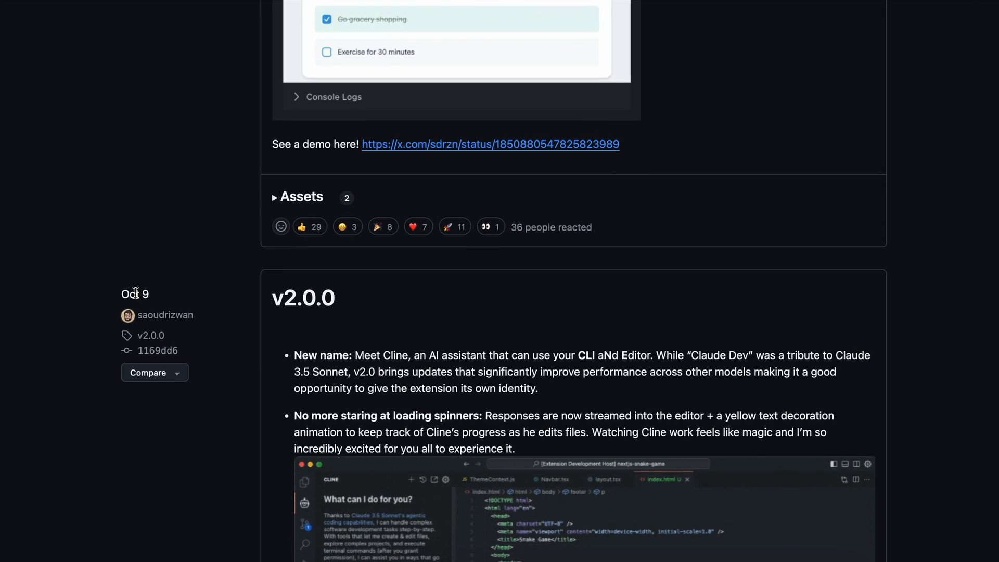
scroll("down", 3)
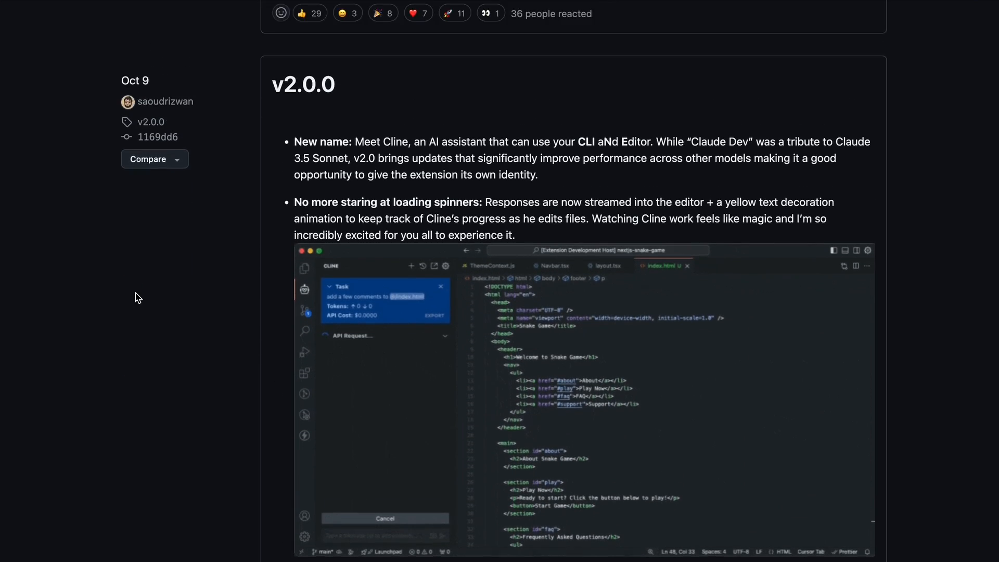
scroll("down", 3)
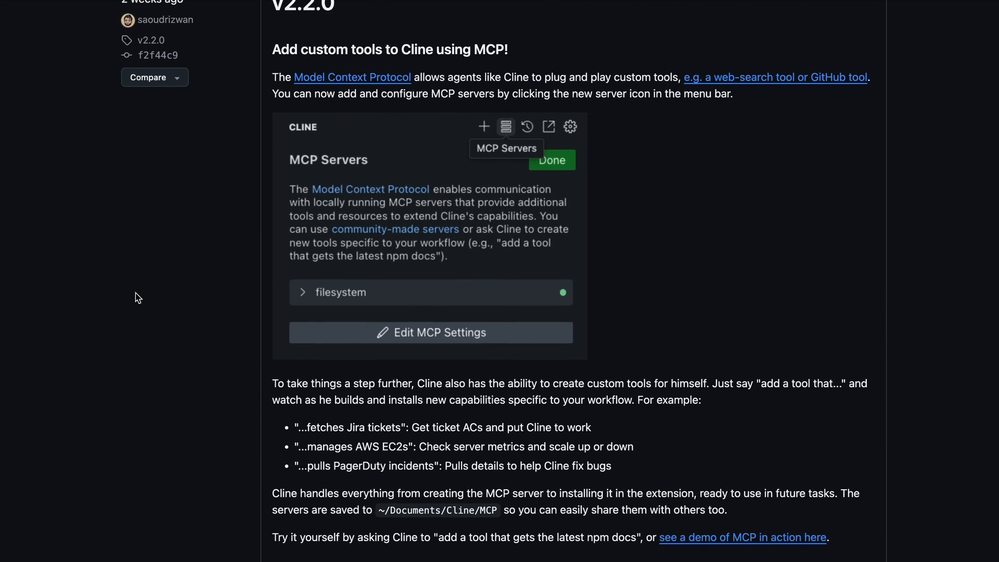
scroll("up", 3)
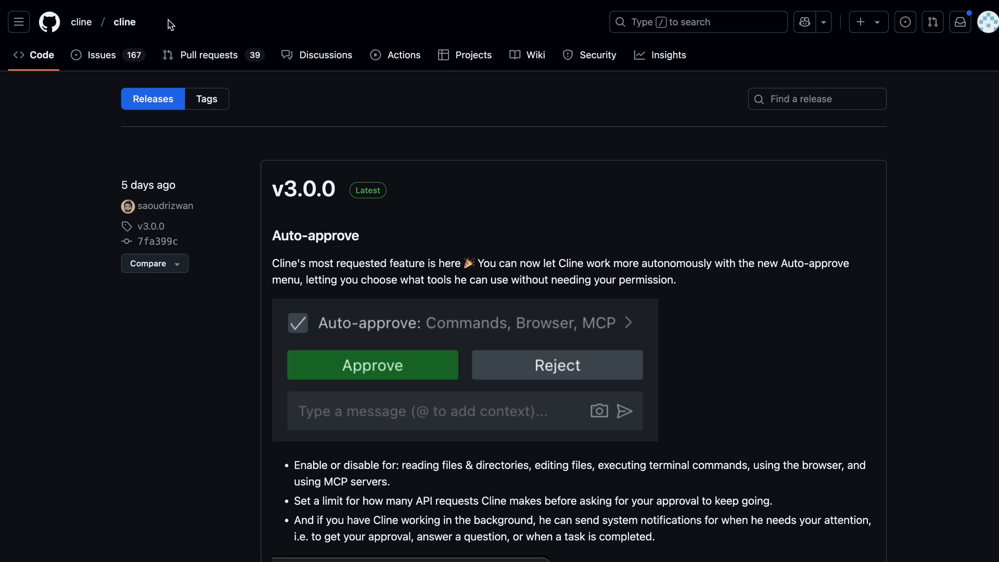
mouse_move(382, 130)
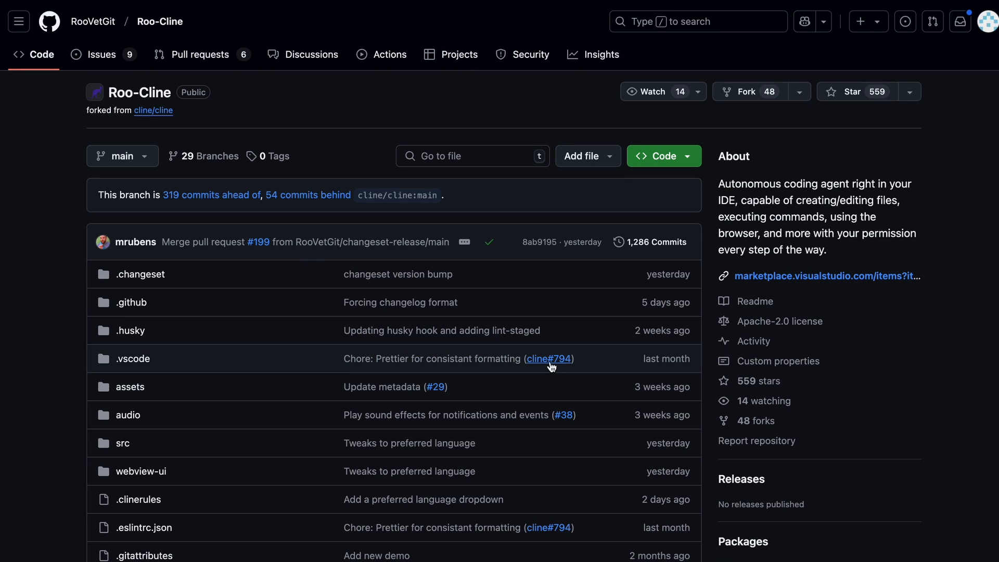
Step: Scroll through Roo-Cline's file list, README feature list and disclaimer
scroll("down", 3)
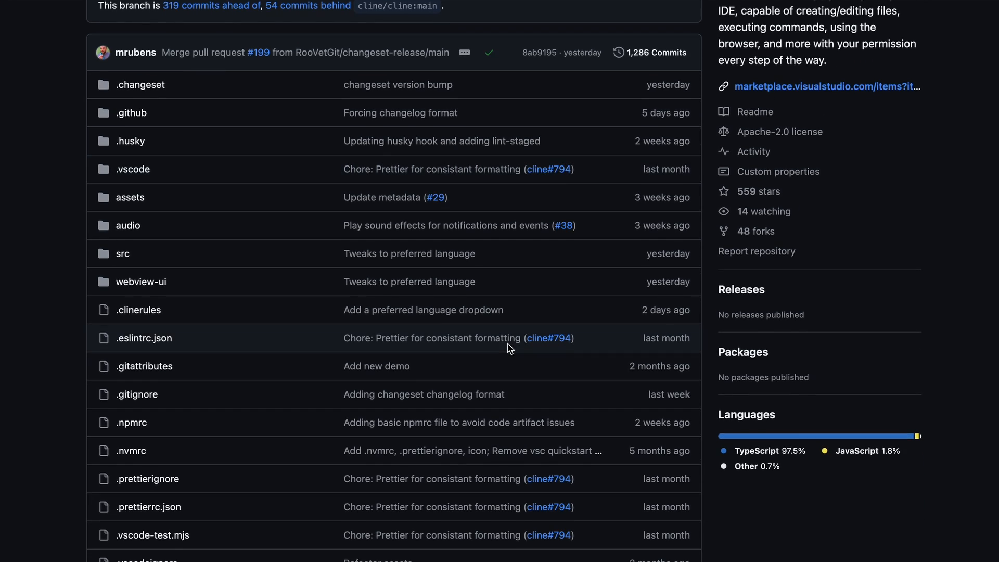
scroll("down", 3)
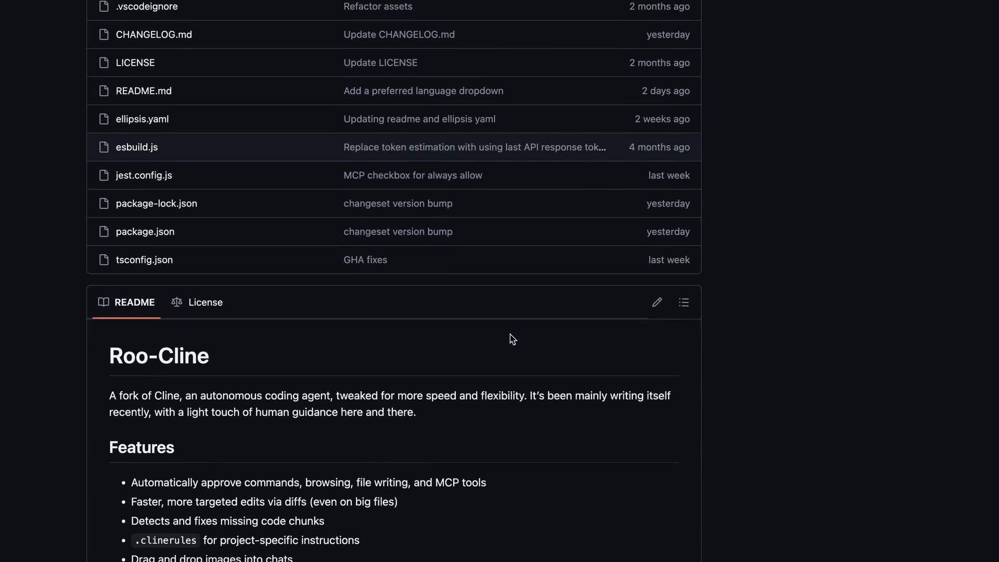
scroll("down", 3)
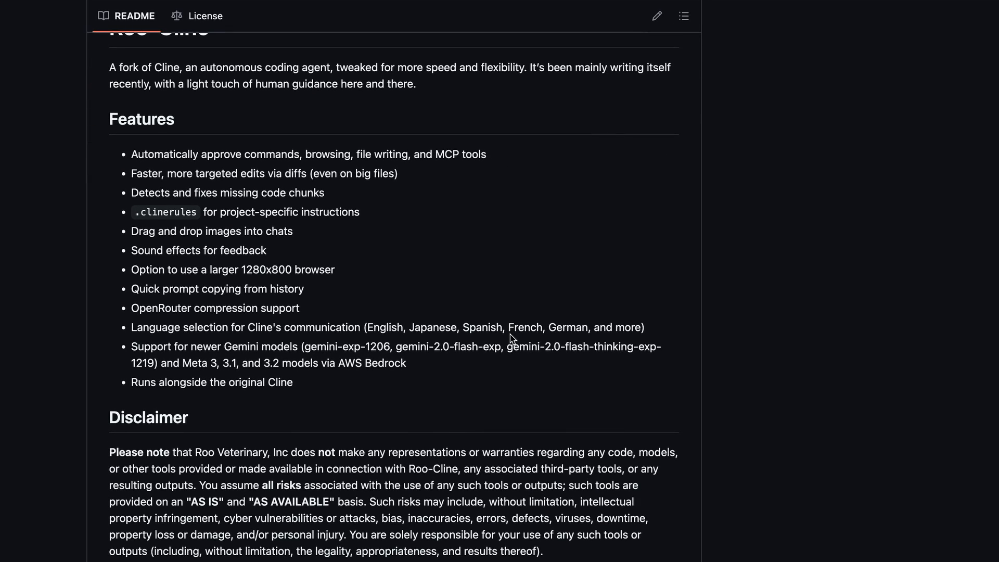
scroll("down", 3)
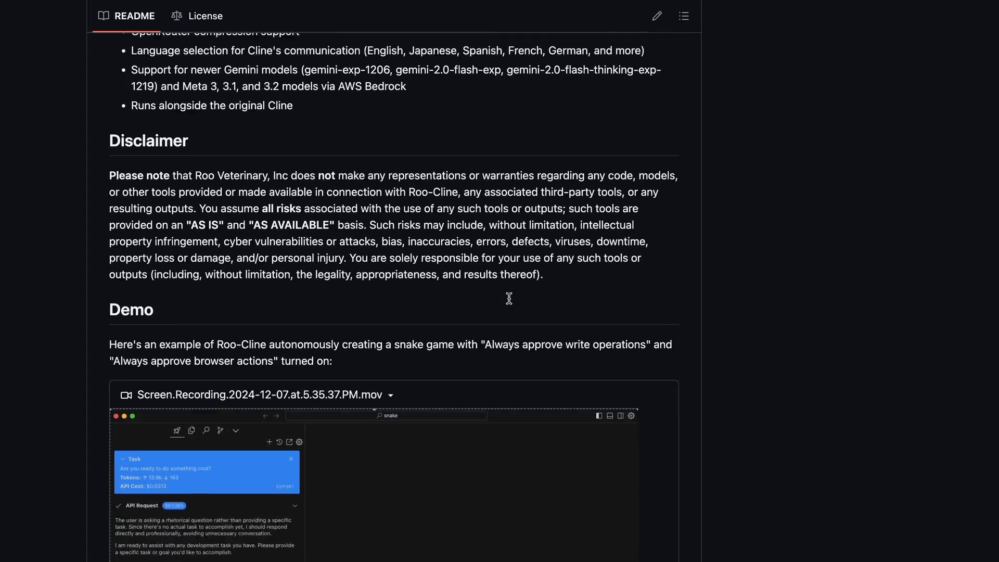
scroll("down", 3)
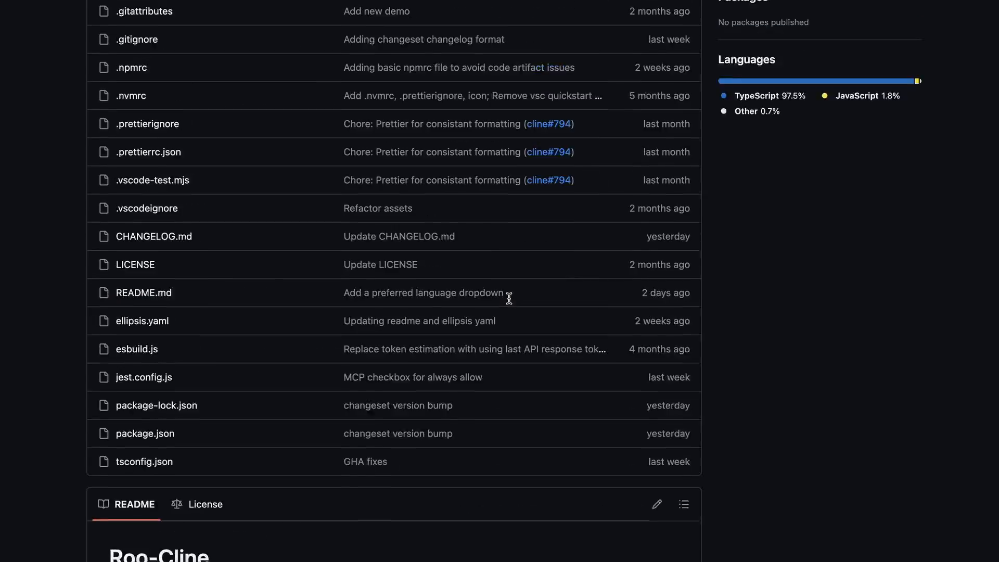
scroll("up", 3)
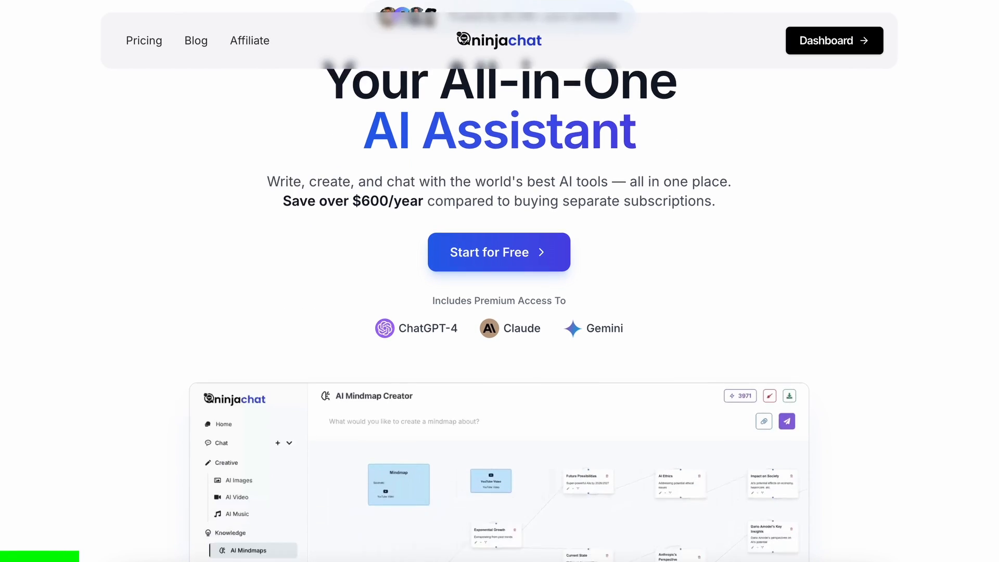
Step: Scroll down the NinjaChat landing page
scroll("down", 3)
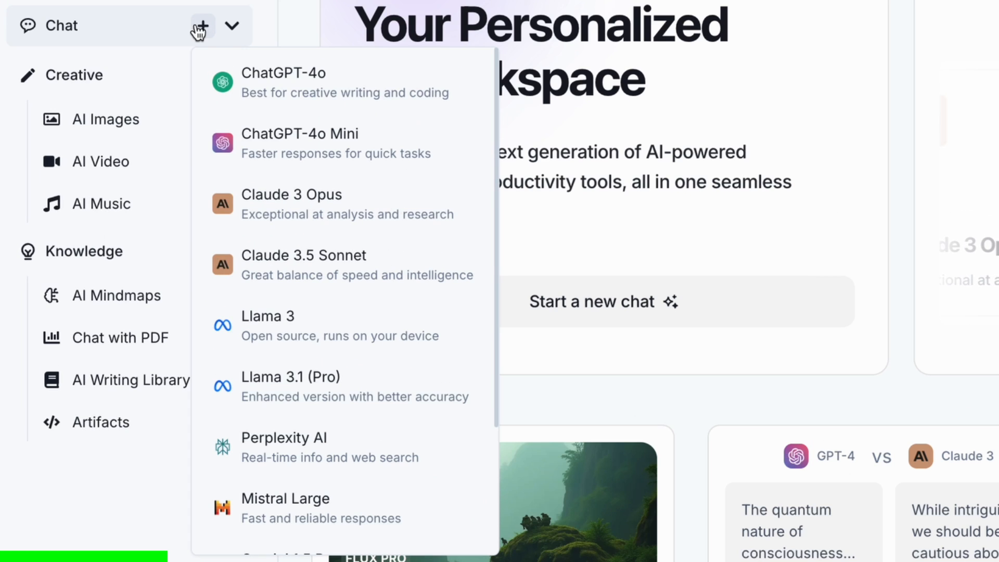
mouse_move(282, 219)
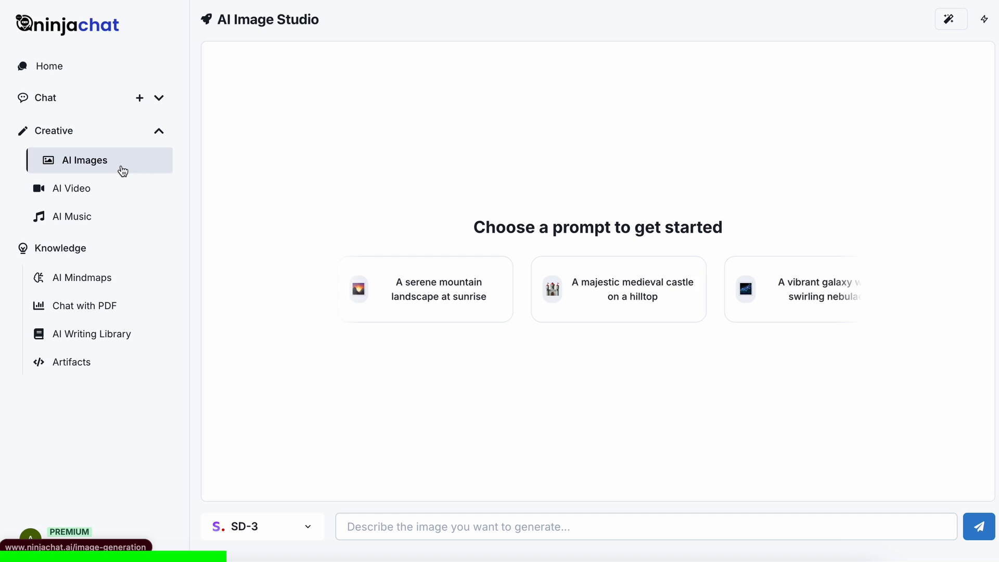
Step: View the AI Image Studio's SD-3 and Flux model options, then open AI Video Studio
left_click(261, 526)
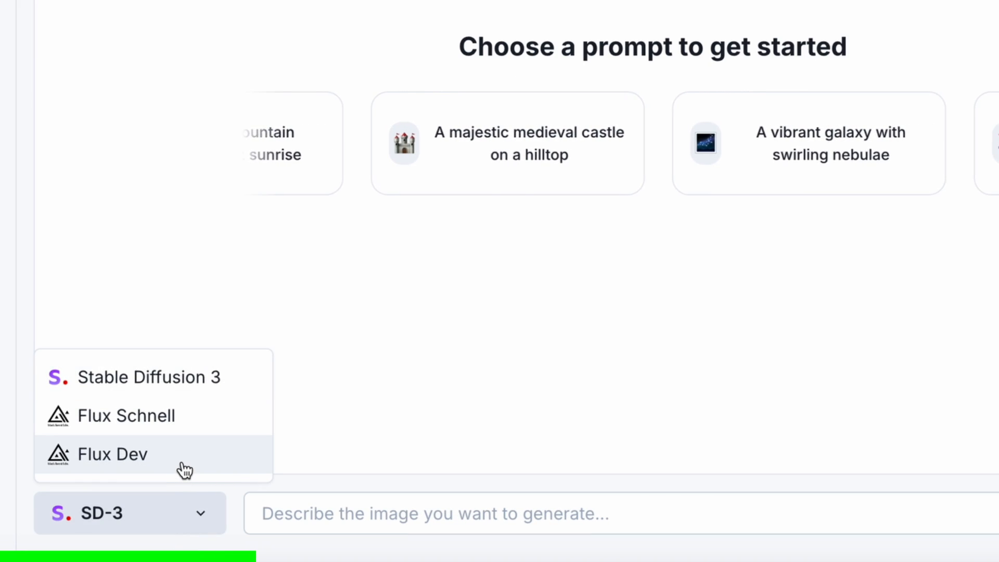
left_click(80, 188)
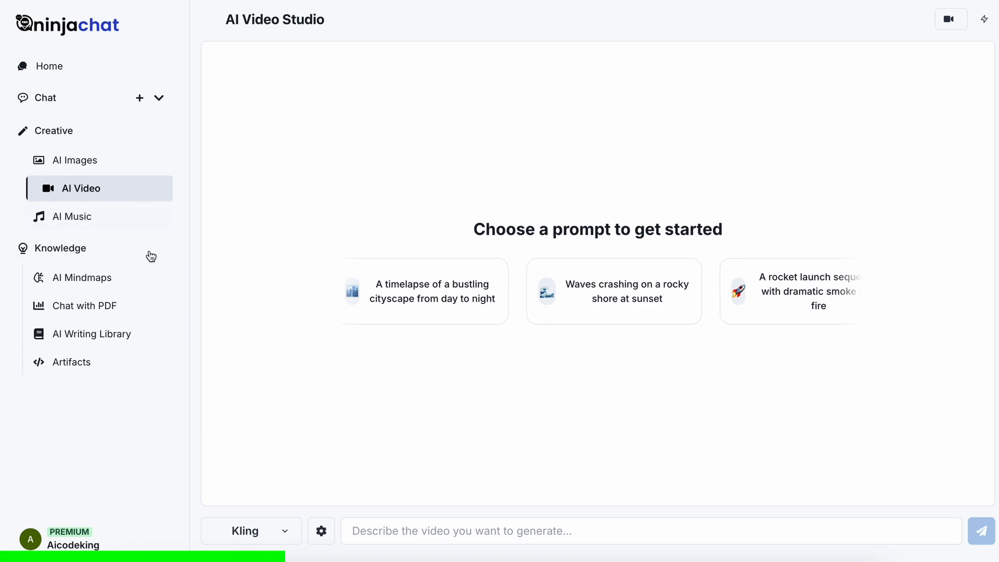
left_click(250, 530)
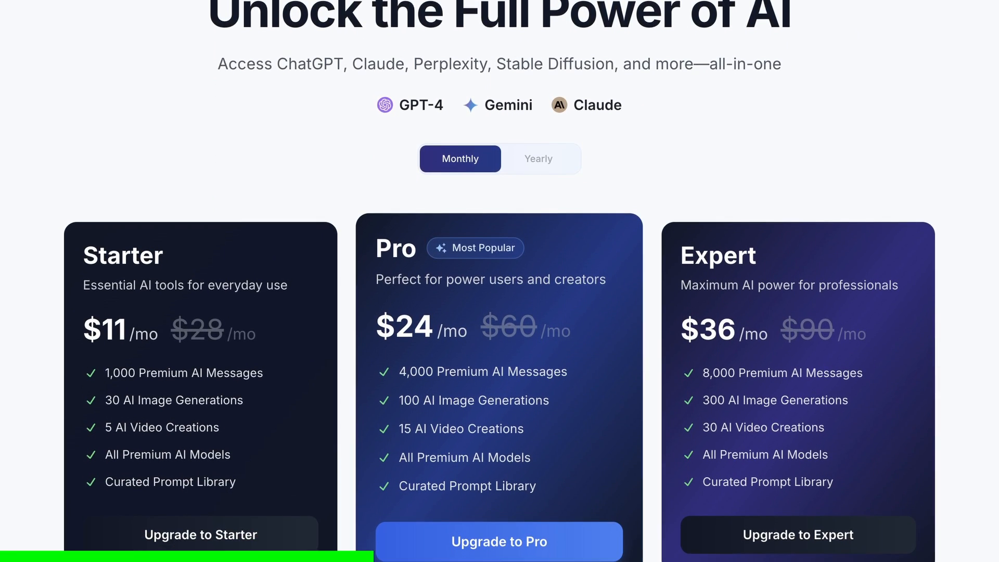
Step: Scroll past the Starter, Pro and Expert plans to the Features comparison table
scroll("down", 3)
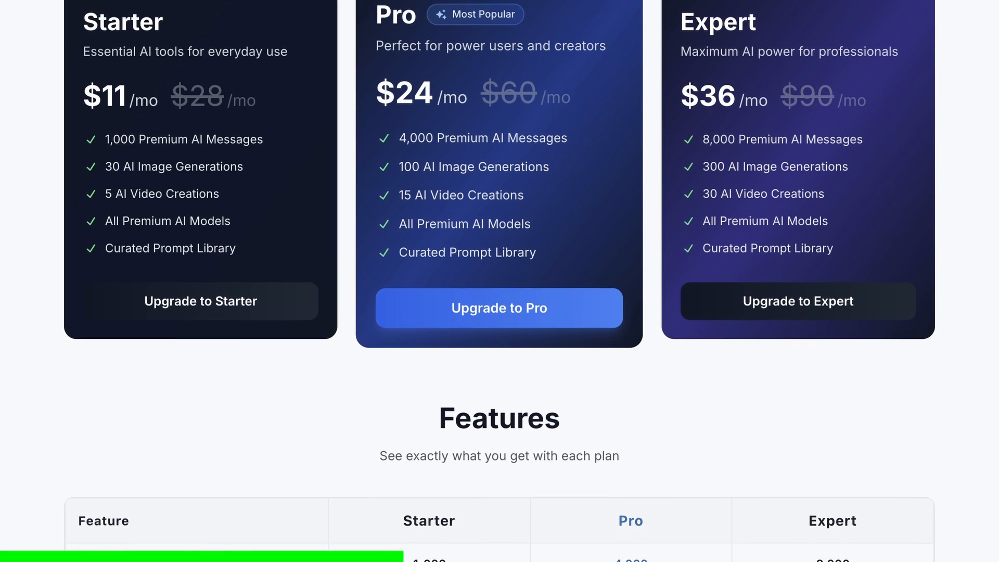
scroll("down", 3)
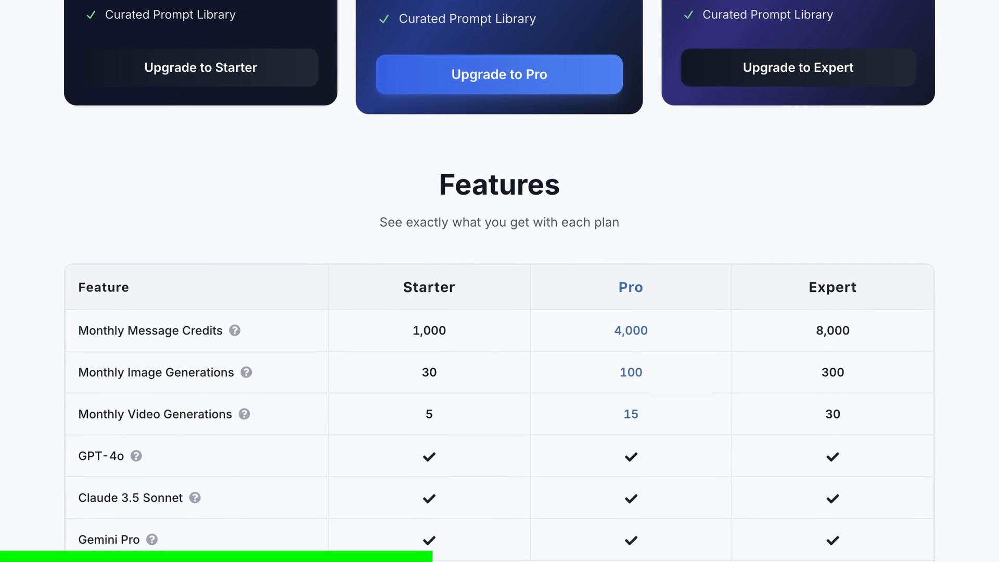
scroll("down", 3)
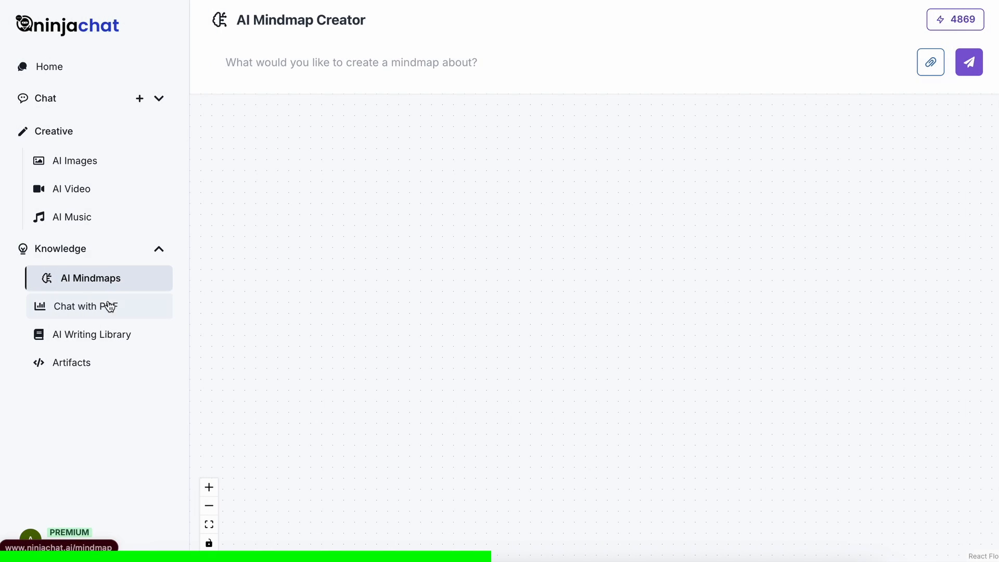
Step: Browse NinjaChat's Chat with PDF tool and the AI Writing Tools Library
left_click(91, 306)
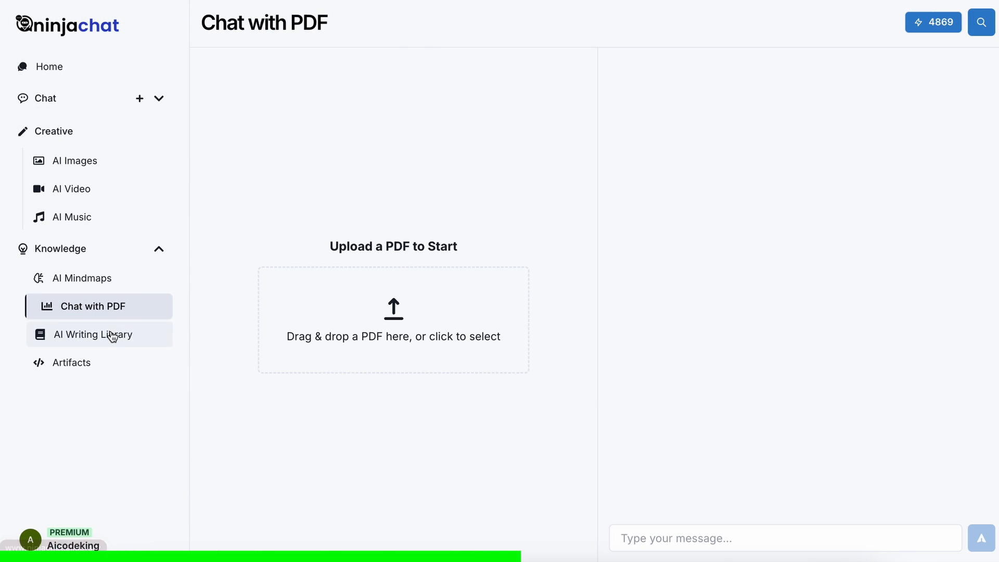
left_click(93, 334)
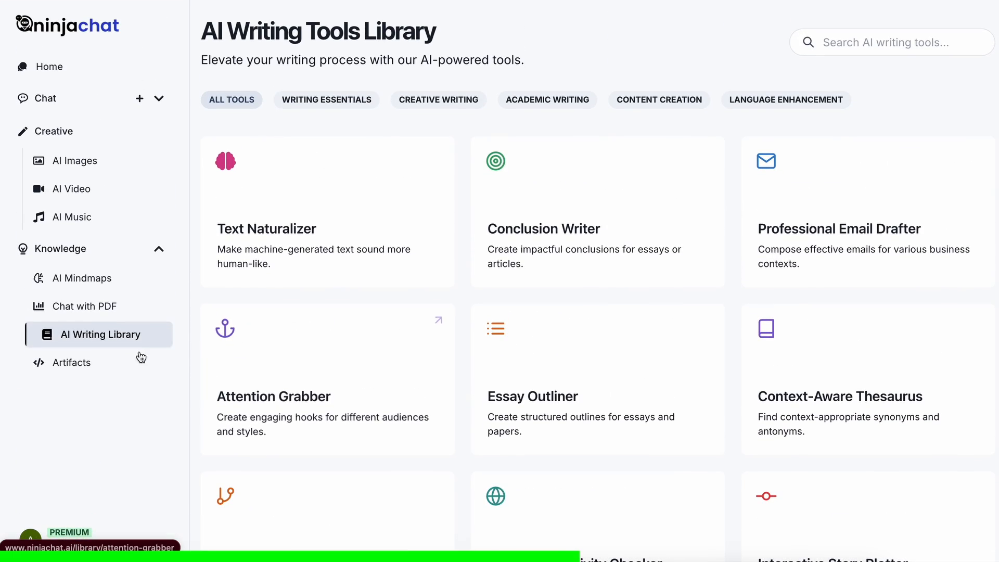
left_click(72, 362)
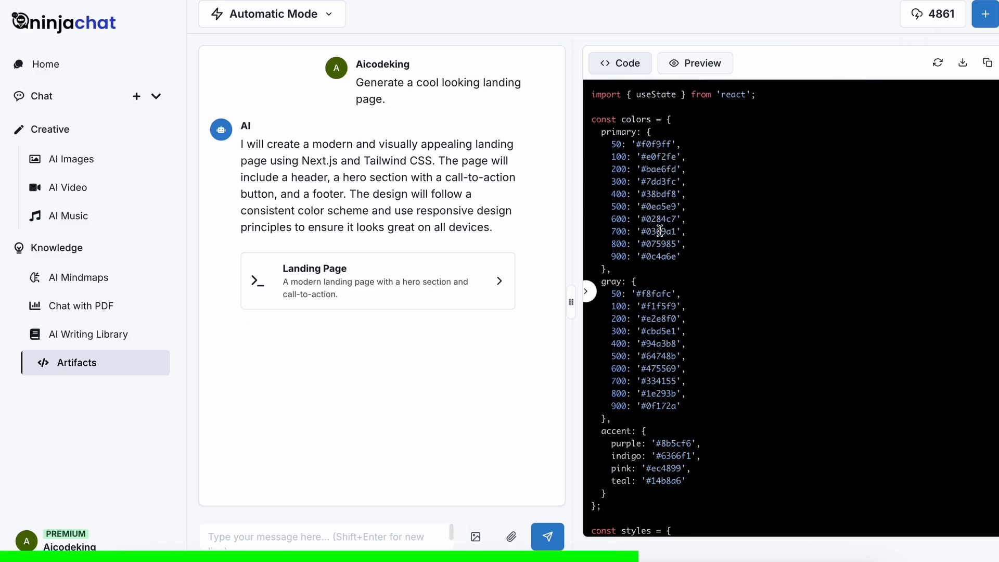
Step: Switch the artifact panel to Preview to render the generated landing page
left_click(694, 63)
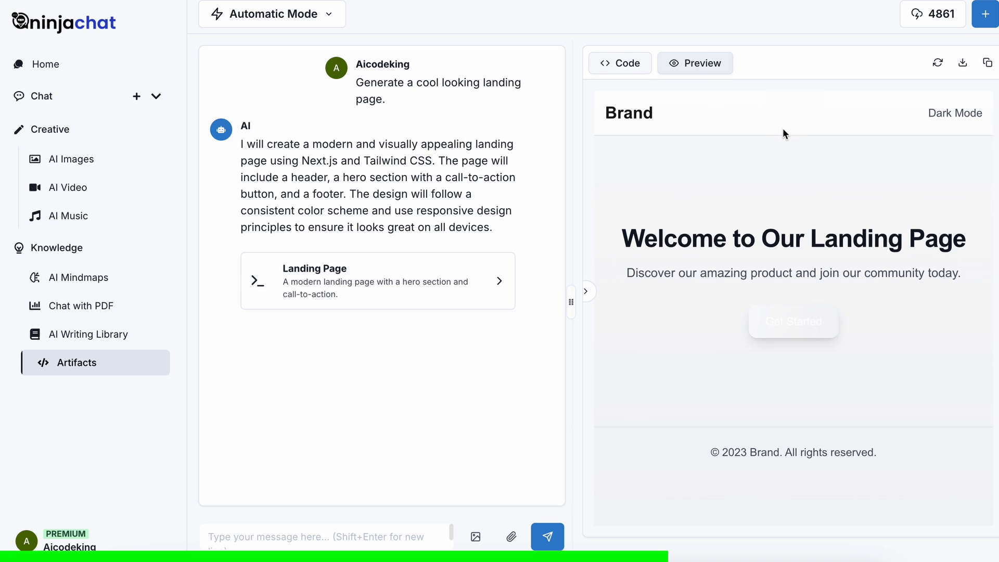
mouse_move(859, 174)
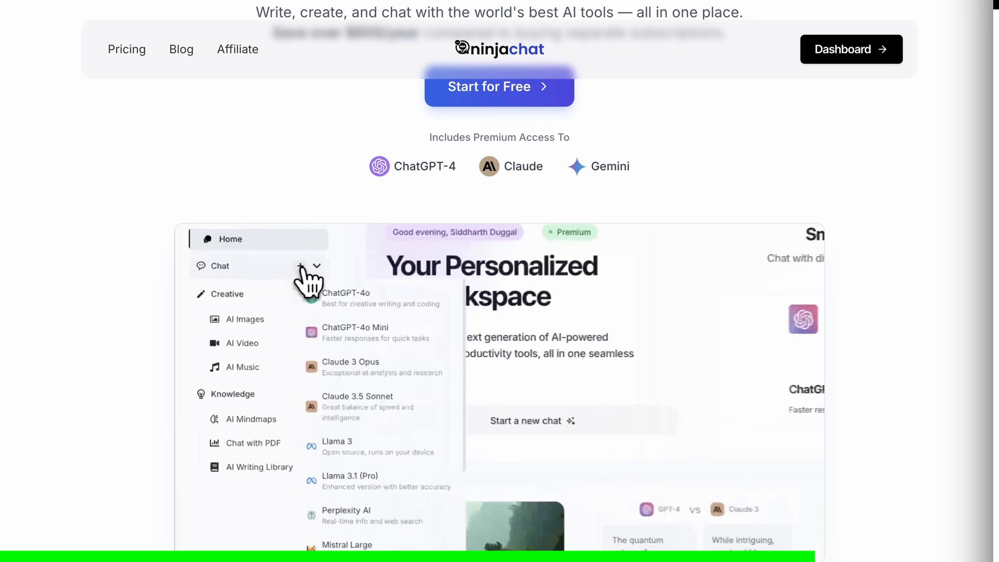
Step: Scroll the NinjaChat homepage past models, writing tools and features down to testimonials
scroll("down", 3)
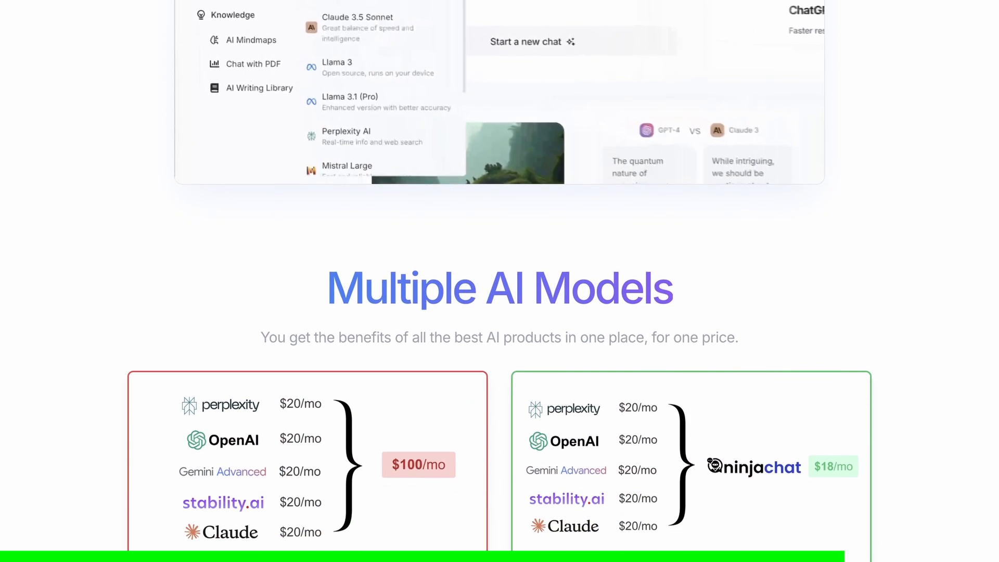
scroll("down", 3)
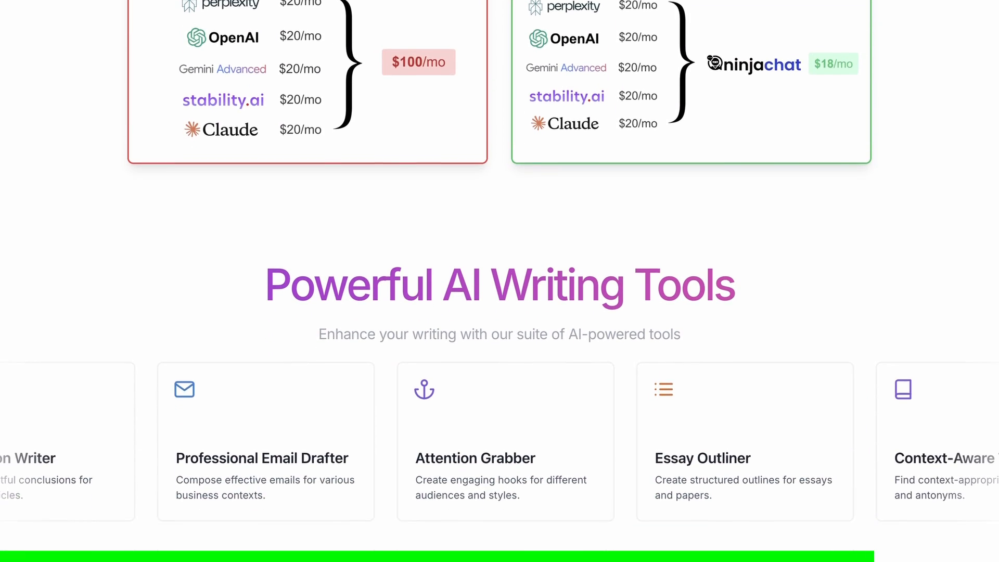
scroll("down", 3)
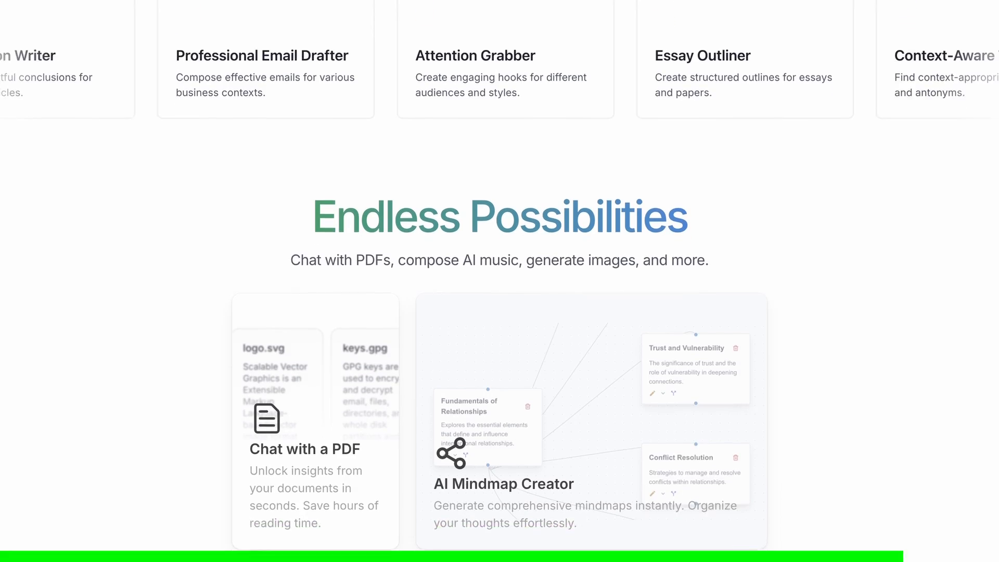
scroll("down", 3)
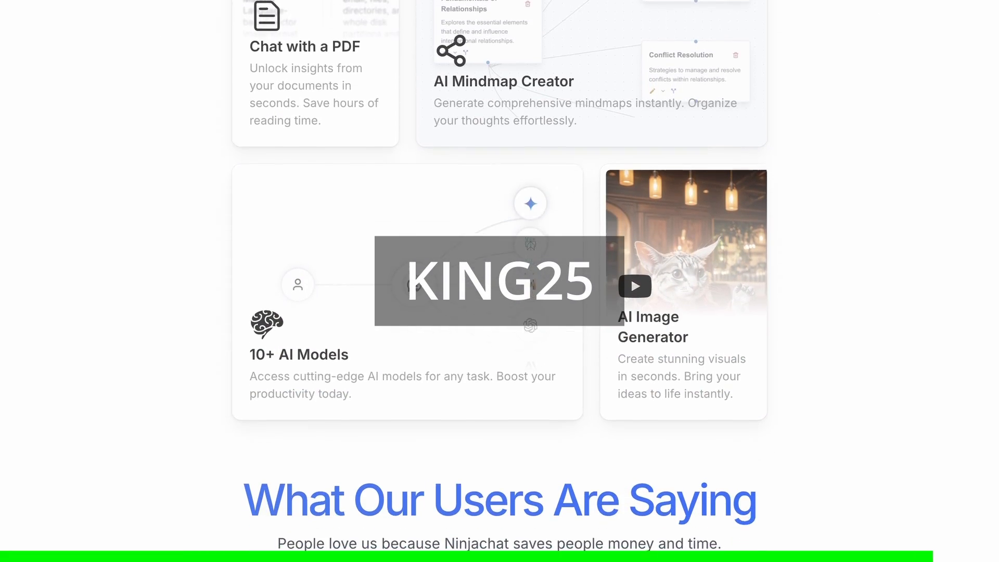
scroll("down", 3)
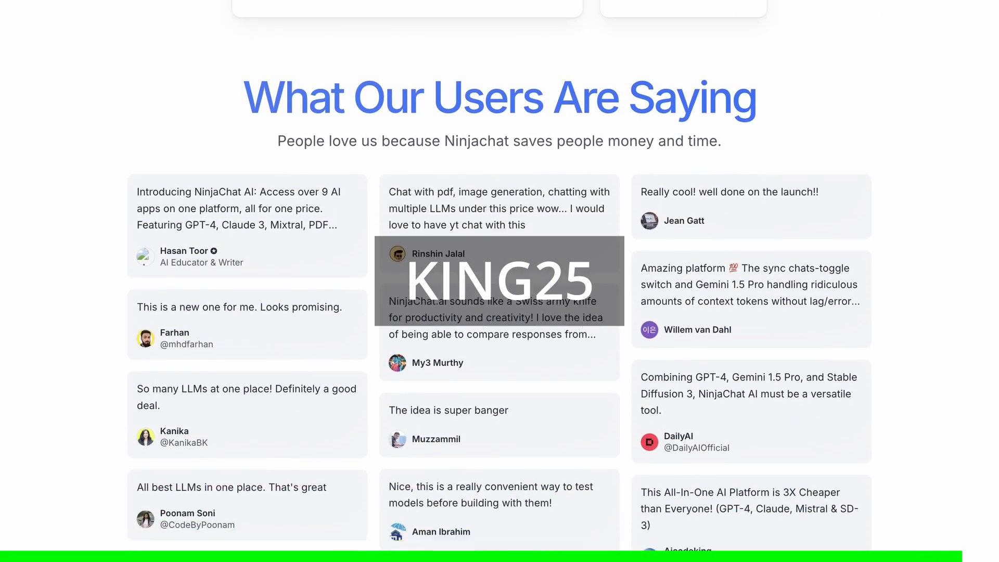
scroll("down", 3)
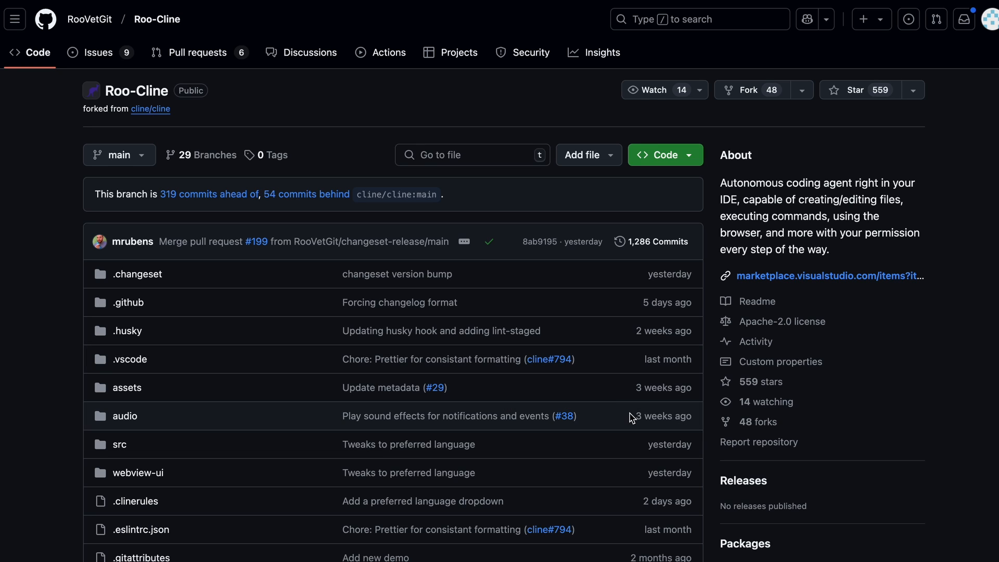
Step: Scroll past Roo-Cline's file list to the README introduction and Features list
scroll("down", 3)
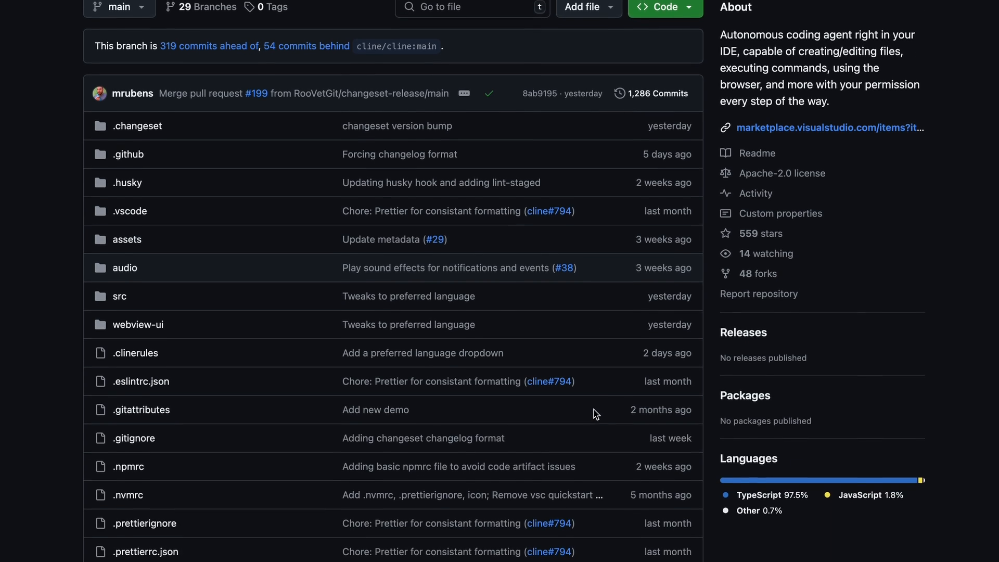
scroll("down", 3)
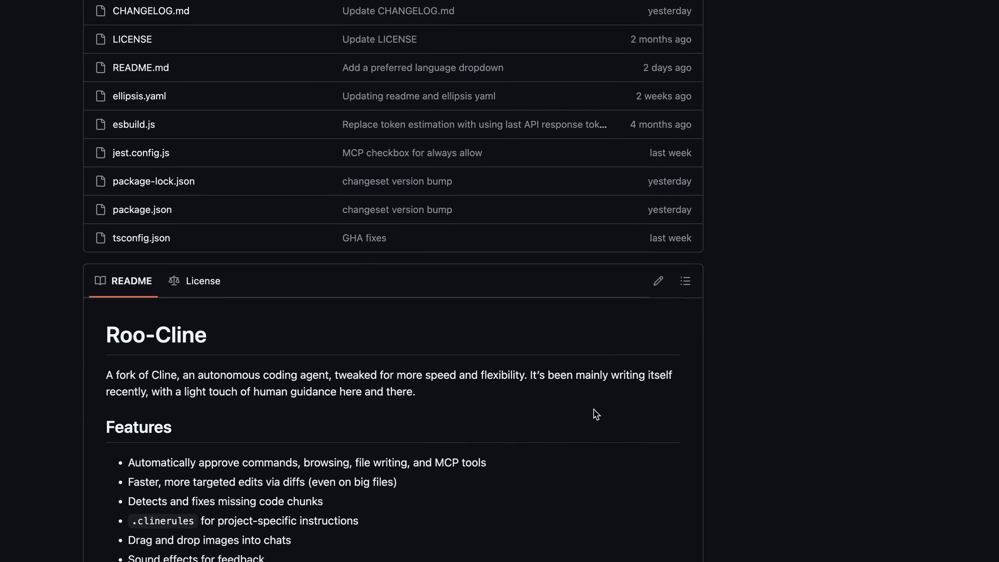
scroll("down", 3)
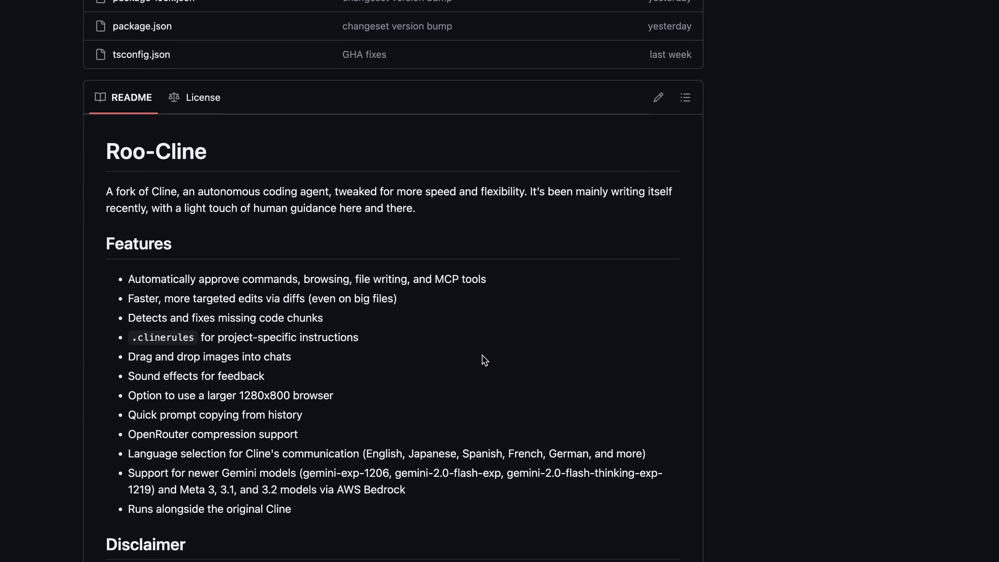
scroll("down", 3)
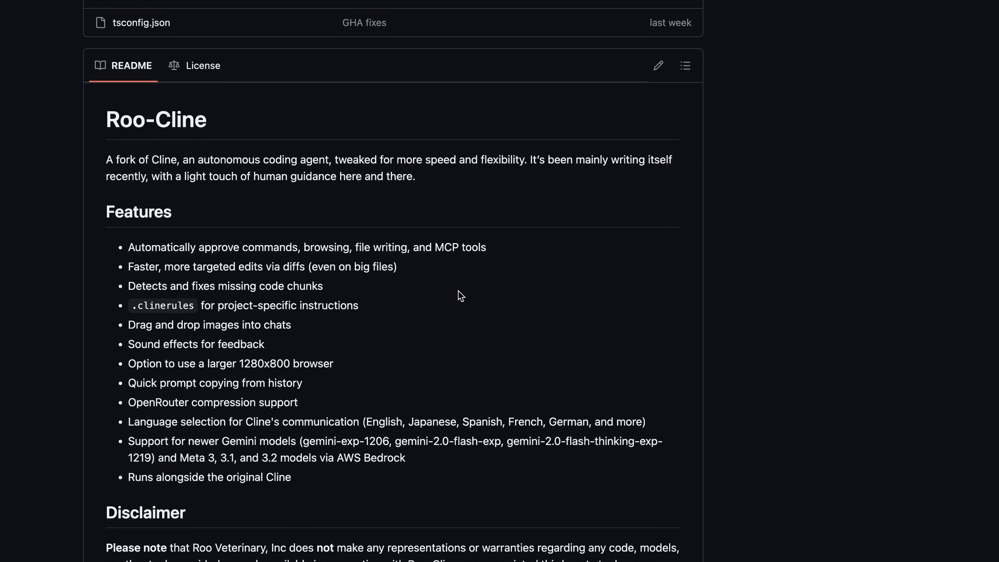
mouse_move(479, 244)
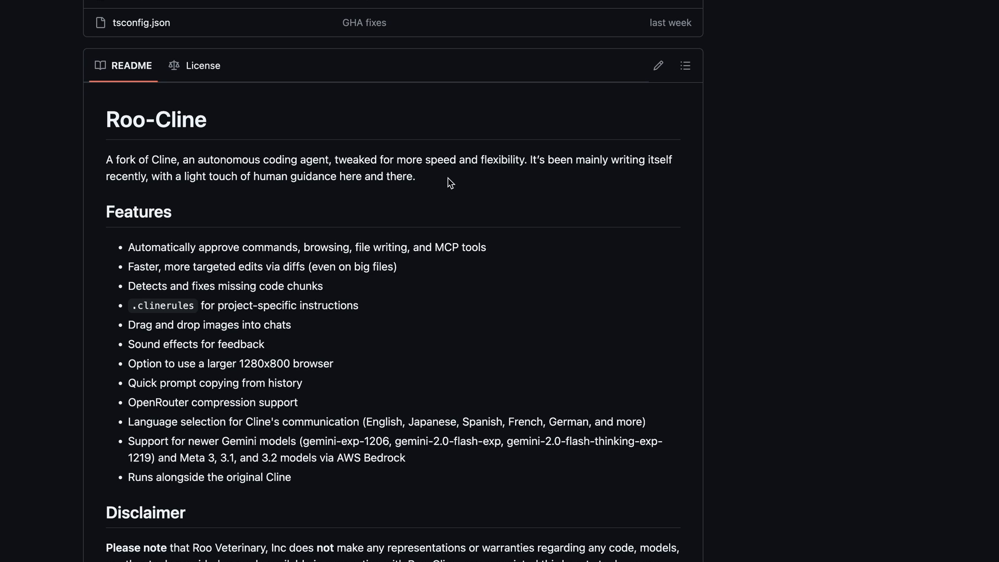
scroll("down", 3)
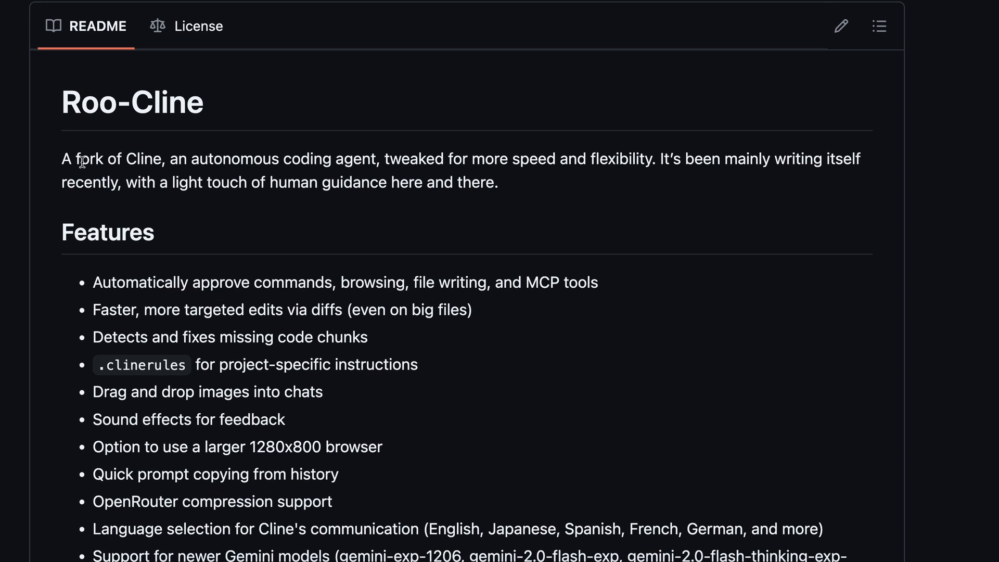
left_click_drag(61, 159, 361, 158)
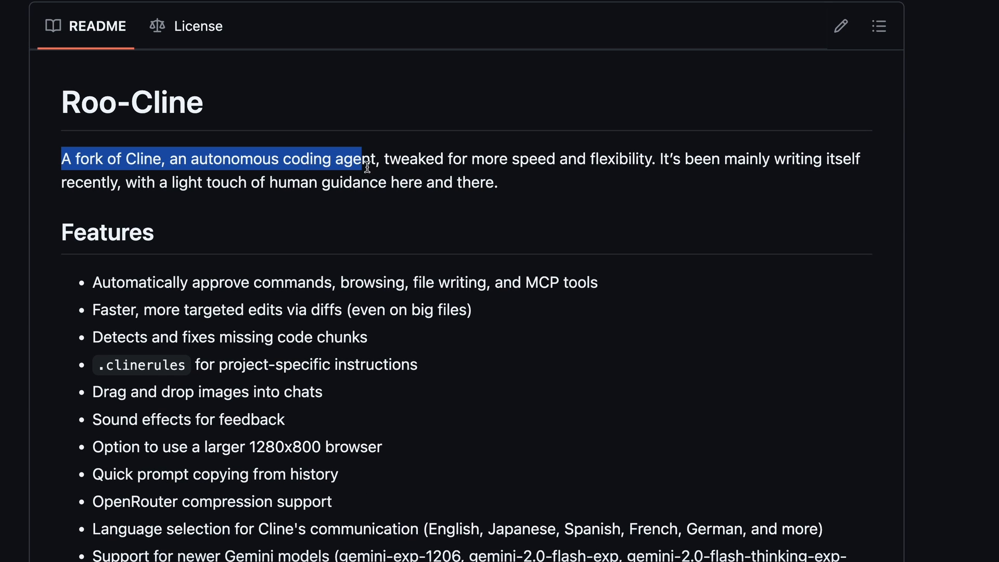
left_click_drag(367, 167, 605, 172)
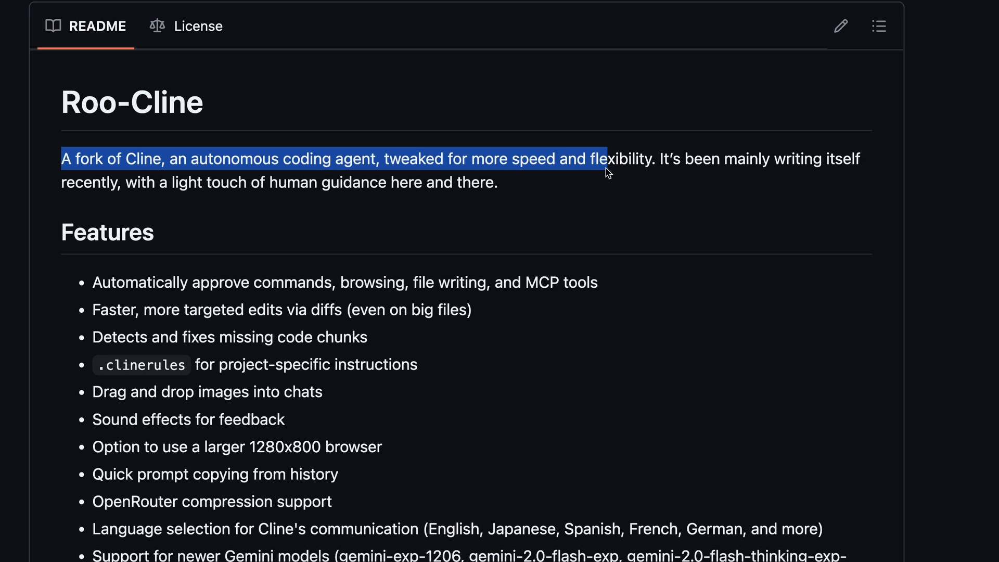
left_click(658, 159)
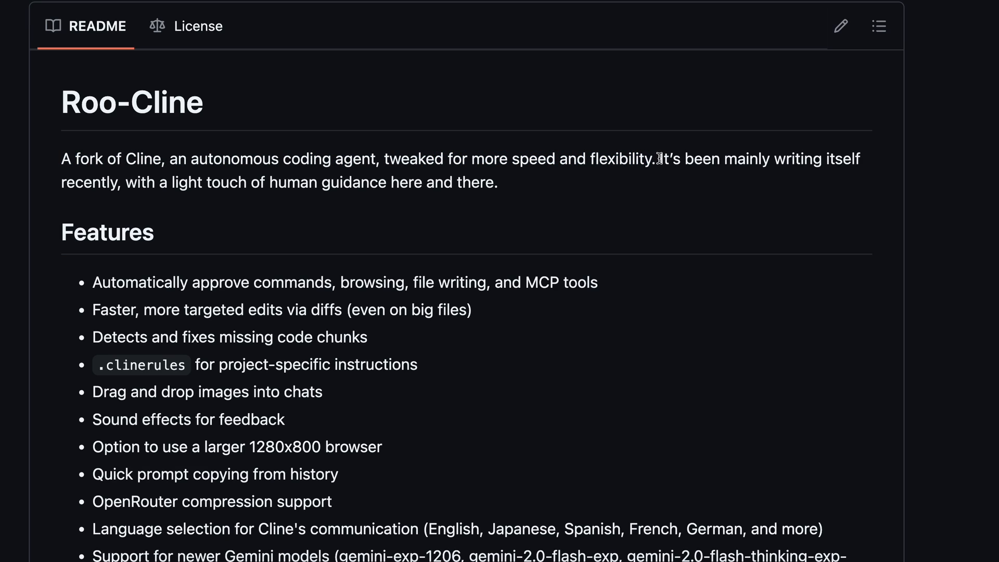
left_click_drag(61, 159, 656, 159)
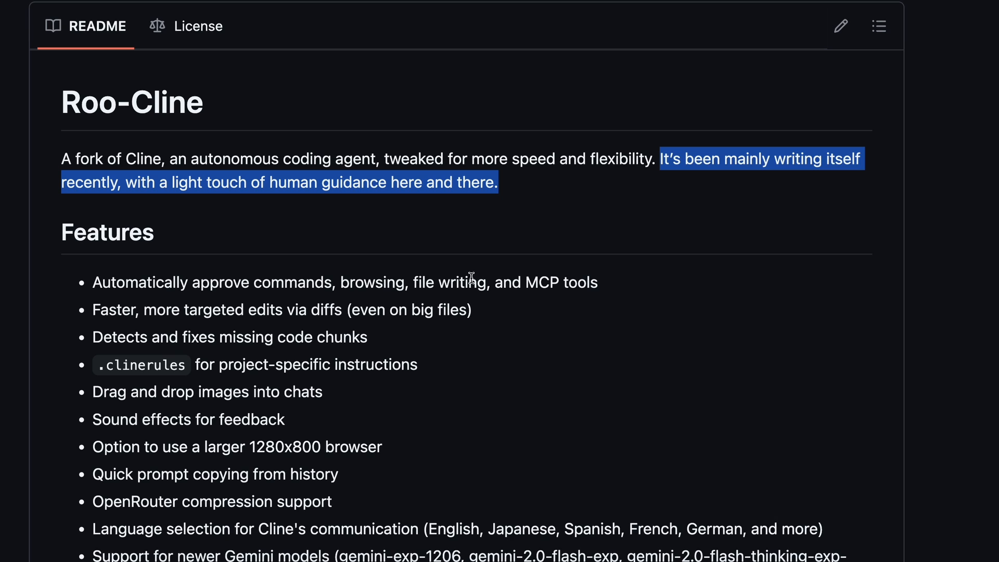
left_click(478, 309)
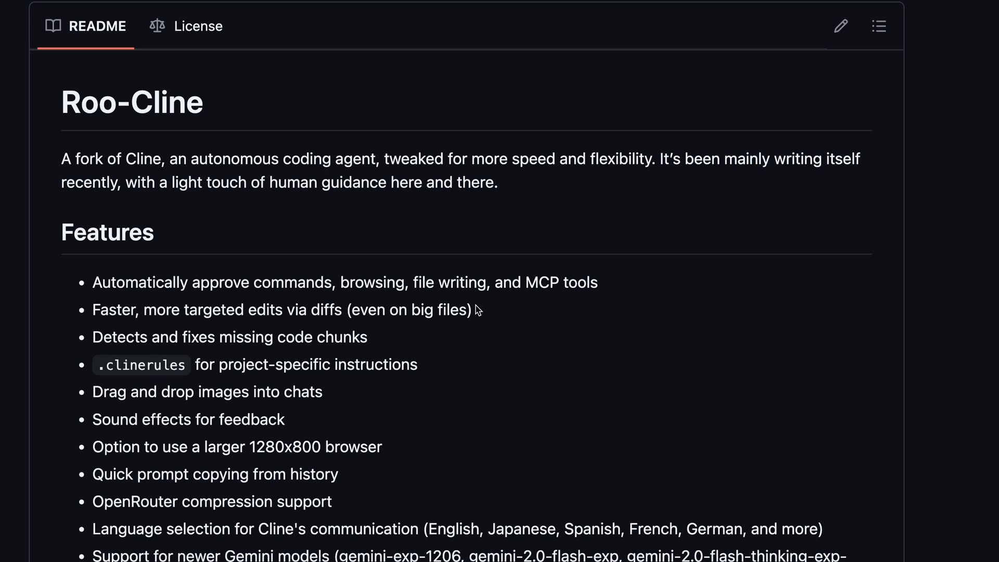
scroll("down", 3)
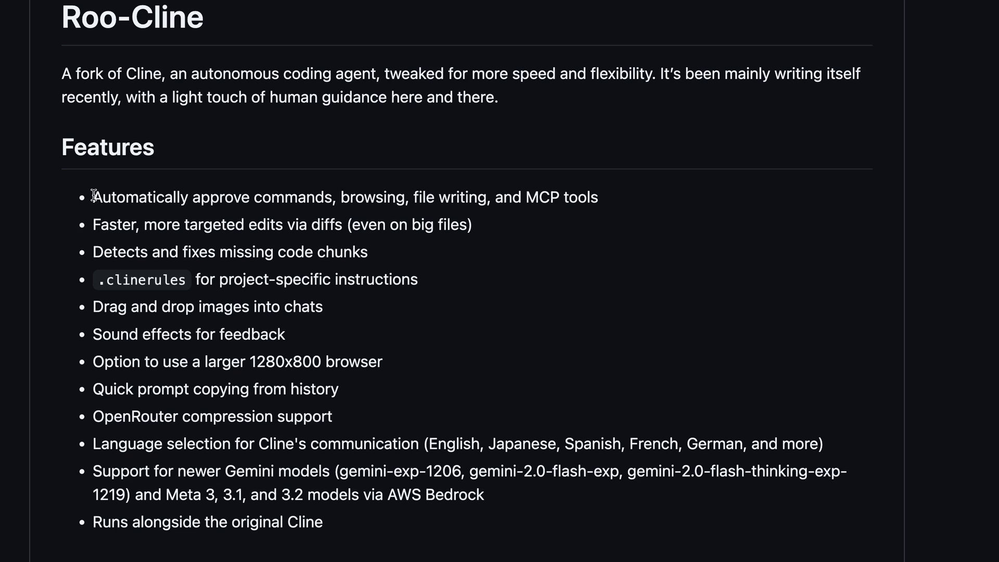
Step: Highlight the auto-approval feature line, then clear the highlight on the .clinerules line
left_click_drag(93, 197, 598, 196)
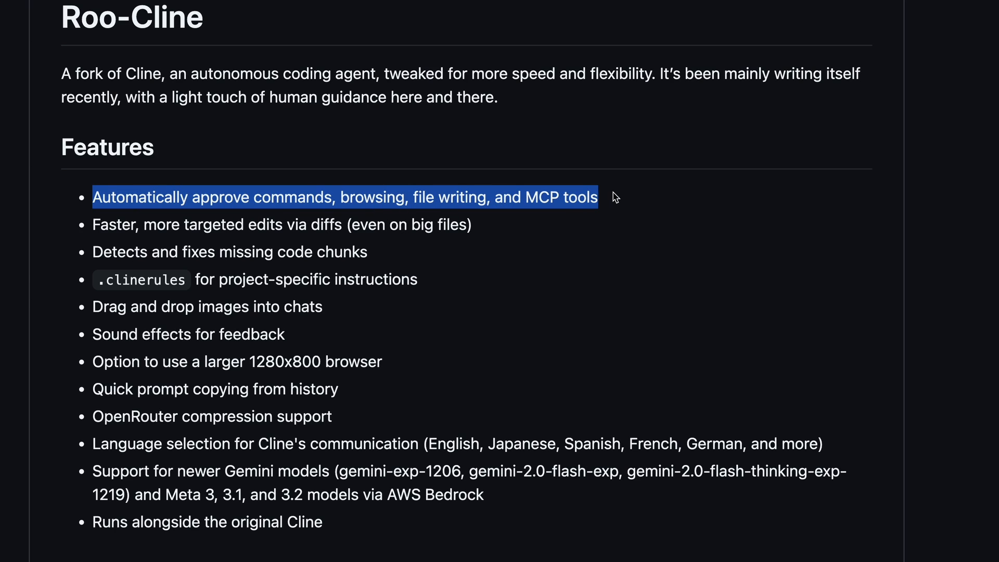
mouse_move(579, 198)
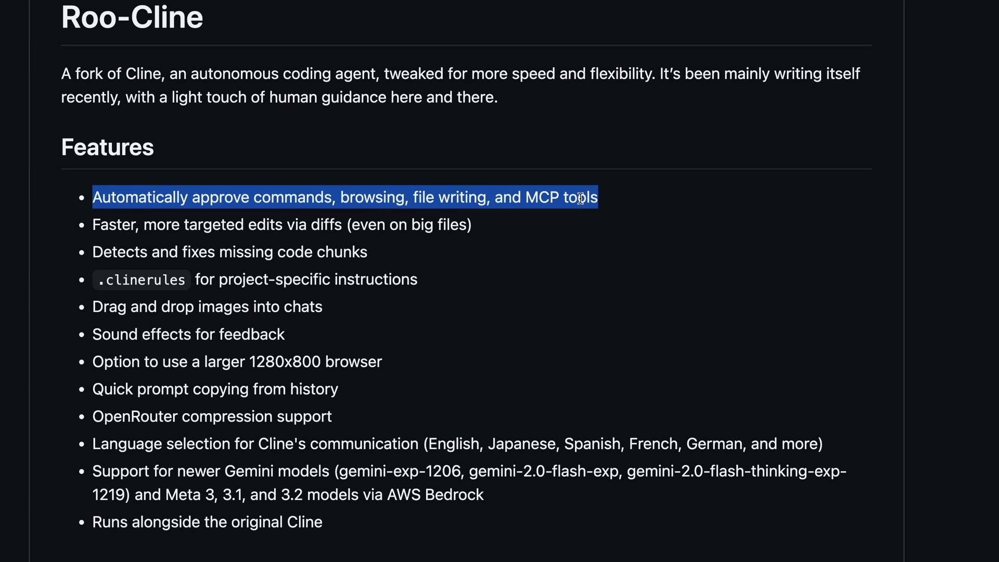
mouse_move(592, 216)
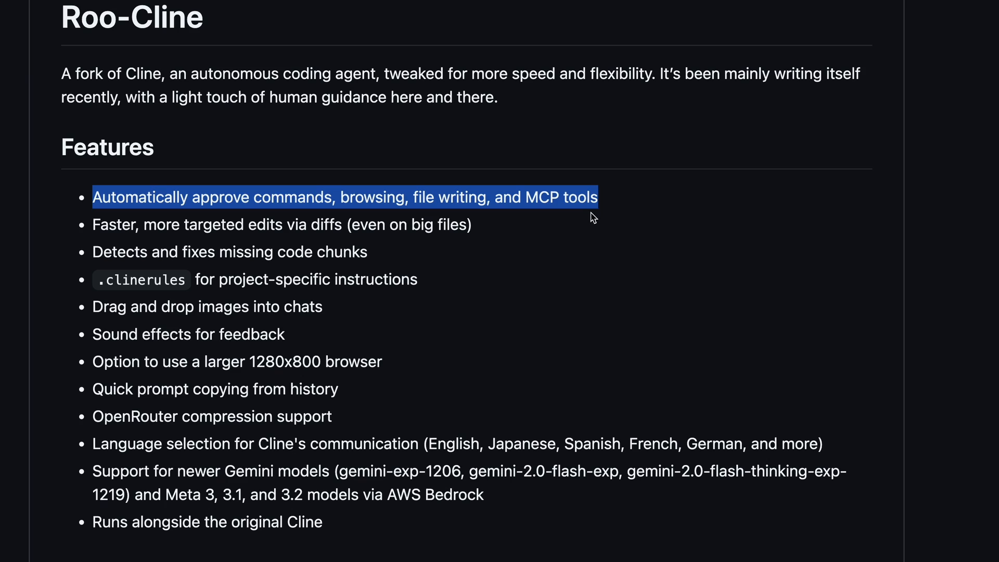
mouse_move(574, 216)
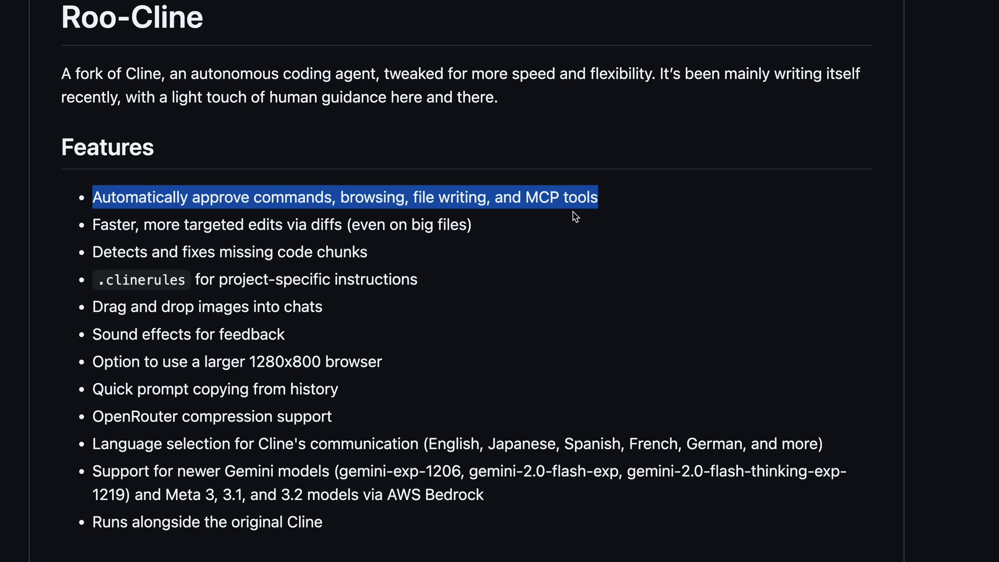
mouse_move(586, 185)
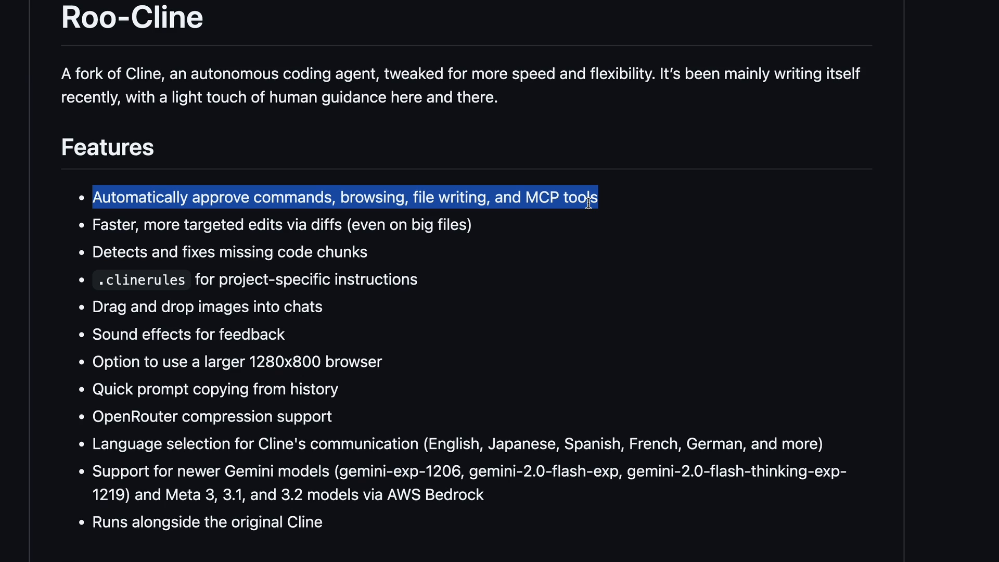
mouse_move(551, 219)
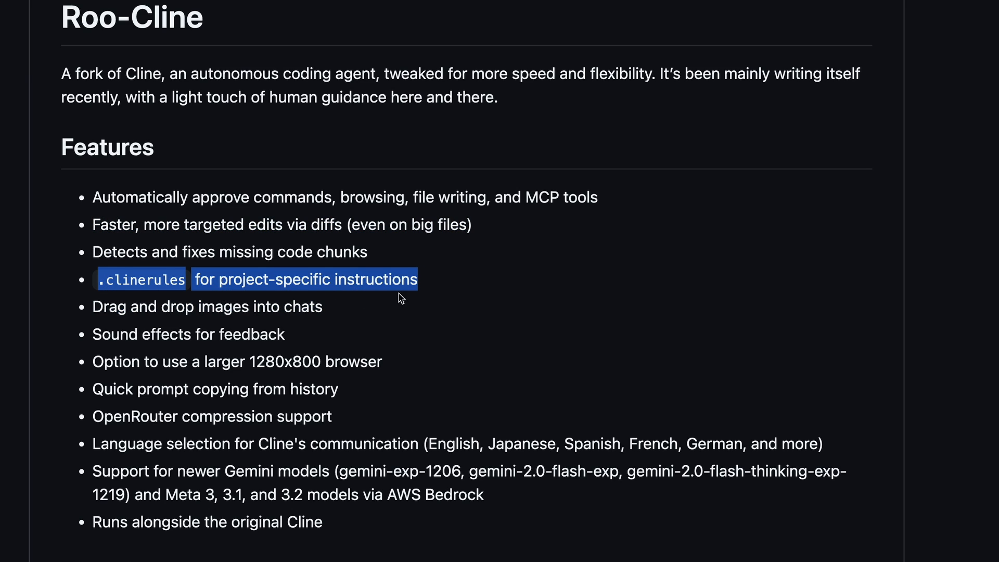
left_click(339, 311)
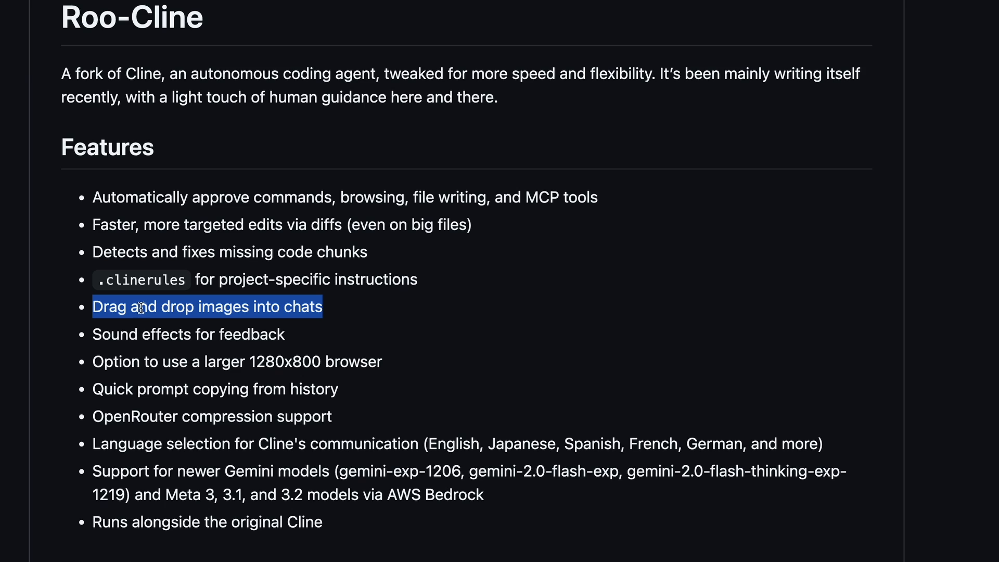
mouse_move(94, 337)
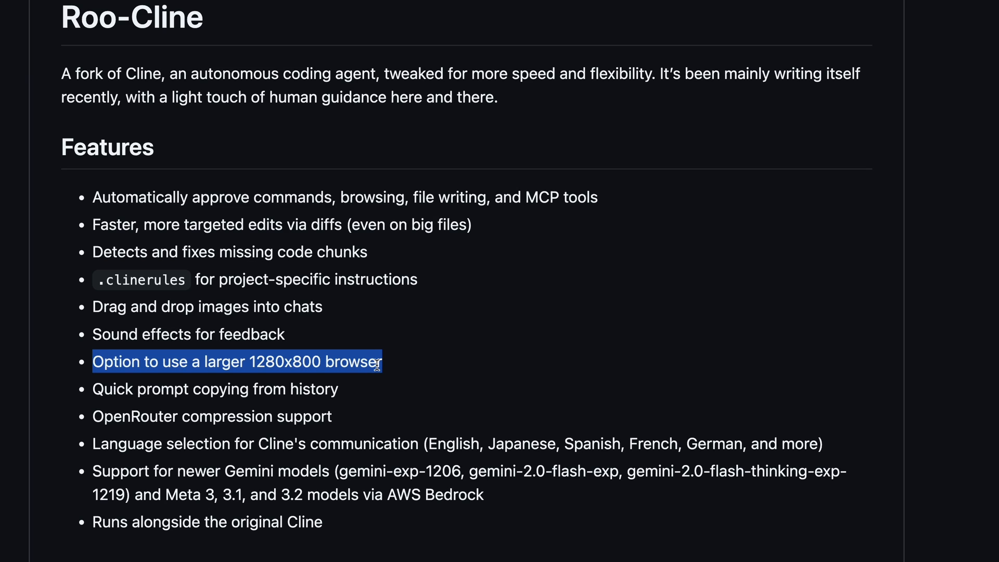
mouse_move(393, 391)
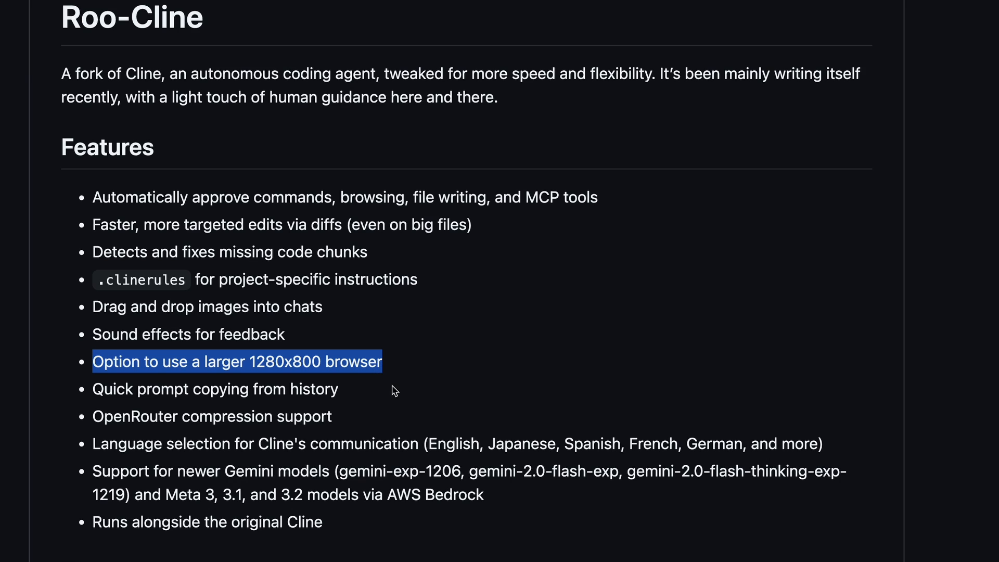
mouse_move(403, 374)
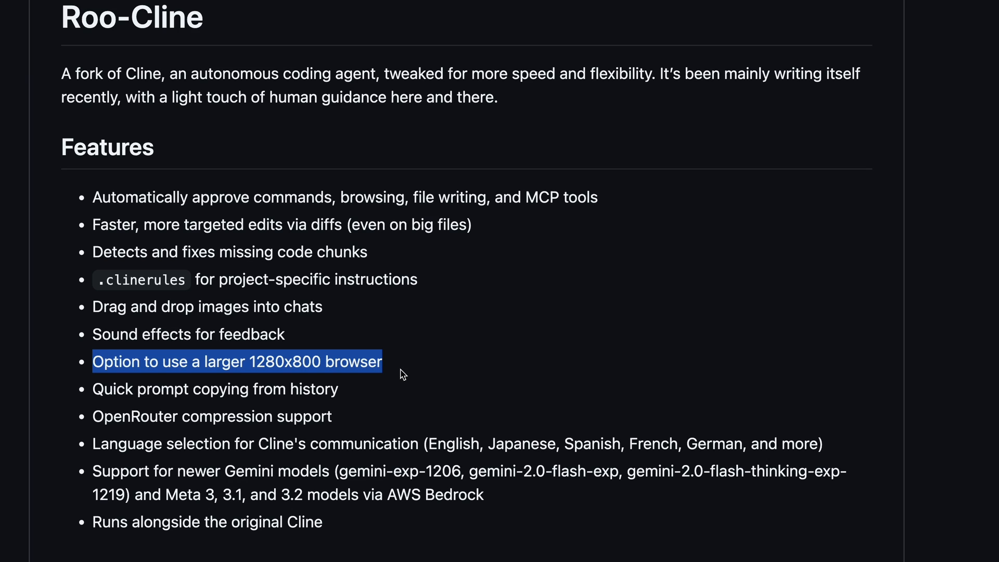
mouse_move(389, 380)
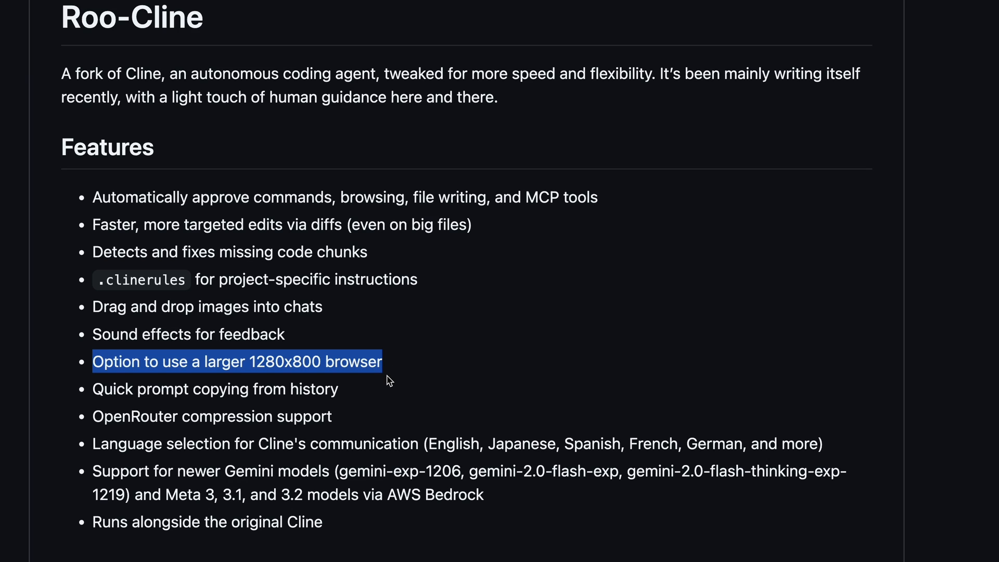
mouse_move(343, 397)
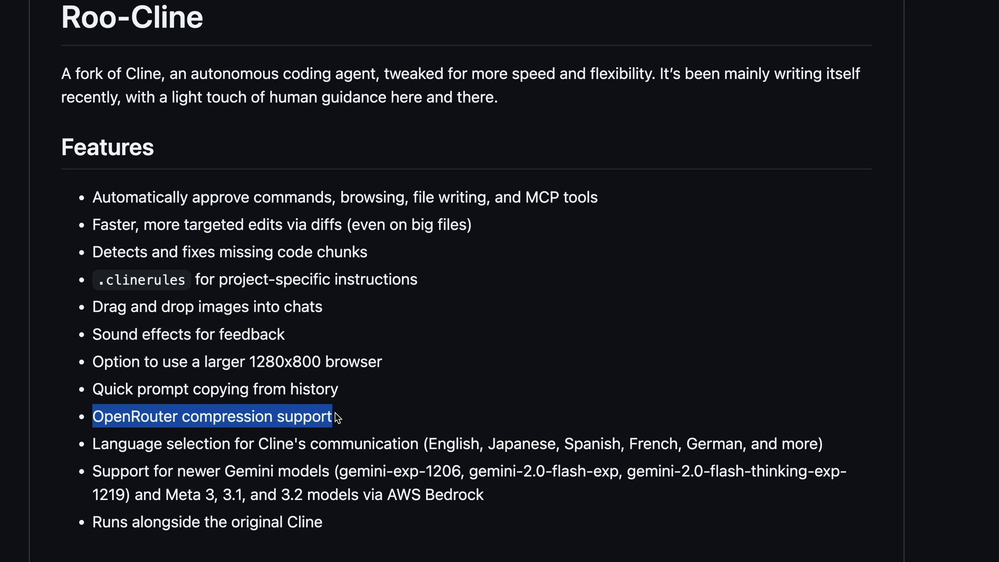
mouse_move(123, 417)
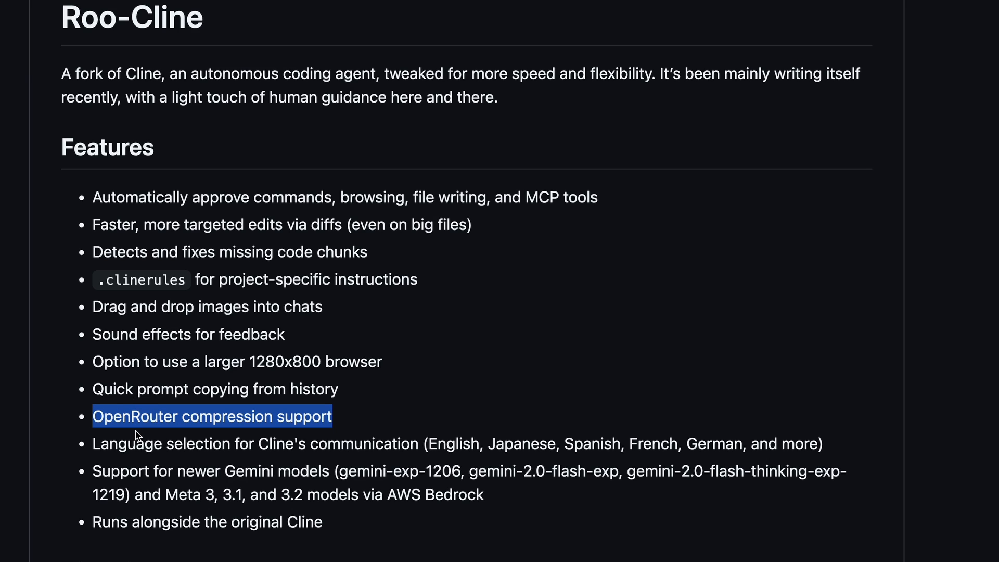
mouse_move(156, 421)
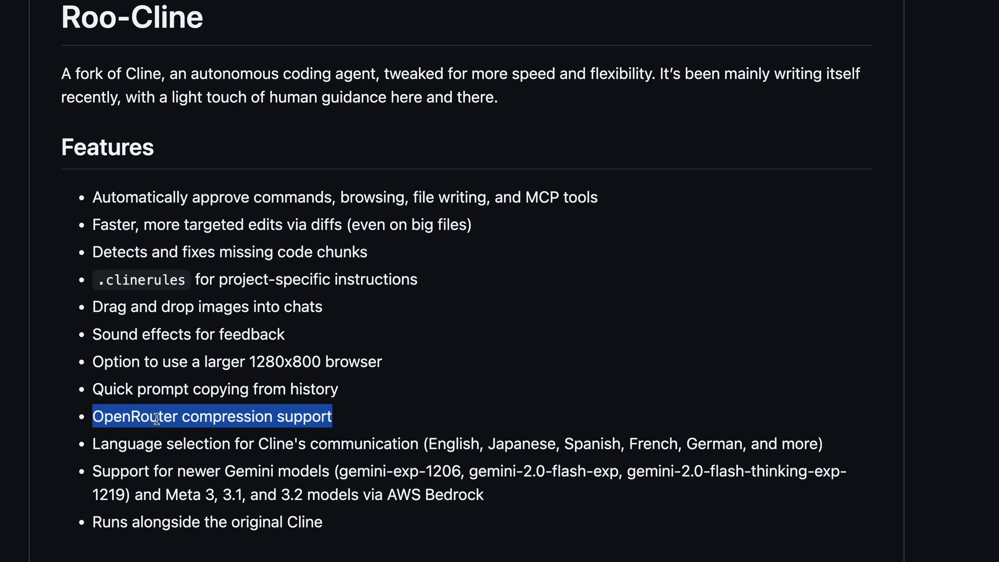
mouse_move(167, 433)
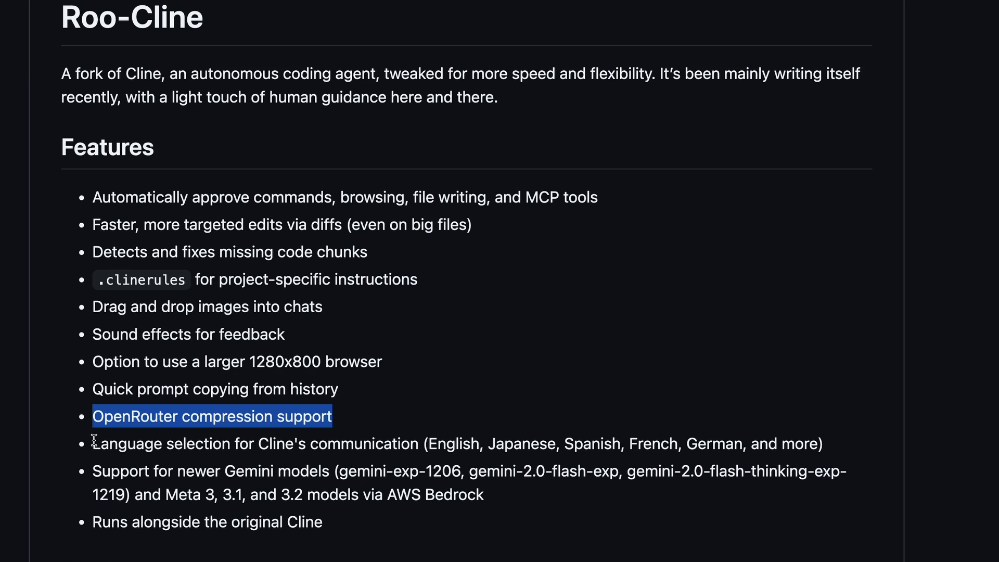
left_click_drag(92, 416, 340, 443)
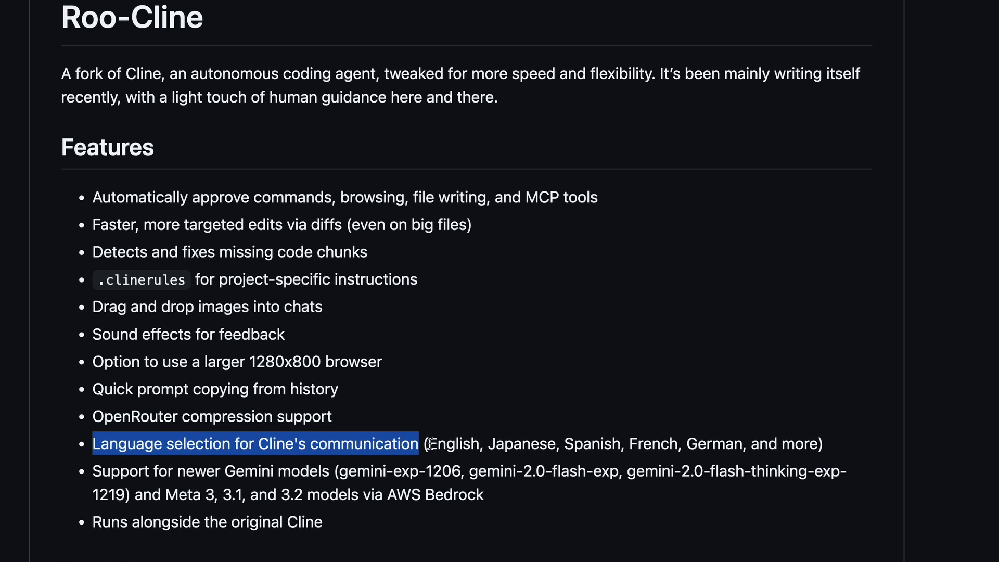
left_click_drag(429, 443, 568, 443)
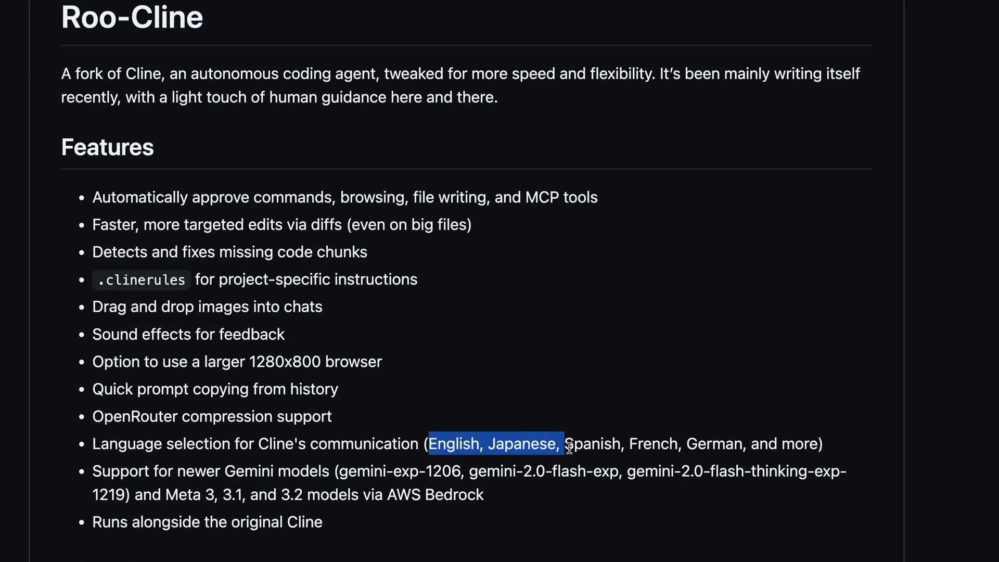
left_click_drag(566, 443, 719, 443)
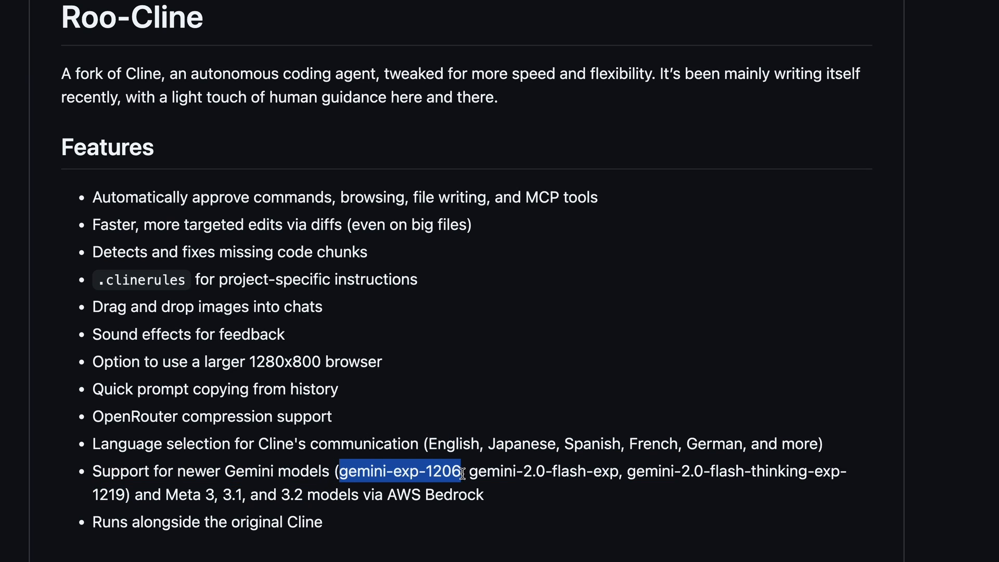
left_click_drag(469, 471, 618, 471)
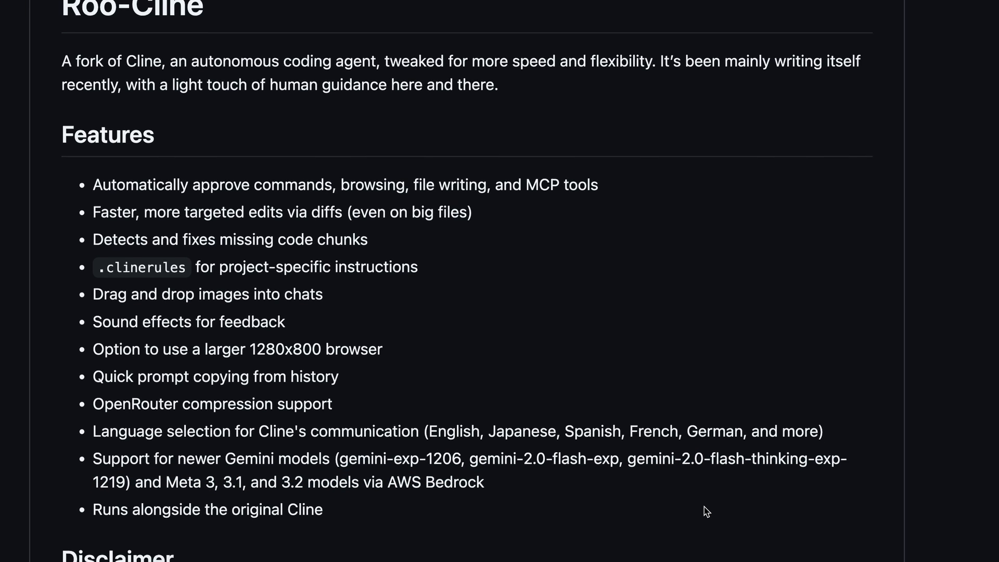
scroll("down", 3)
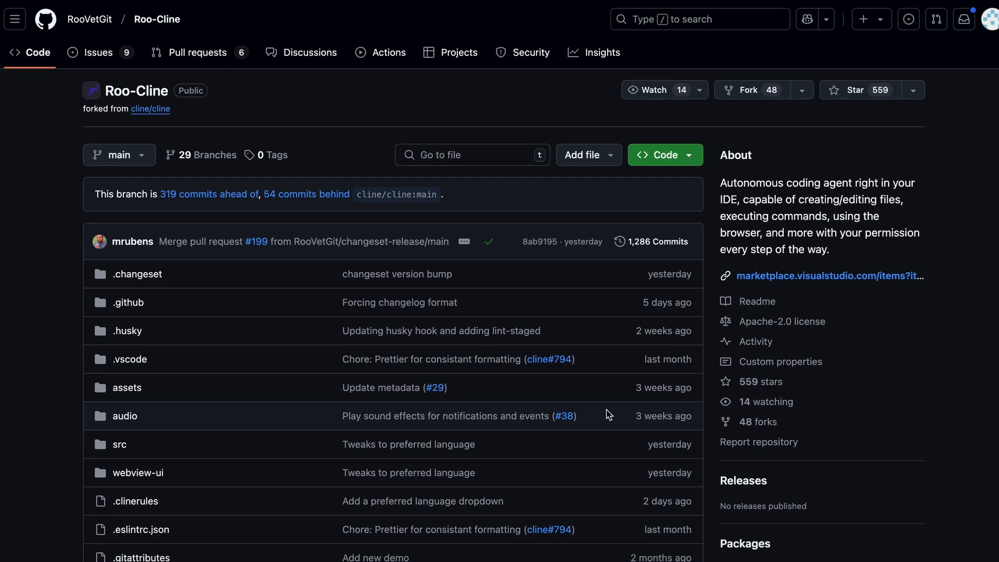
mouse_move(607, 415)
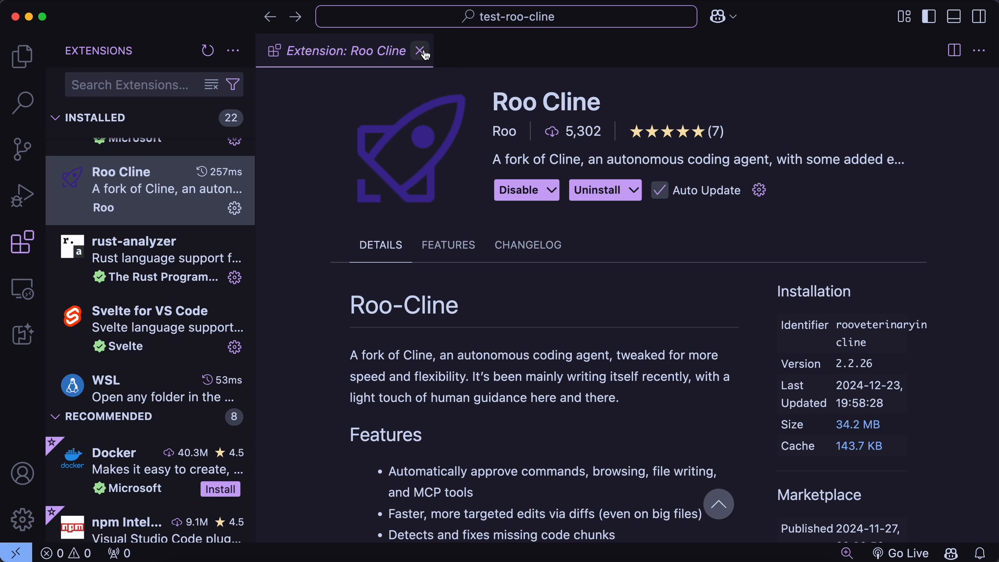
Step: Close the Roo Cline extension details and open the Roo Cline chat panel
left_click(420, 50)
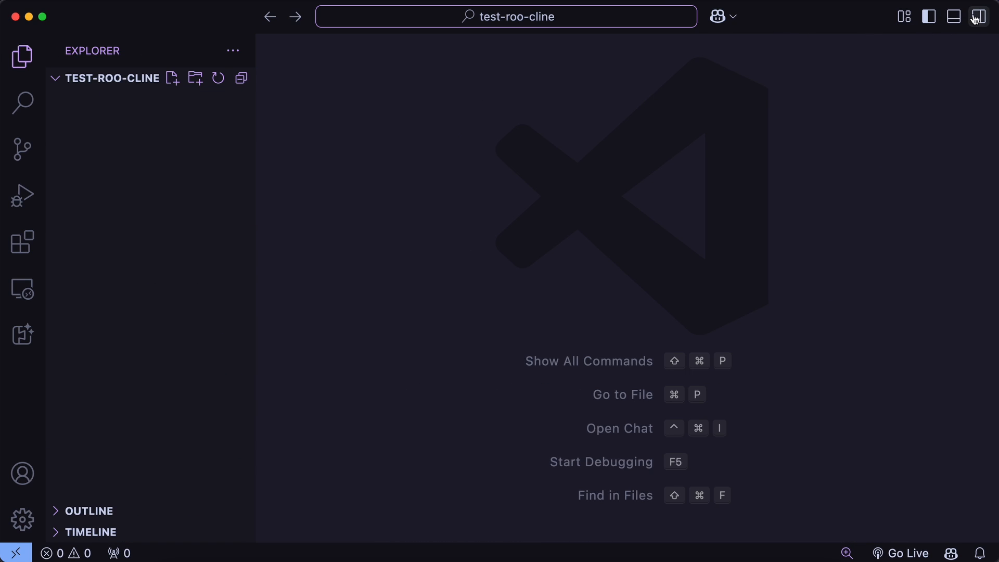
left_click(979, 16)
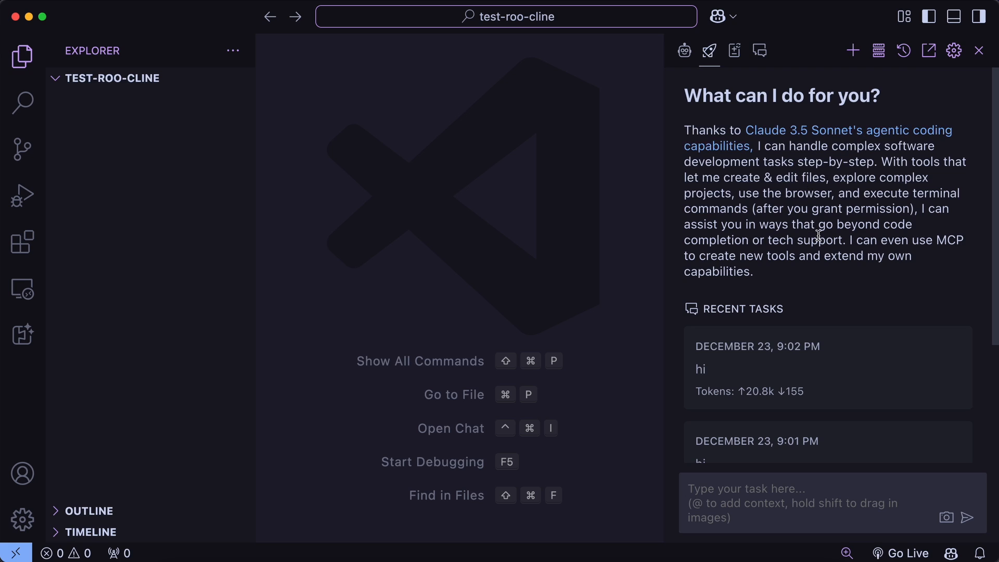
mouse_move(811, 260)
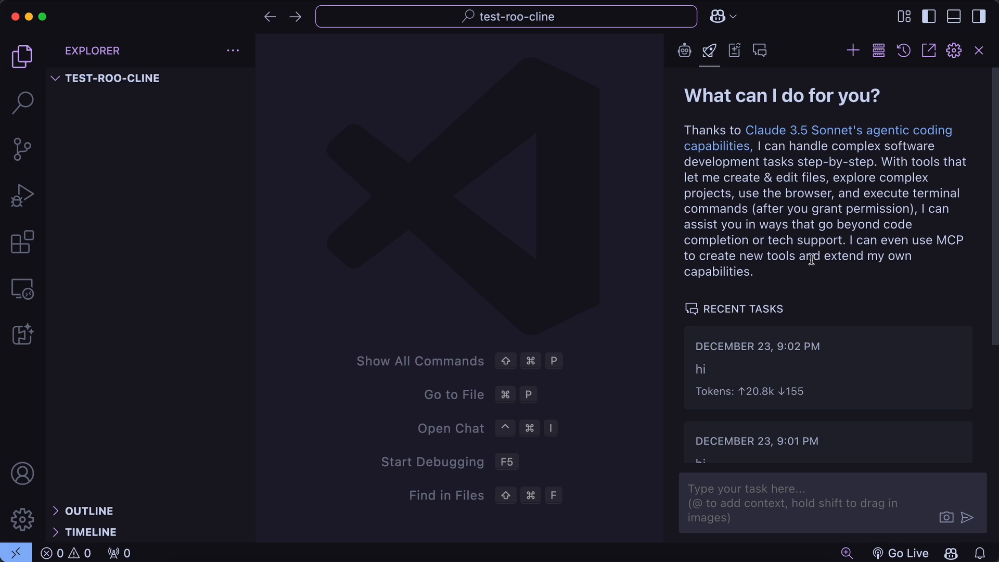
mouse_move(803, 250)
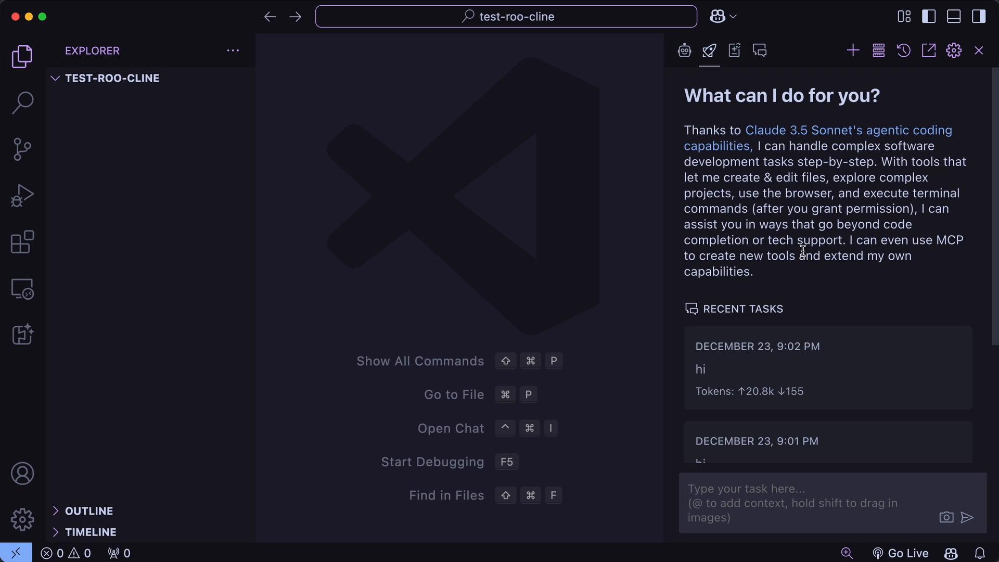
mouse_move(812, 464)
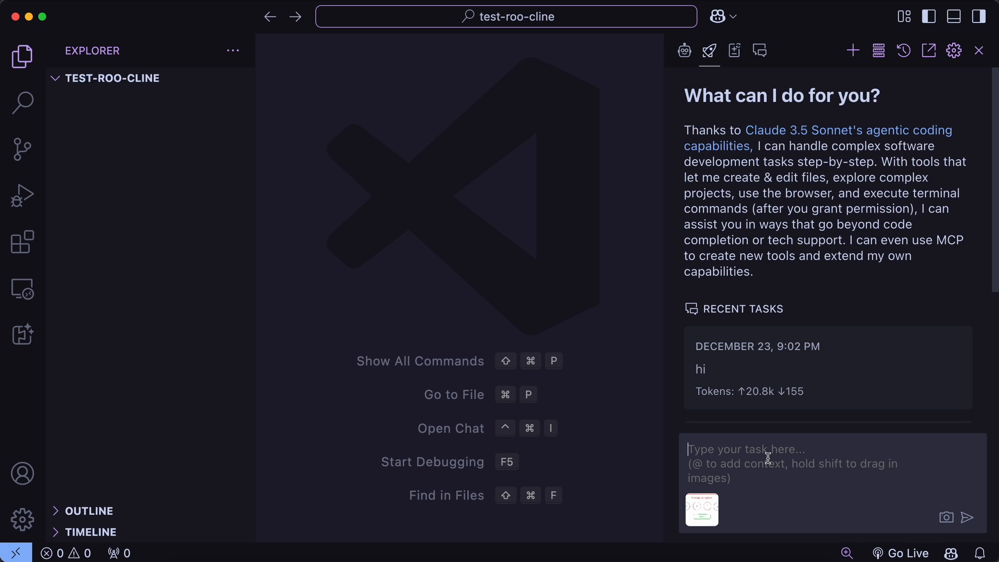
mouse_move(631, 454)
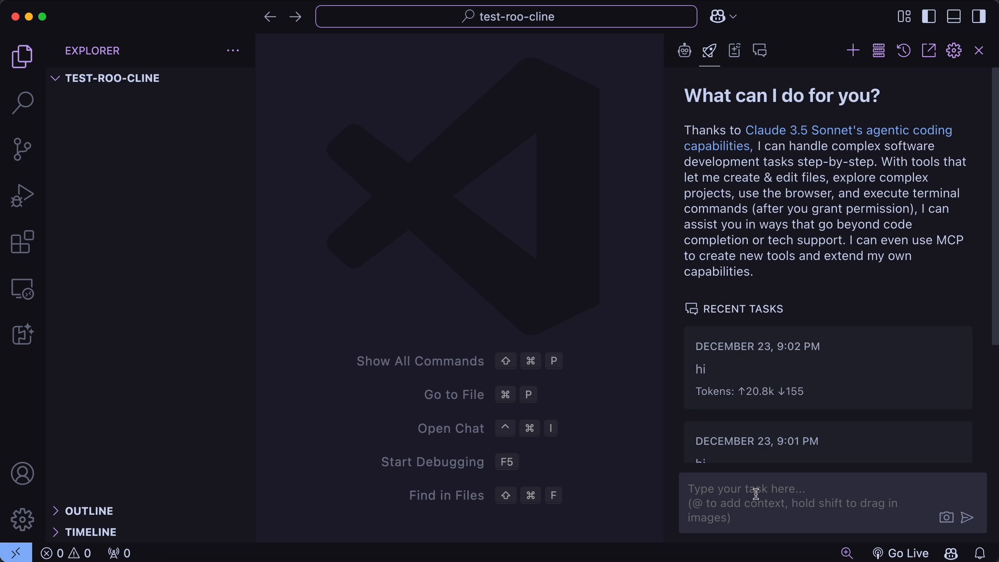
mouse_move(805, 476)
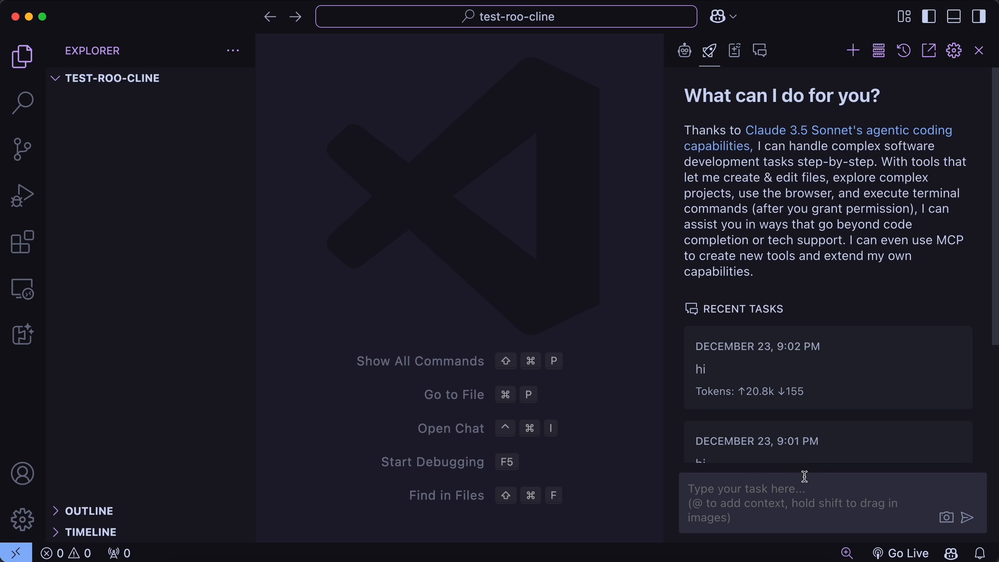
mouse_move(859, 221)
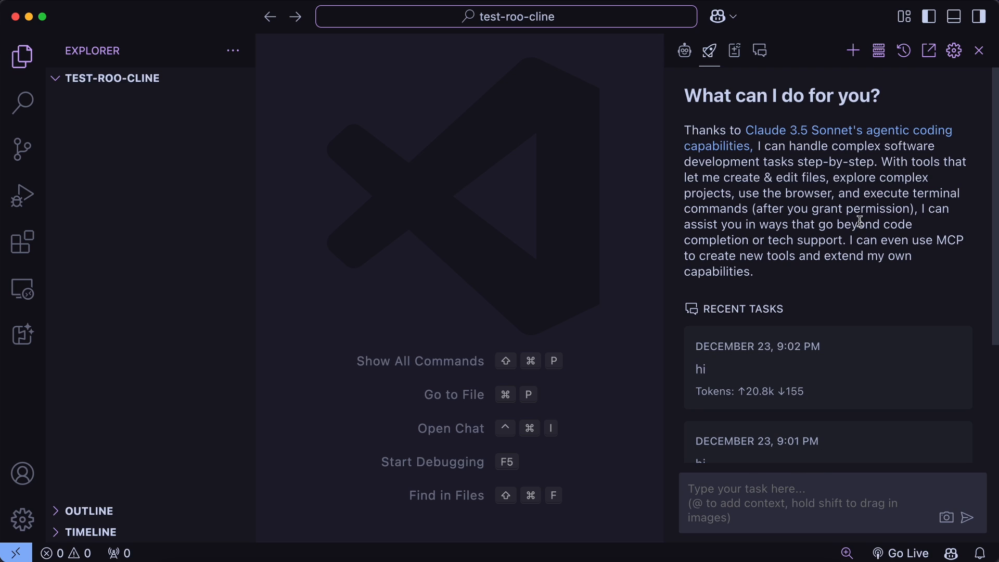
mouse_move(956, 66)
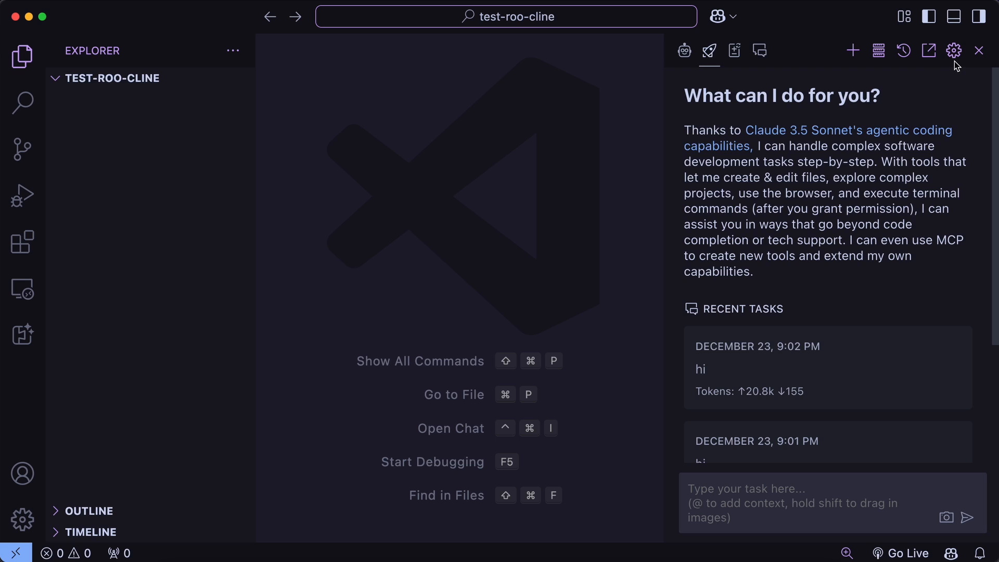
Step: In Roo Cline settings, switch the API provider to OpenRouter
left_click(954, 51)
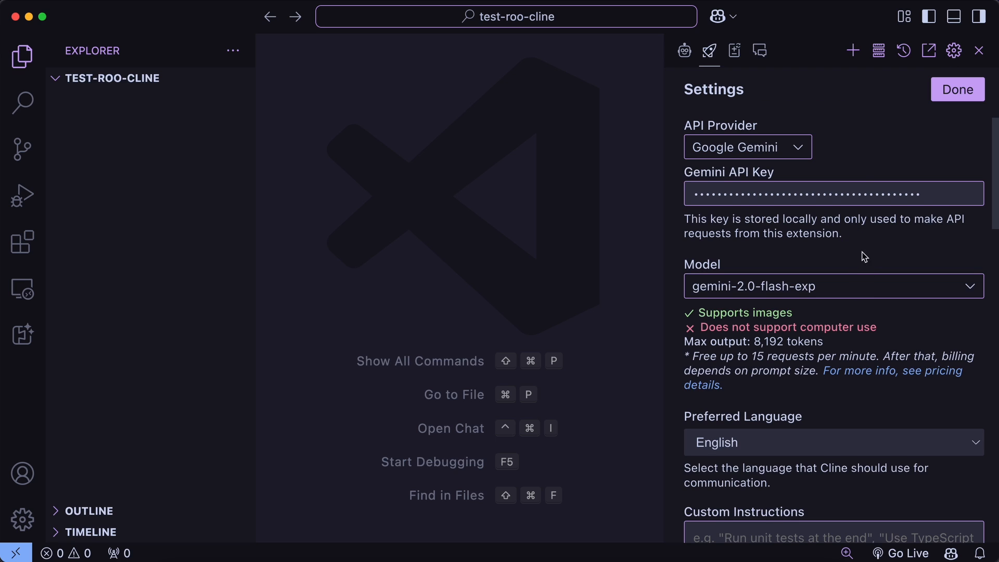
mouse_move(855, 266)
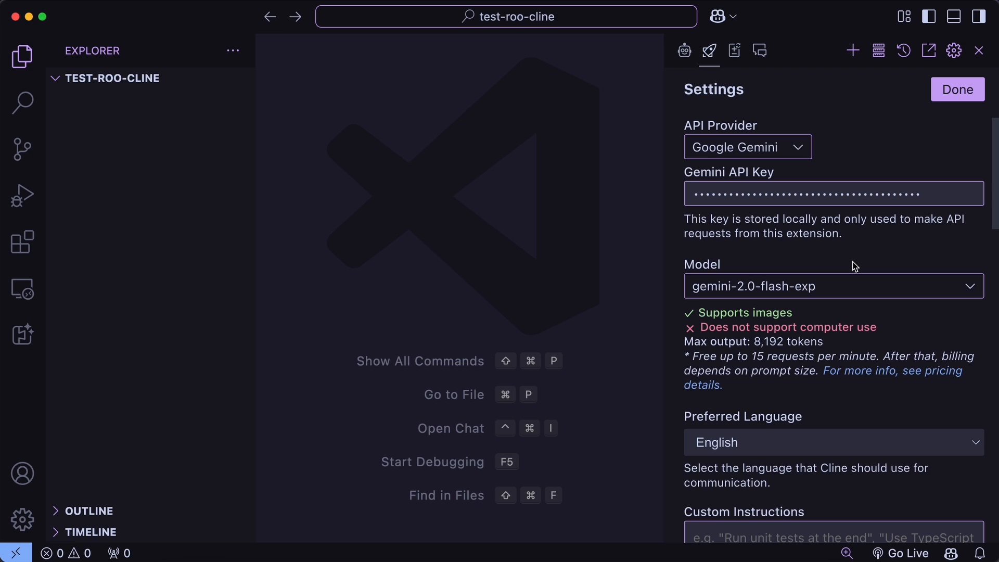
mouse_move(865, 254)
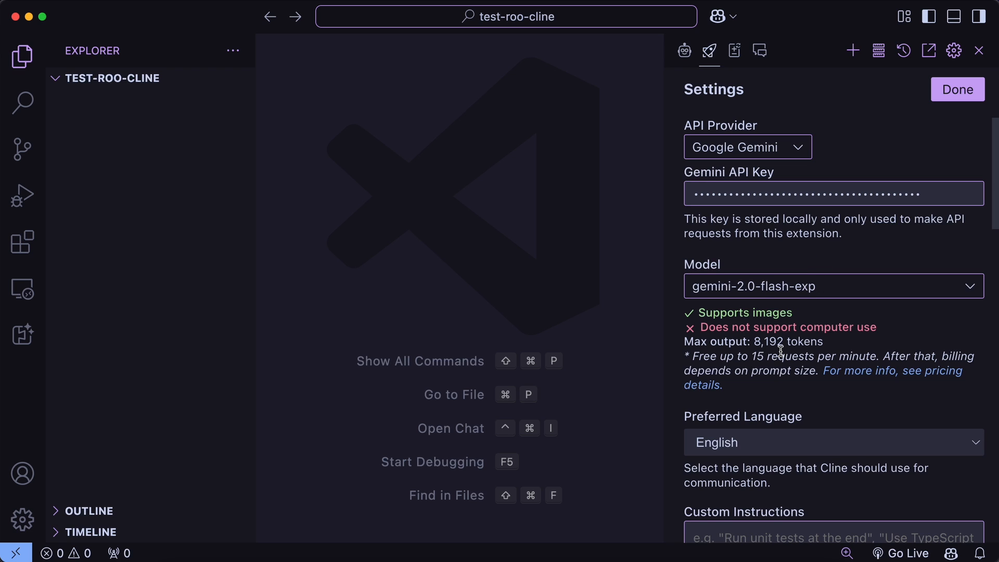
left_click(747, 147)
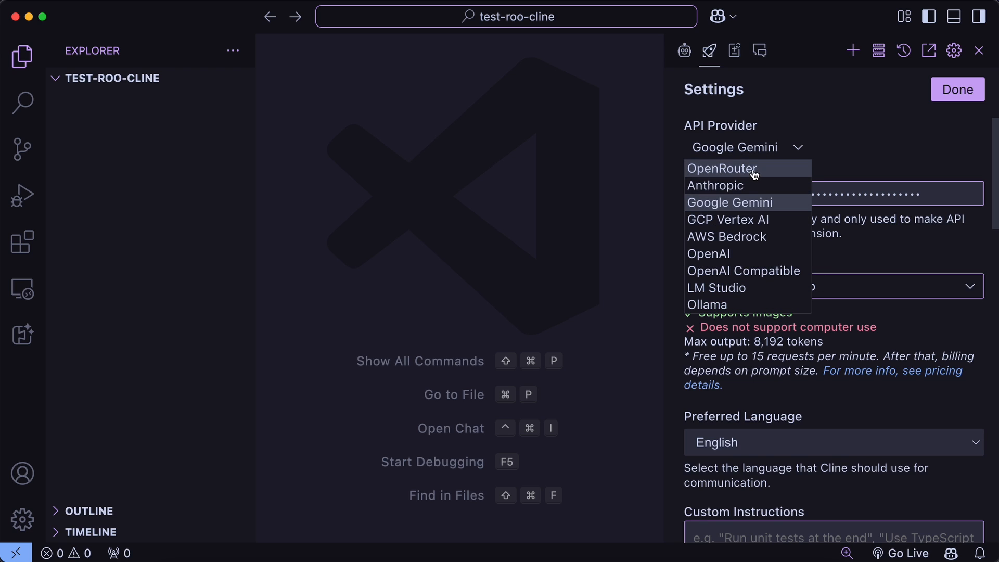
left_click(721, 168)
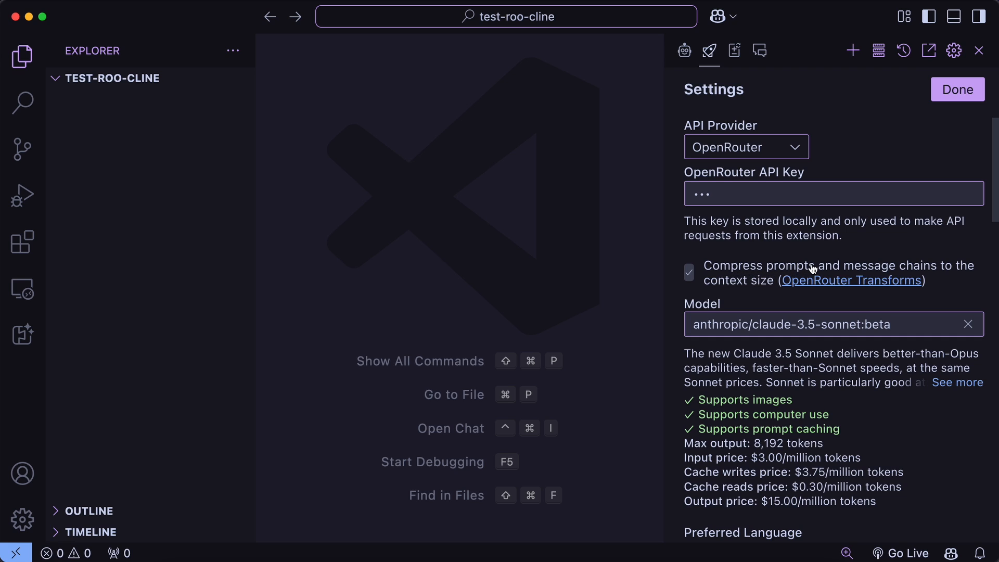
mouse_move(777, 291)
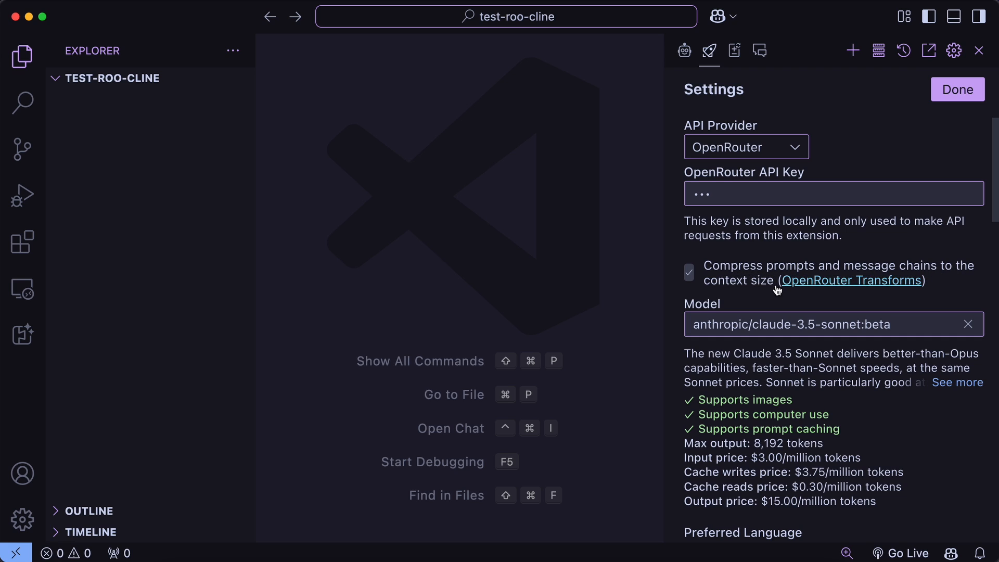
mouse_move(747, 275)
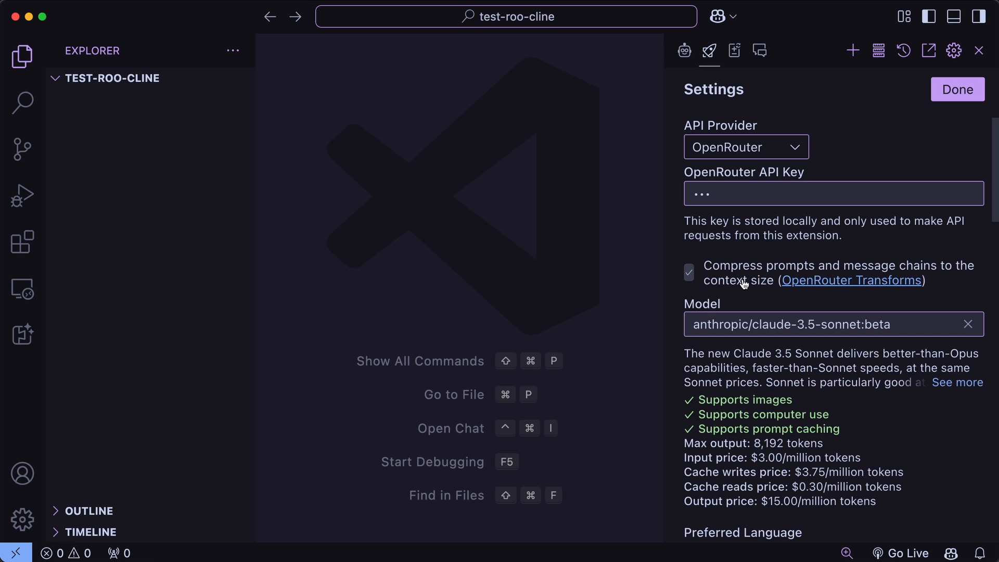
Step: Switch the API provider to AWS Bedrock and choose a Claude 3.5 Sonnet model
left_click(745, 147)
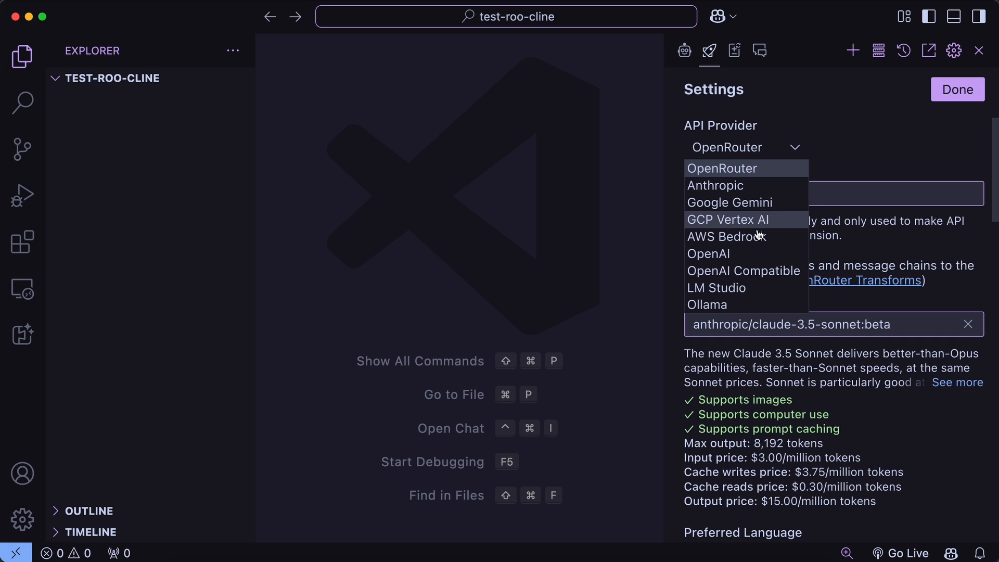
left_click(725, 237)
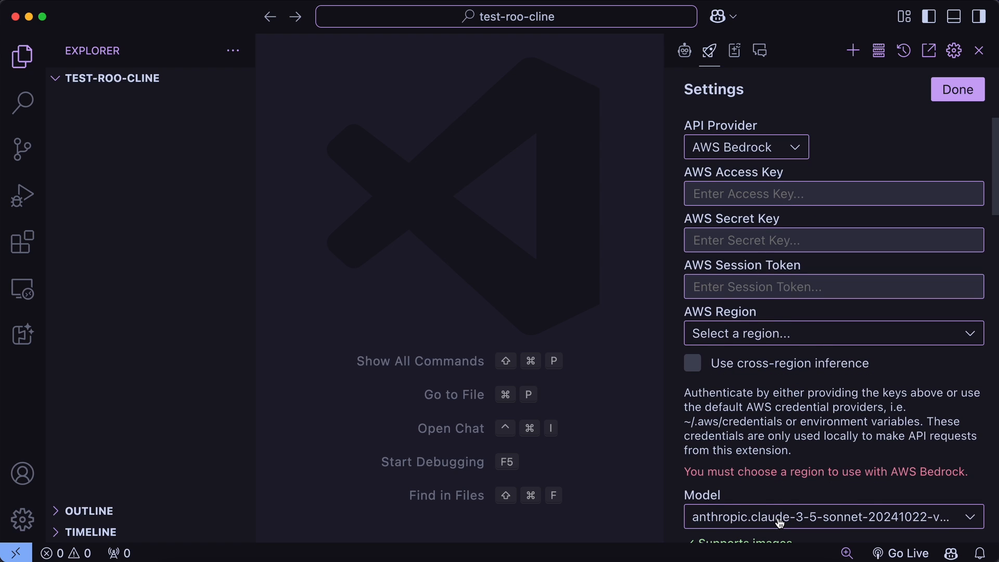
left_click(833, 517)
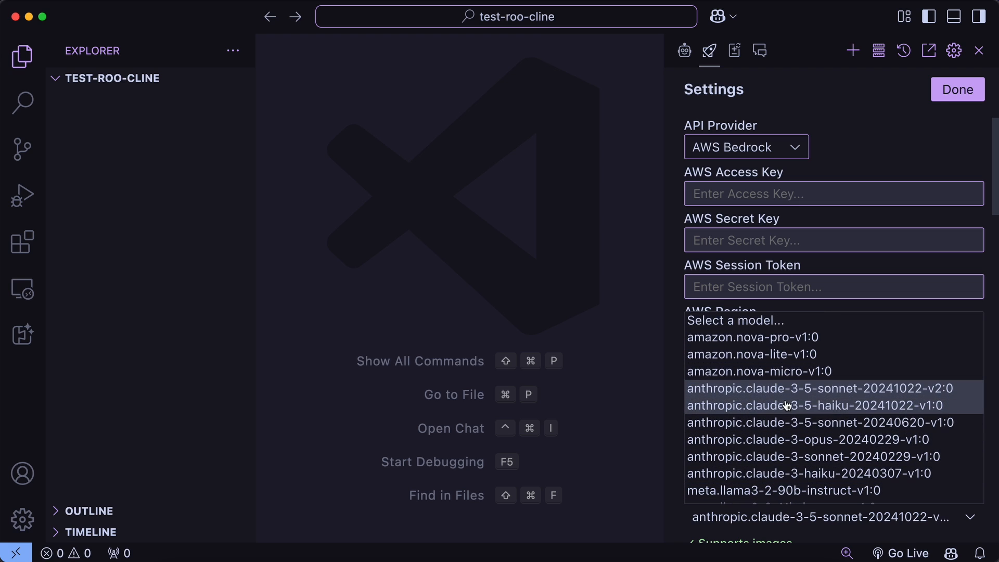
mouse_move(799, 474)
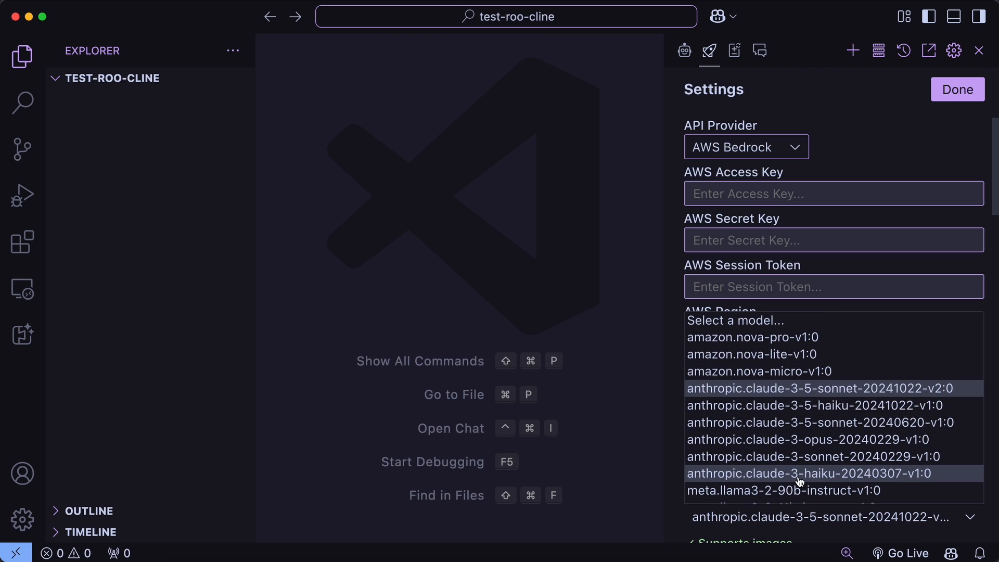
left_click(820, 389)
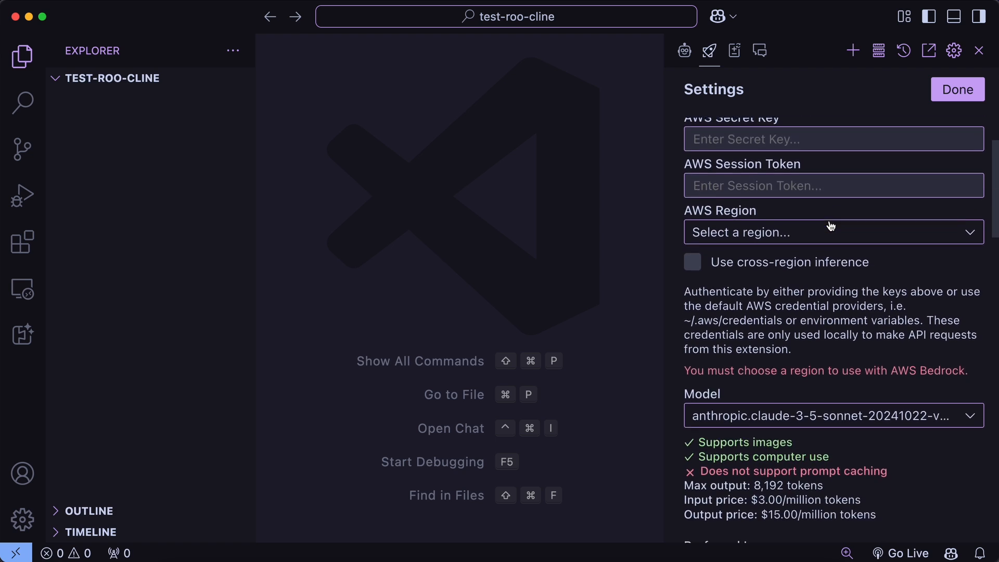
scroll("down", 3)
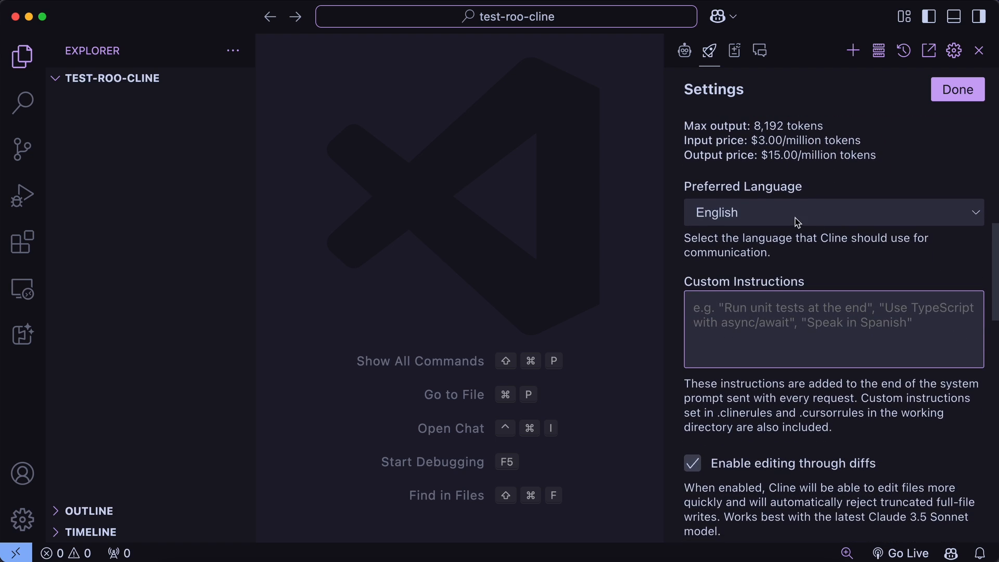
mouse_move(789, 218)
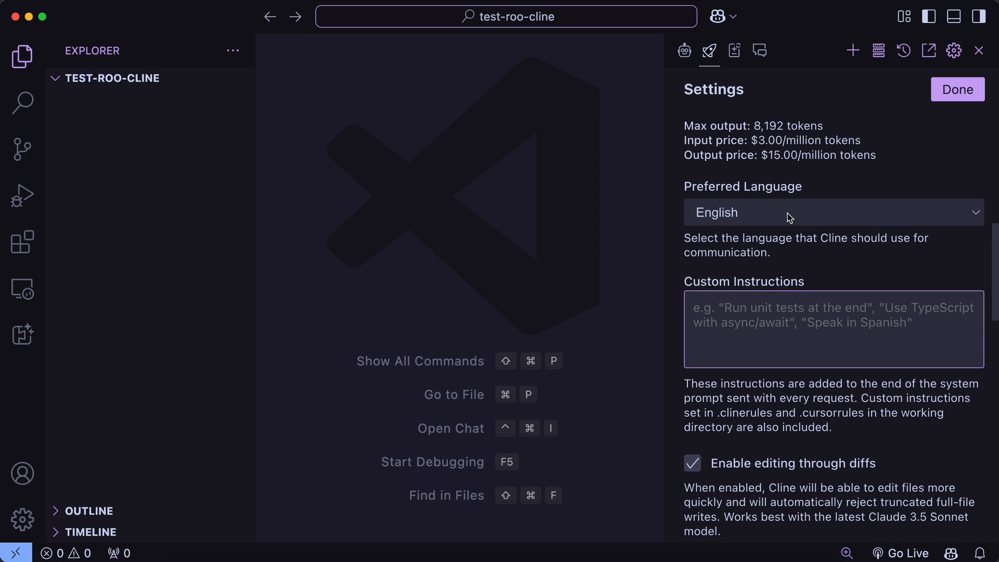
left_click(831, 212)
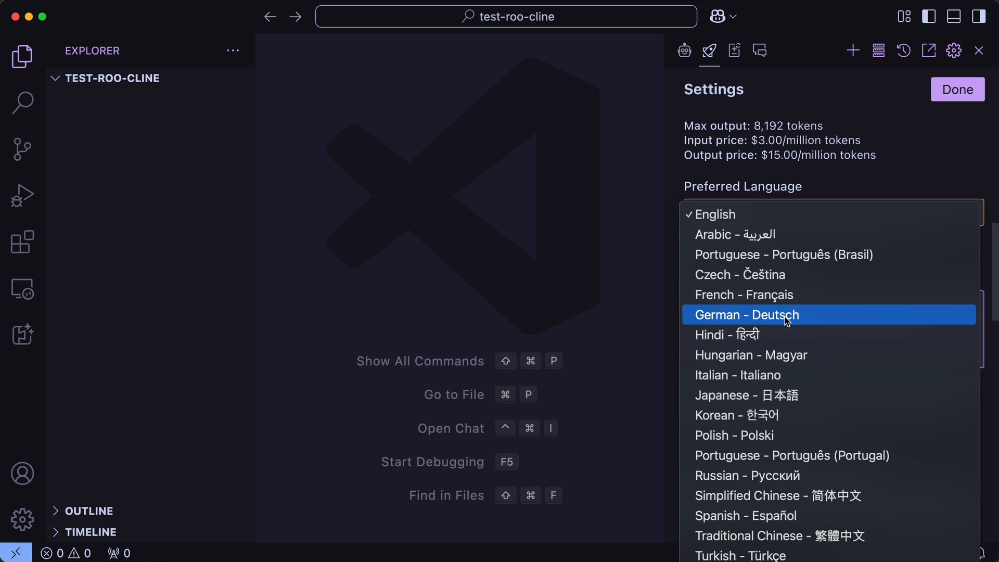
mouse_move(800, 514)
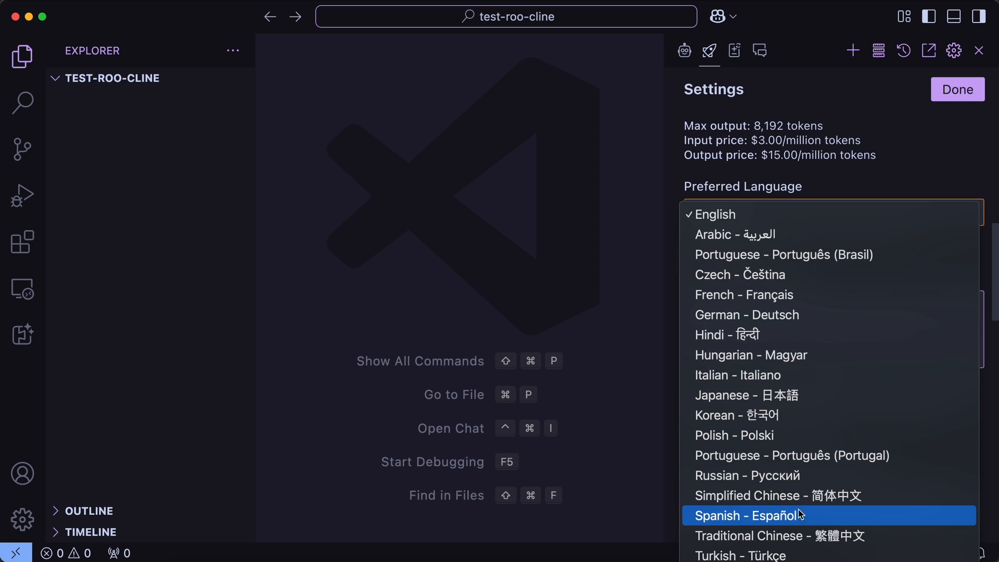
mouse_move(812, 435)
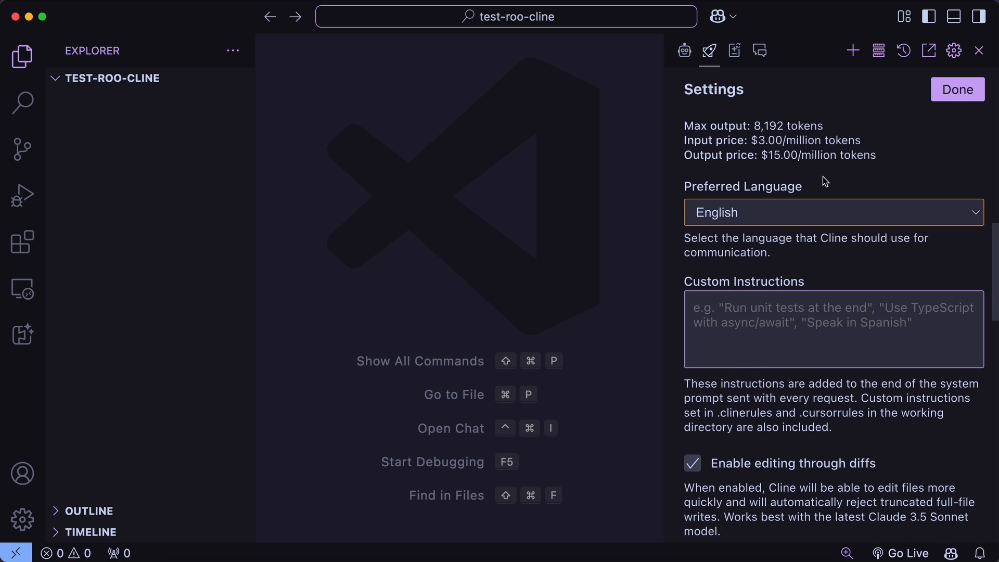
mouse_move(801, 255)
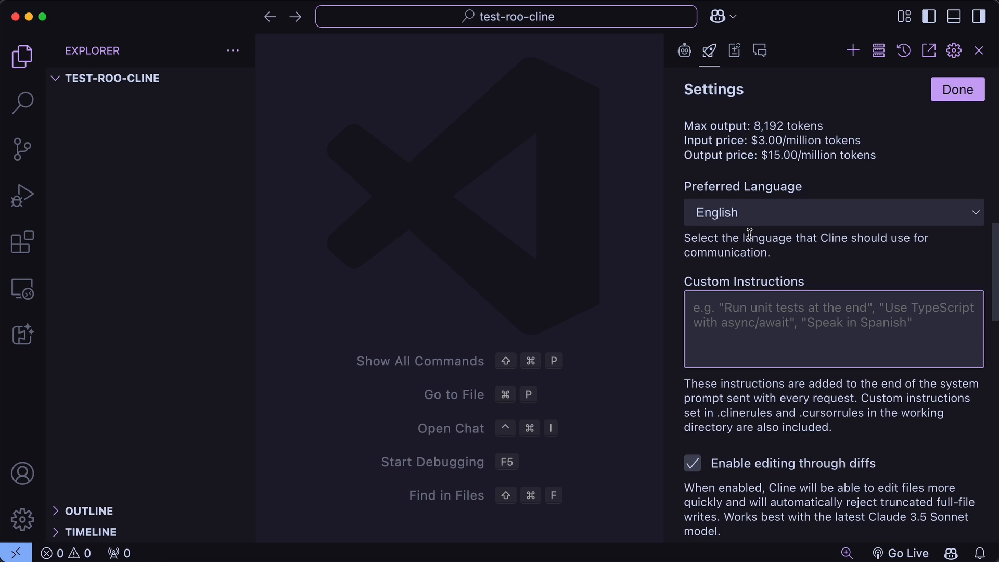
mouse_move(764, 218)
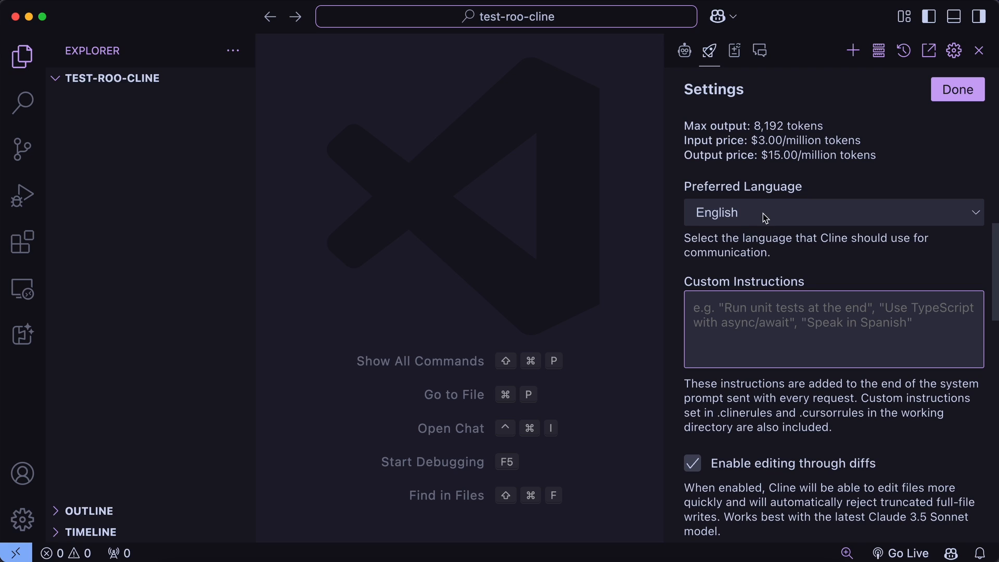
mouse_move(771, 230)
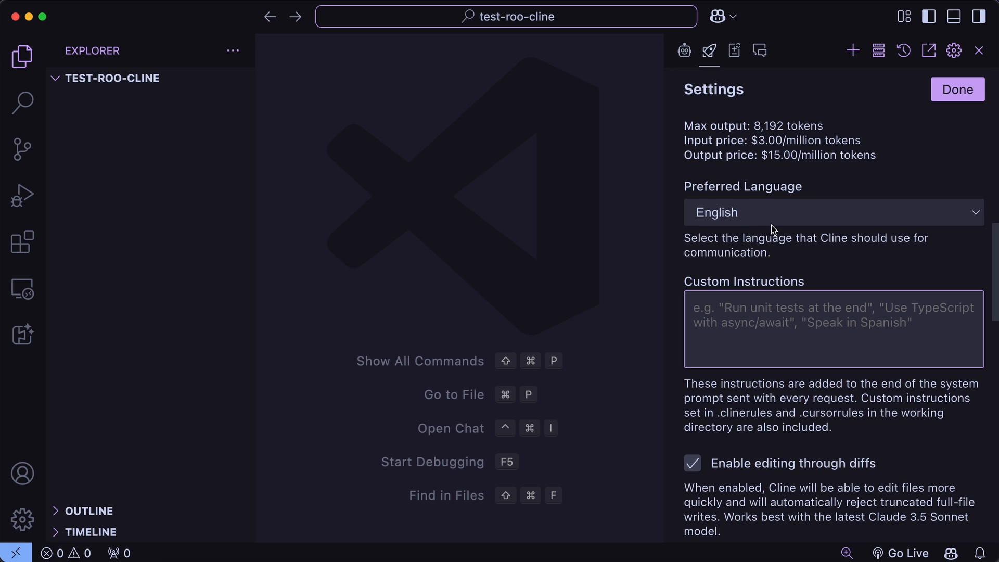
mouse_move(776, 233)
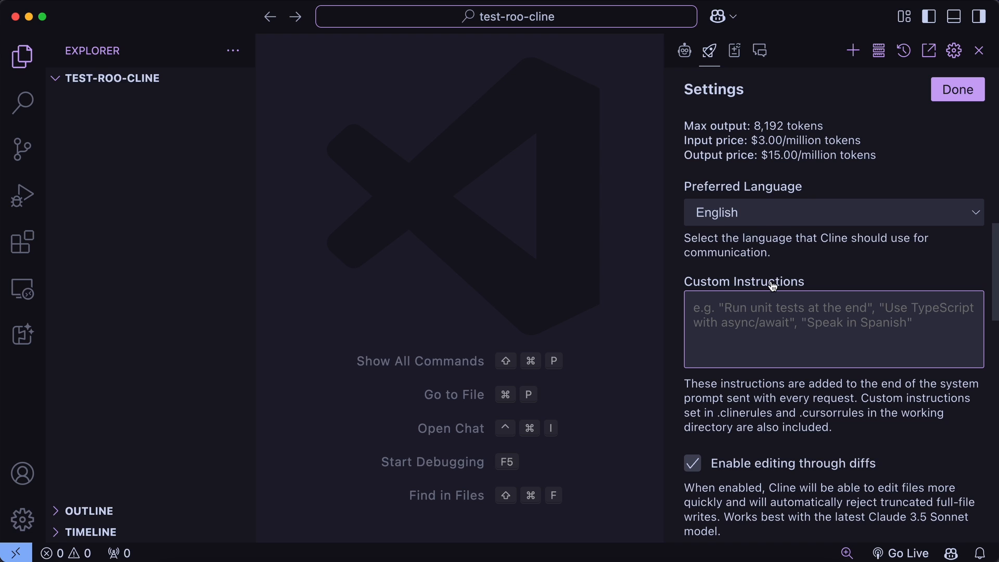
scroll("down", 3)
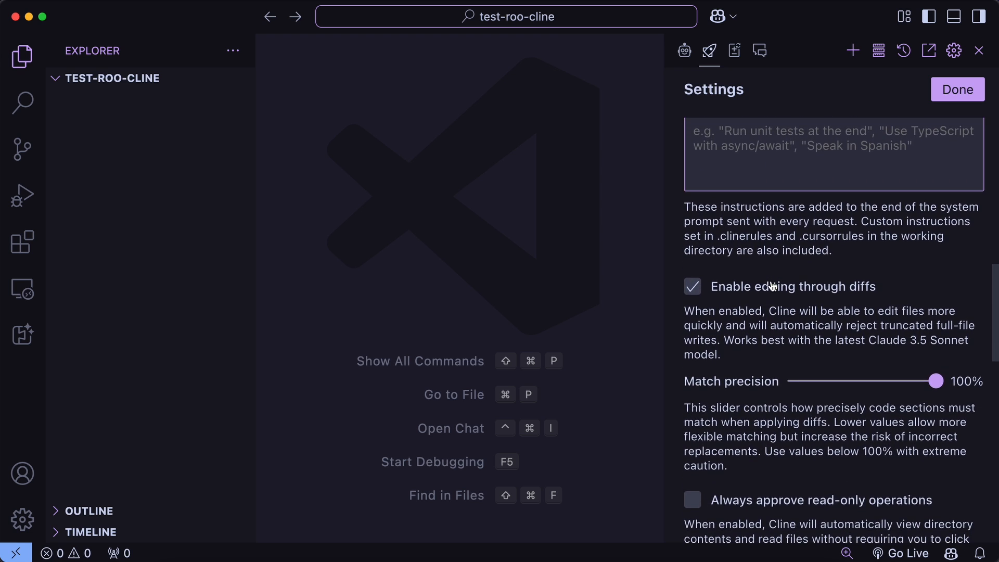
scroll("down", 3)
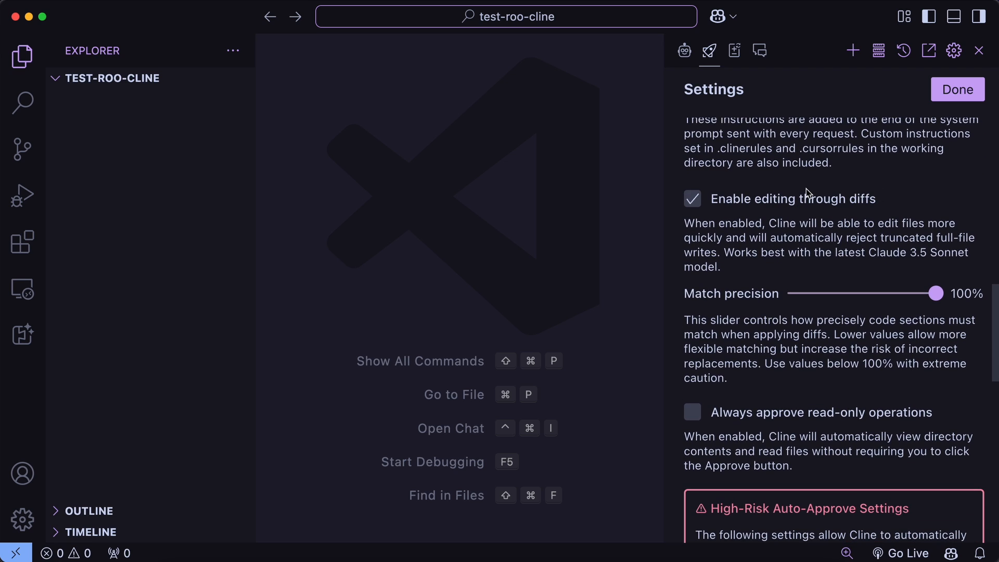
mouse_move(865, 185)
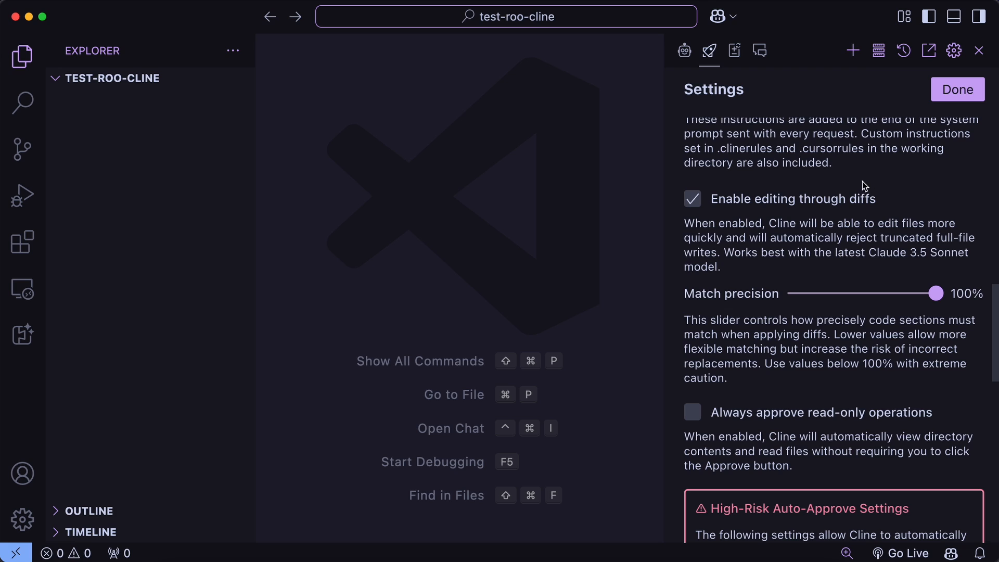
mouse_move(836, 194)
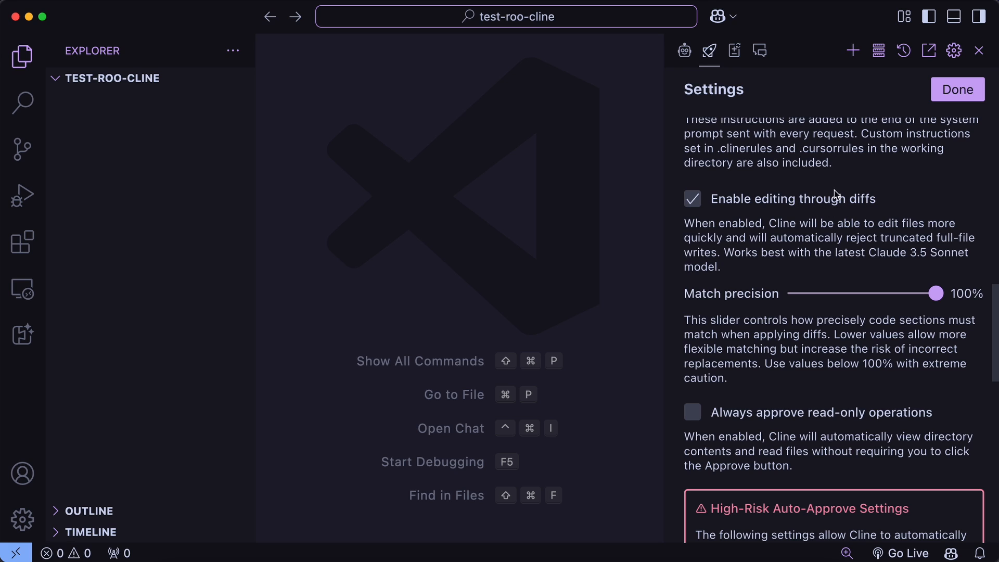
mouse_move(788, 219)
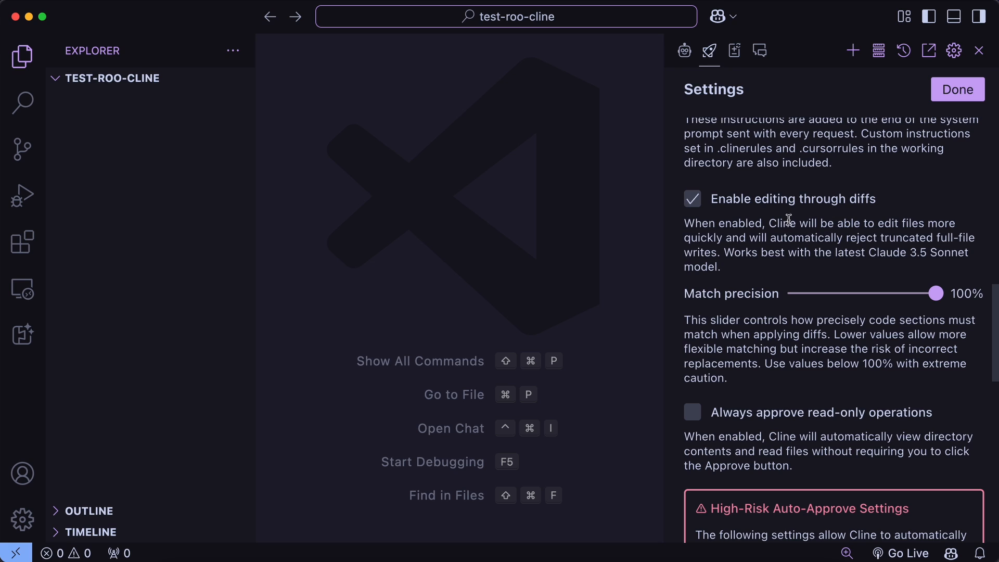
left_click_drag(773, 222, 817, 252)
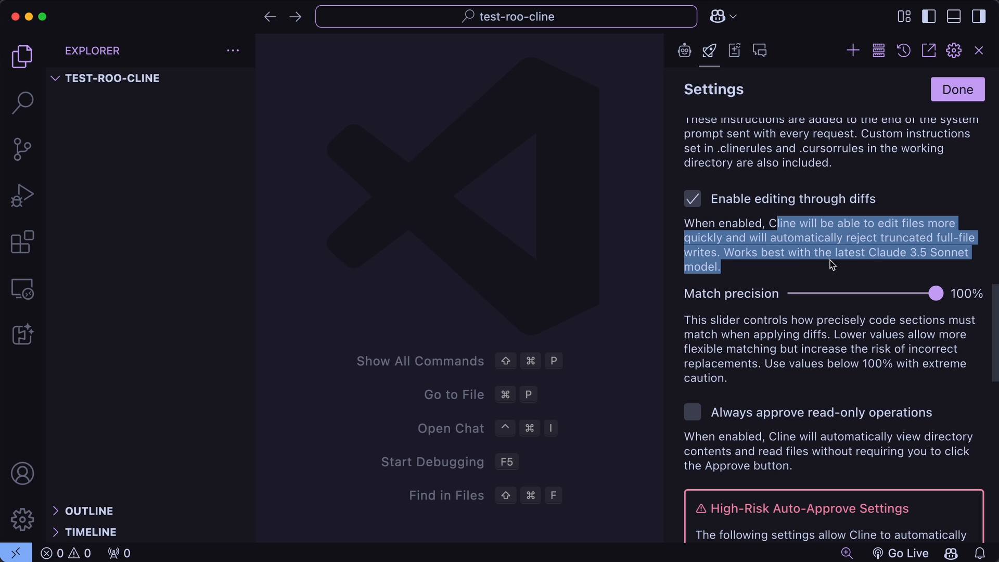
left_click_drag(831, 265, 788, 249)
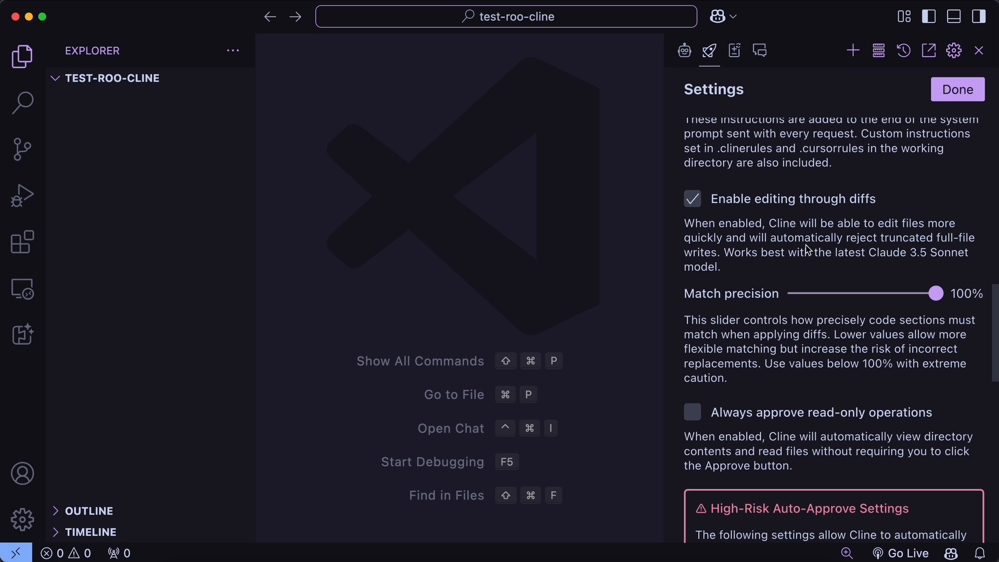
mouse_move(803, 249)
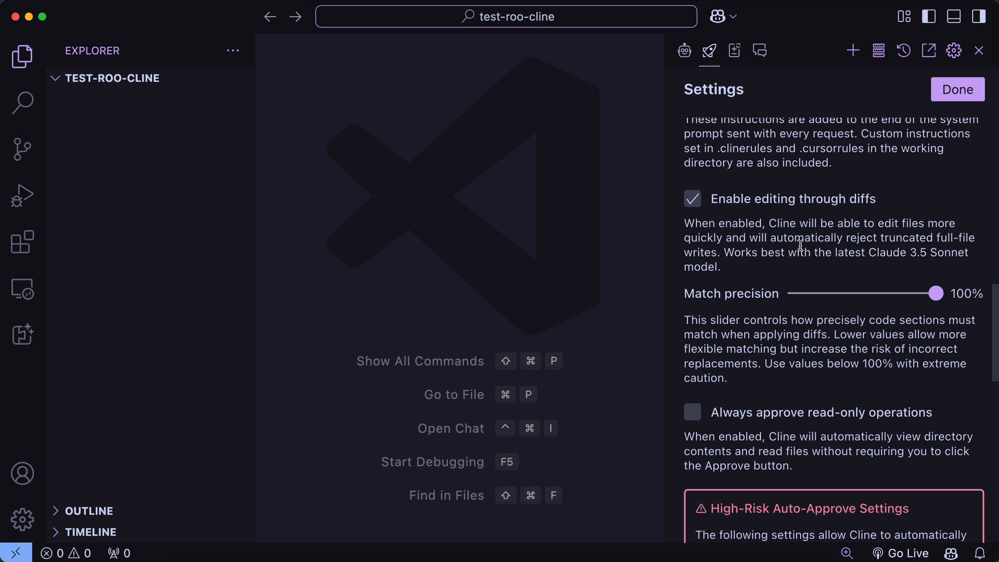
left_click(692, 199)
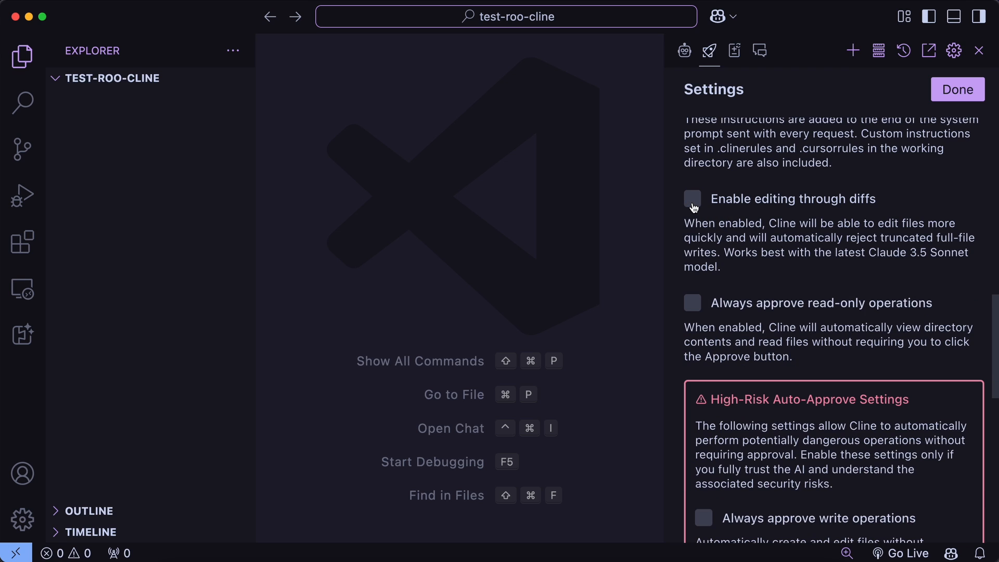
left_click(692, 198)
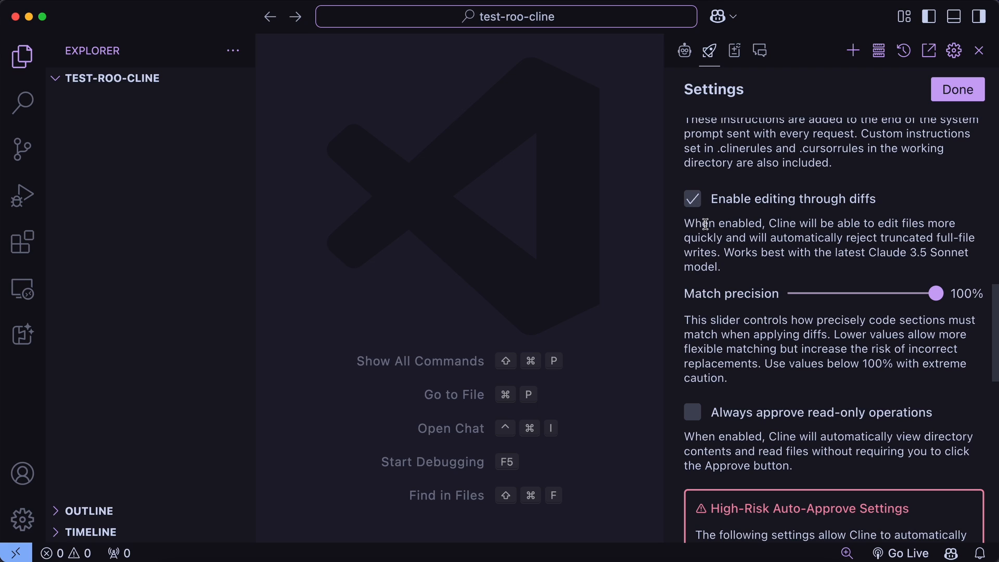
mouse_move(752, 251)
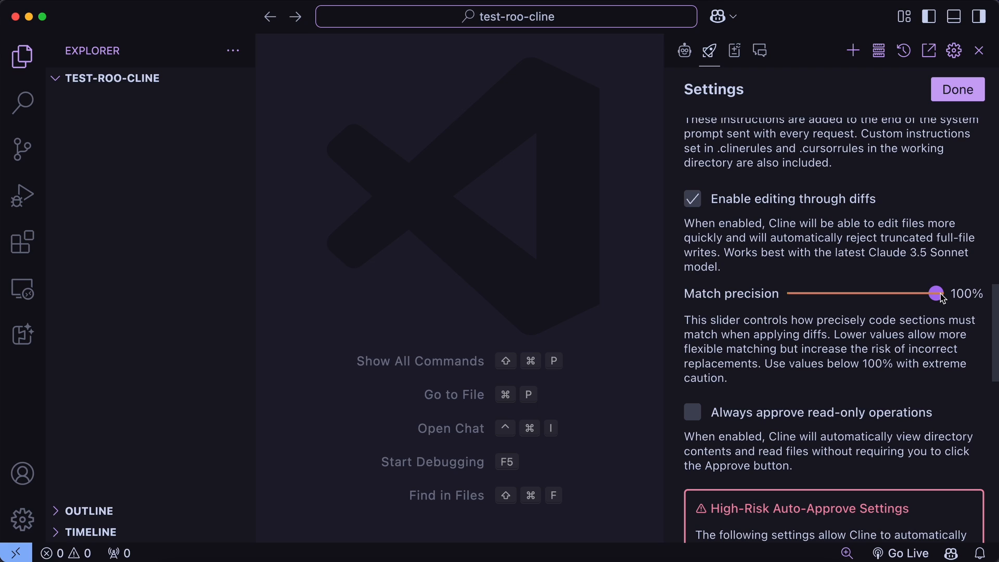
left_click_drag(936, 292, 793, 293)
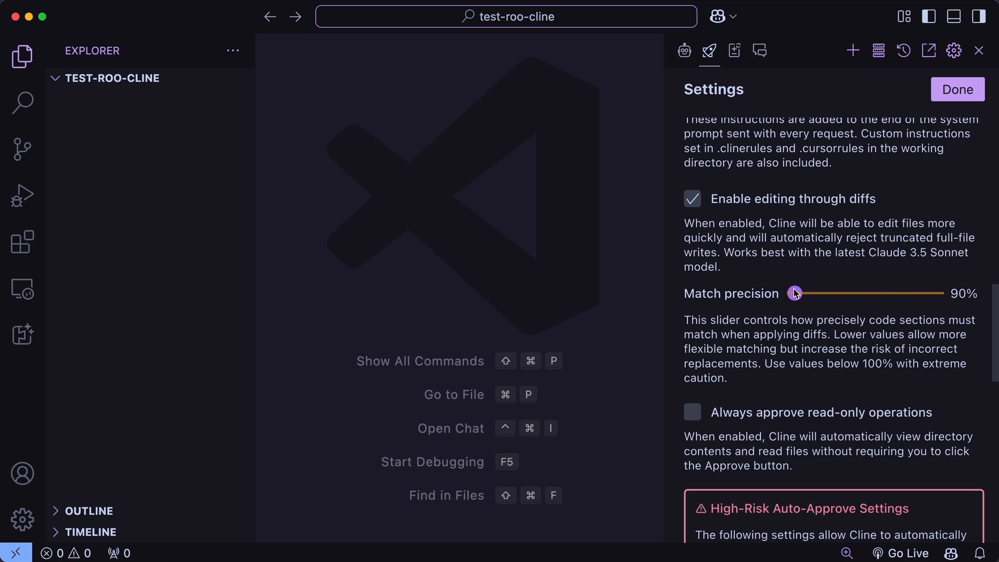
left_click_drag(795, 294, 934, 293)
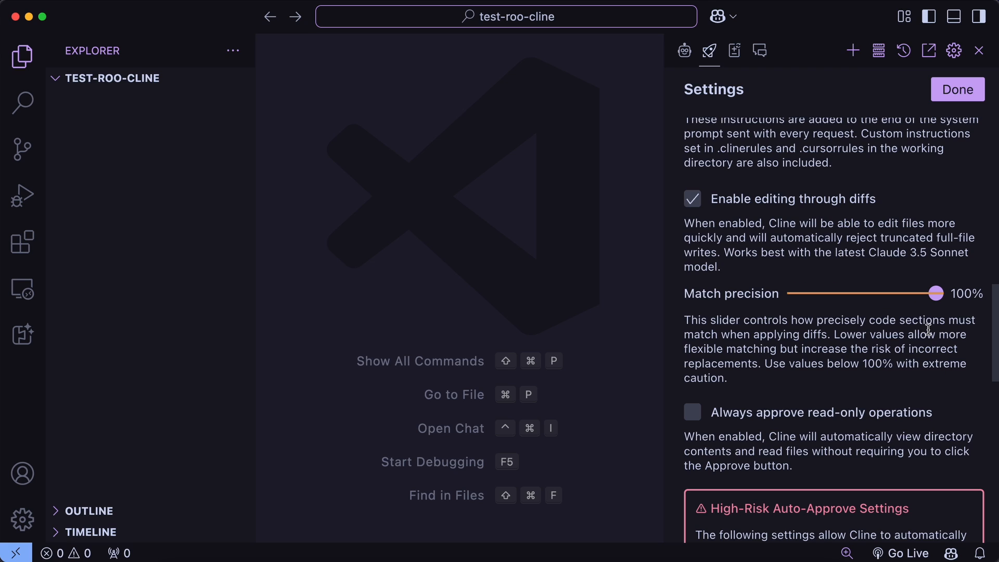
mouse_move(917, 312)
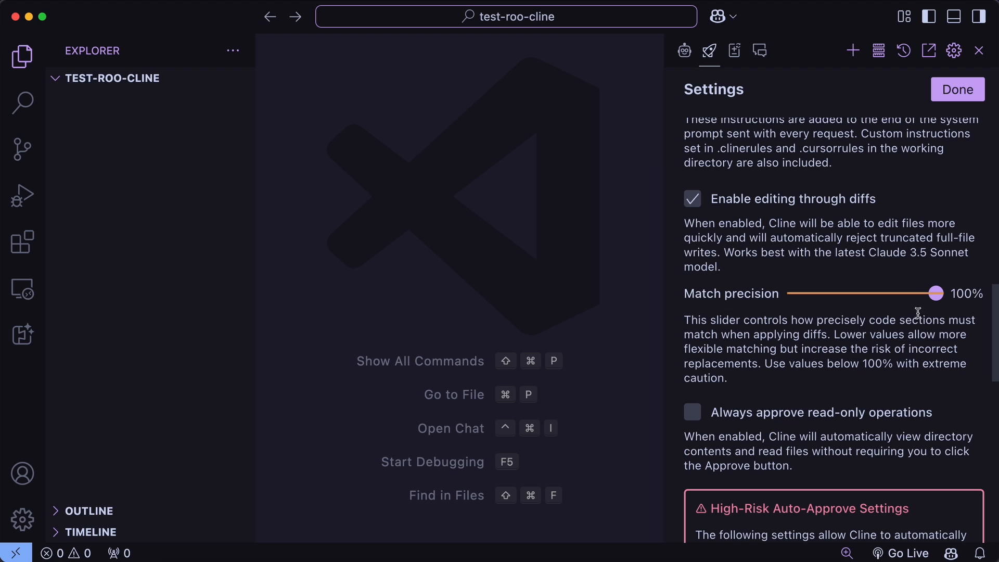
mouse_move(780, 430)
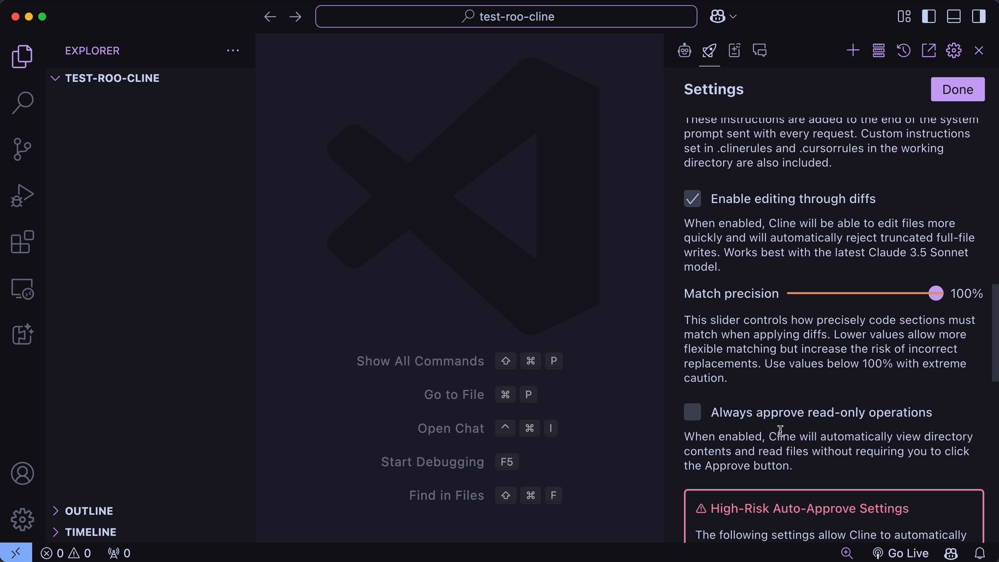
scroll("down", 3)
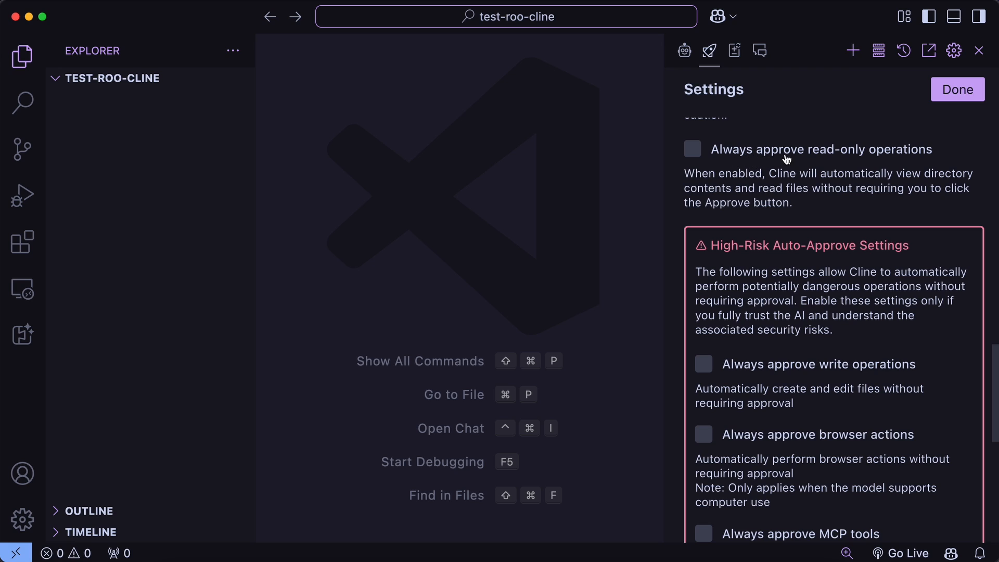
mouse_move(744, 168)
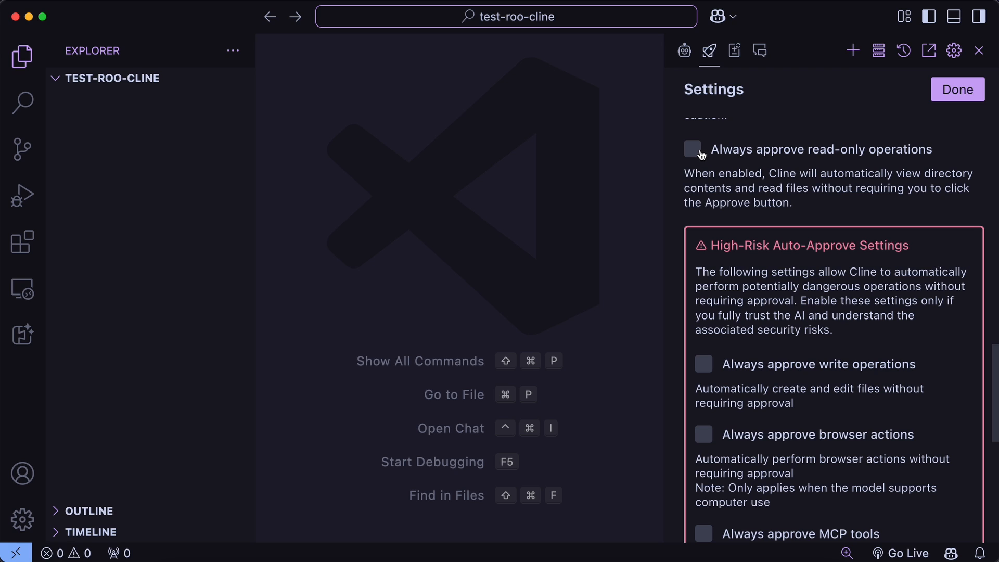
Step: Turn on auto-approval for allowed execute commands and view the allowed command prefixes
left_click(692, 149)
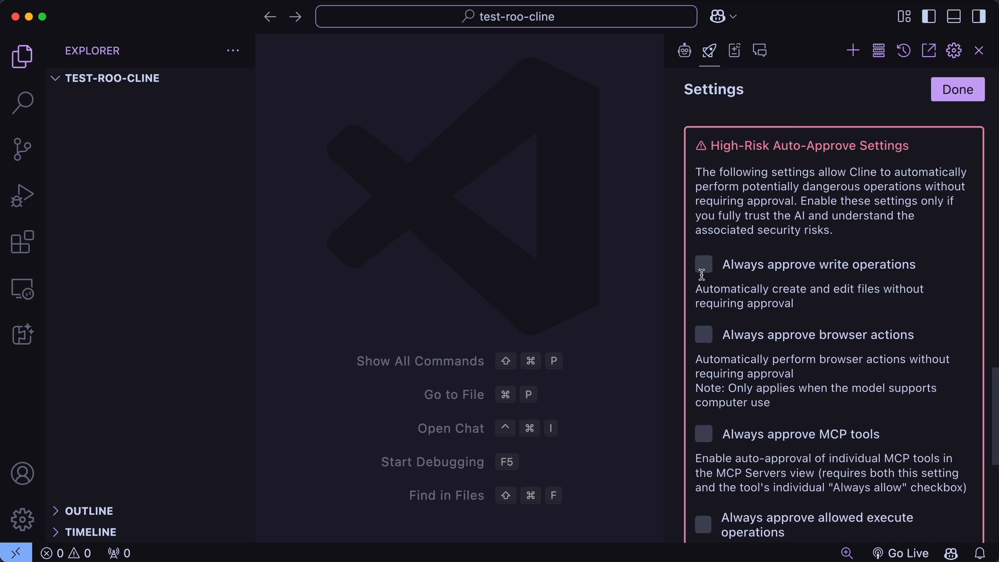
left_click(703, 264)
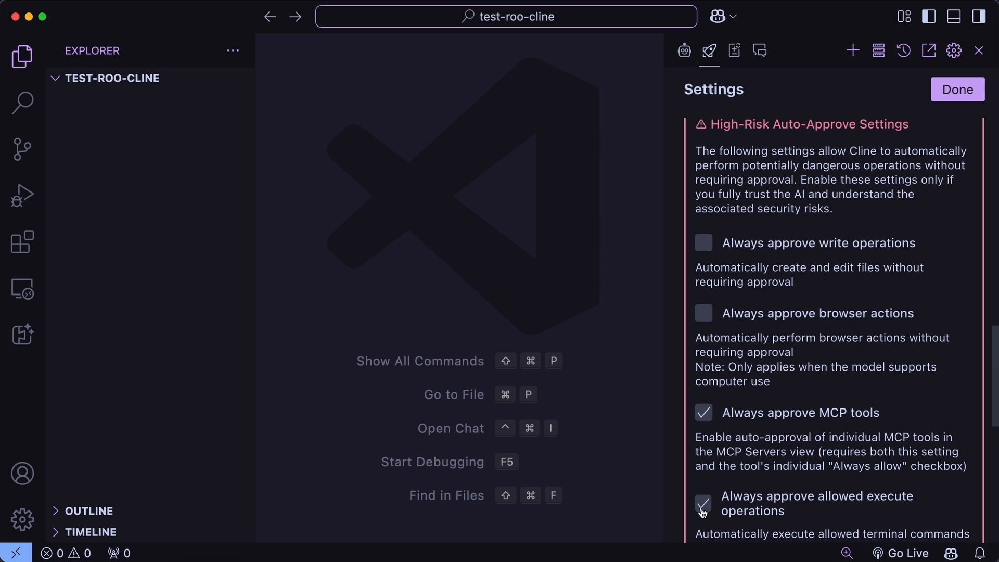
left_click(703, 503)
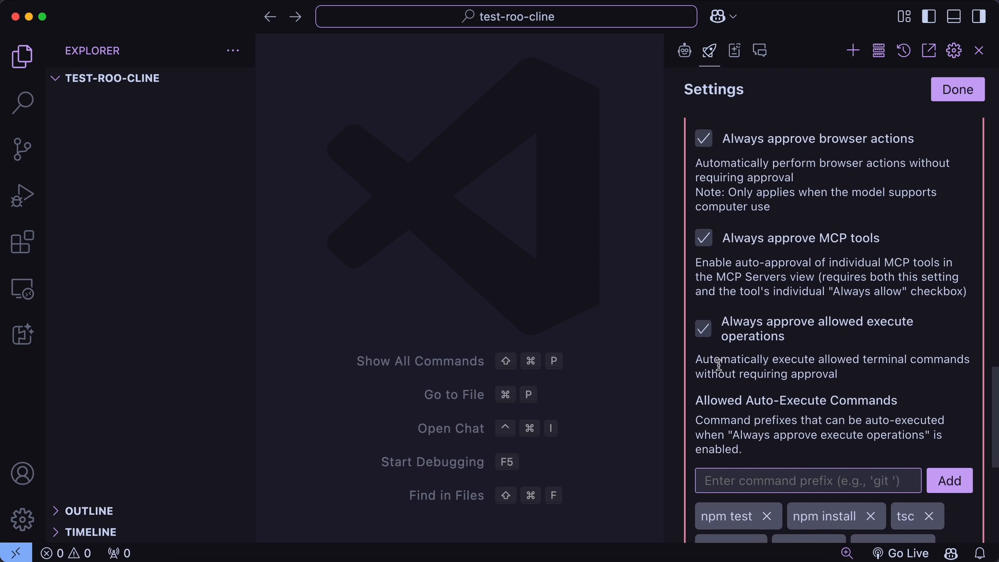
scroll("down", 3)
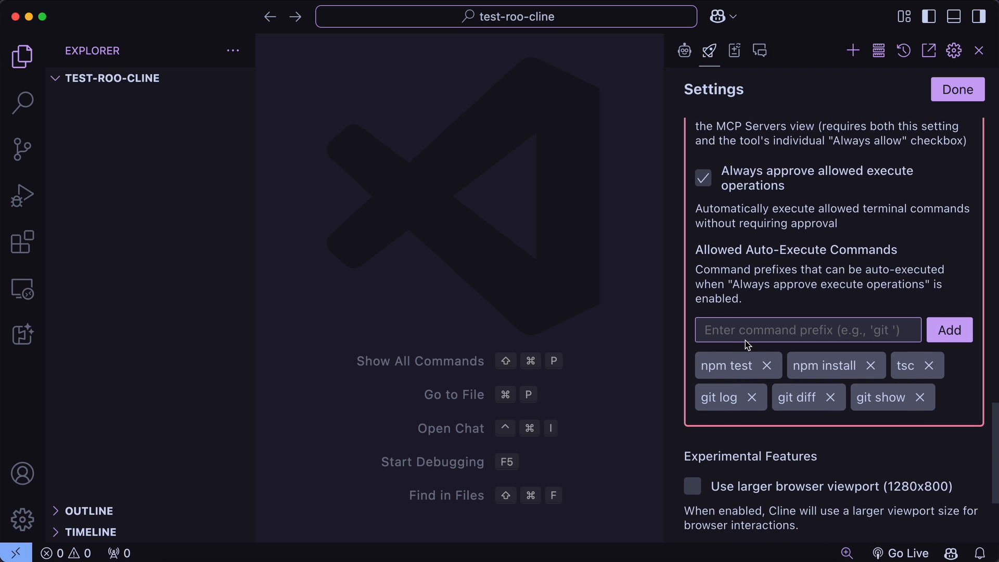
scroll("down", 3)
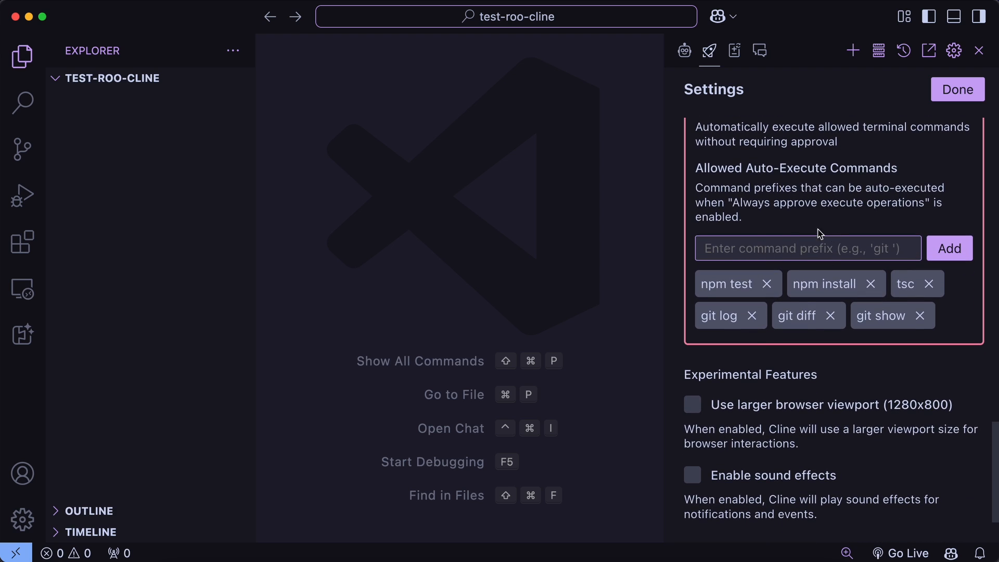
Step: Enable the experimental 'Use larger browser viewport (1280x800)' option
scroll("down", 3)
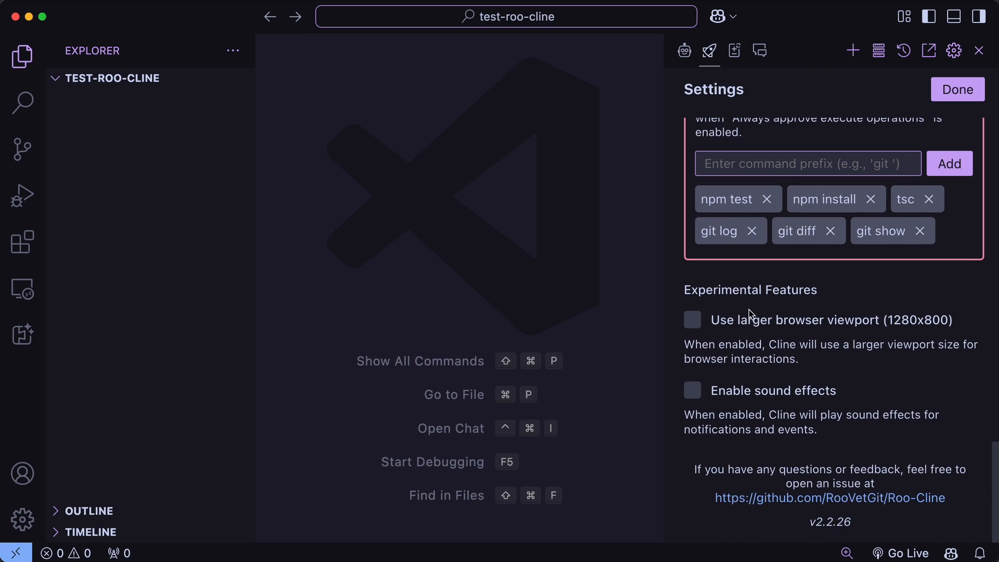
mouse_move(741, 350)
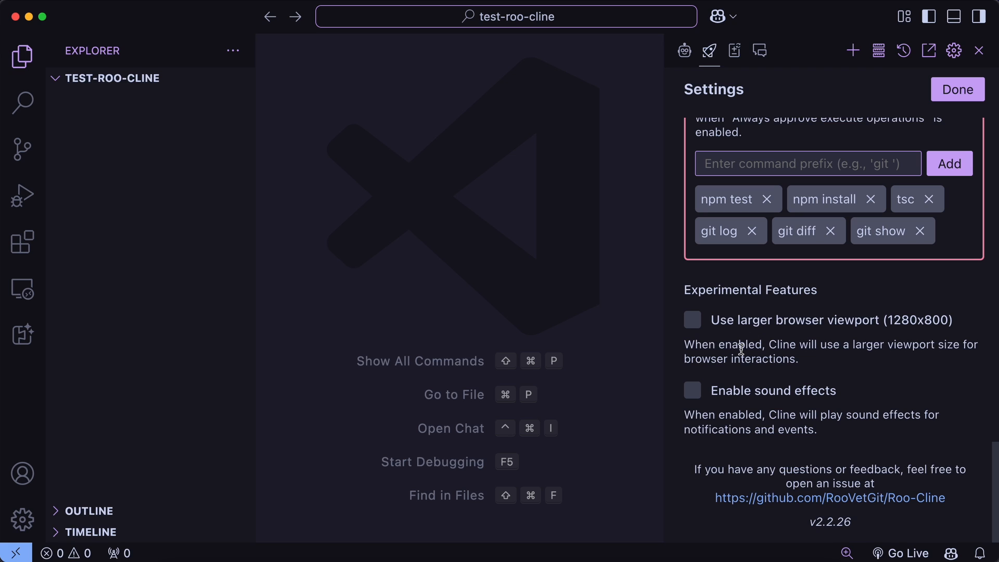
mouse_move(758, 389)
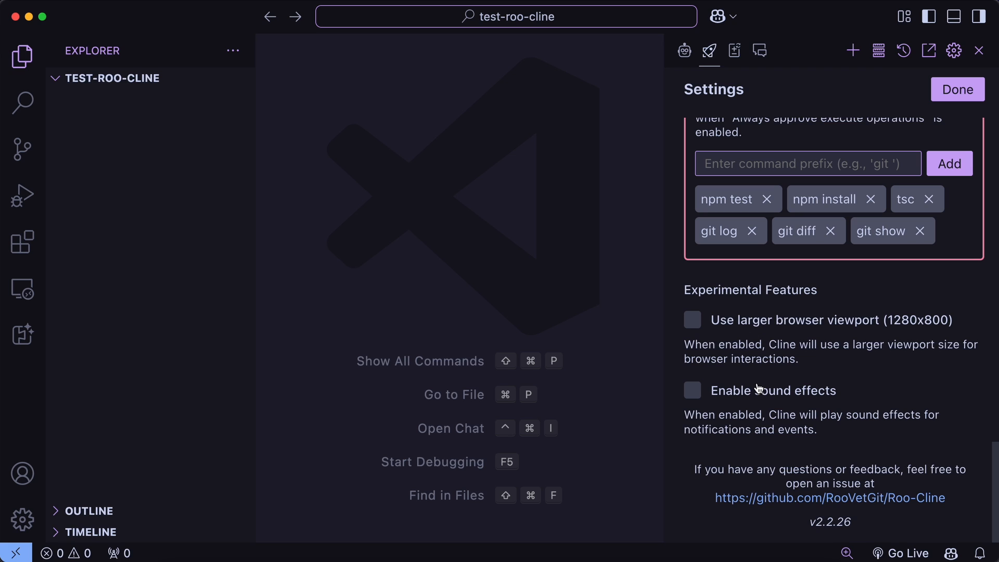
left_click(692, 320)
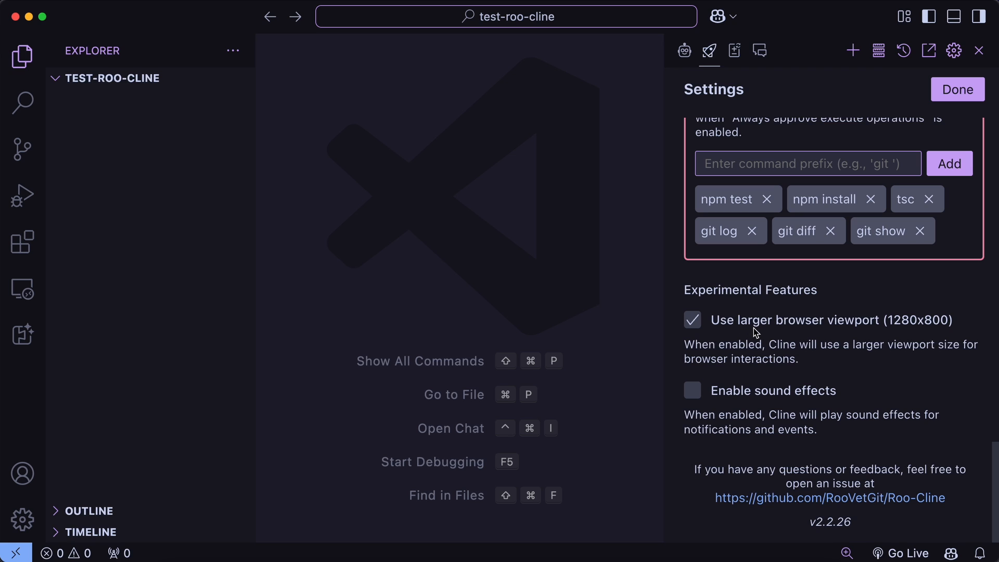
mouse_move(761, 335)
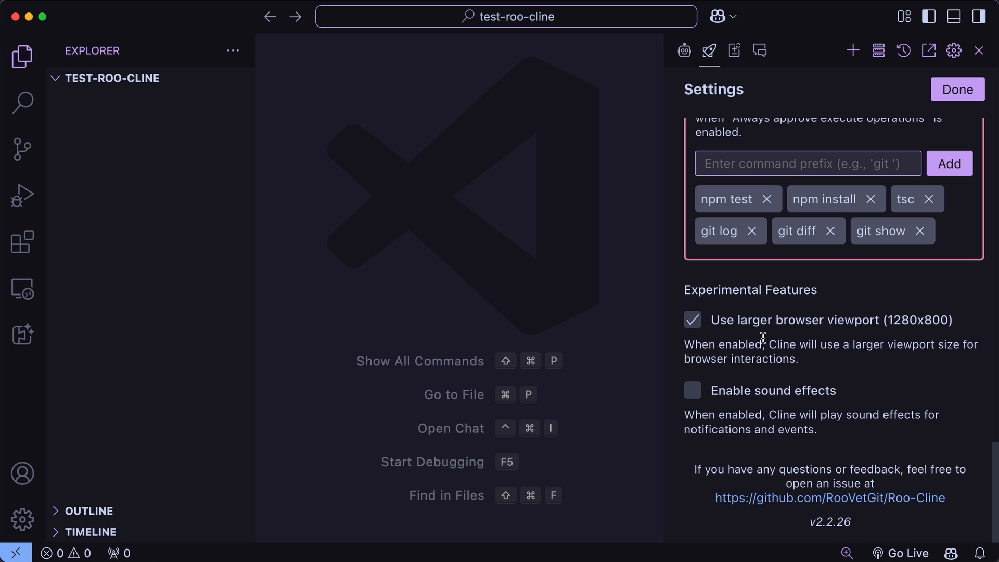
mouse_move(751, 338)
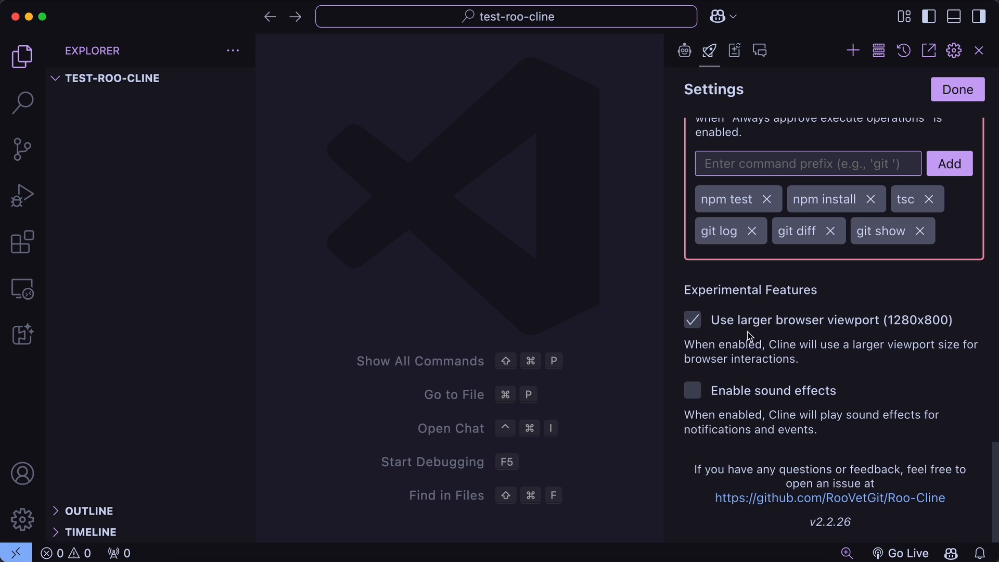
mouse_move(758, 336)
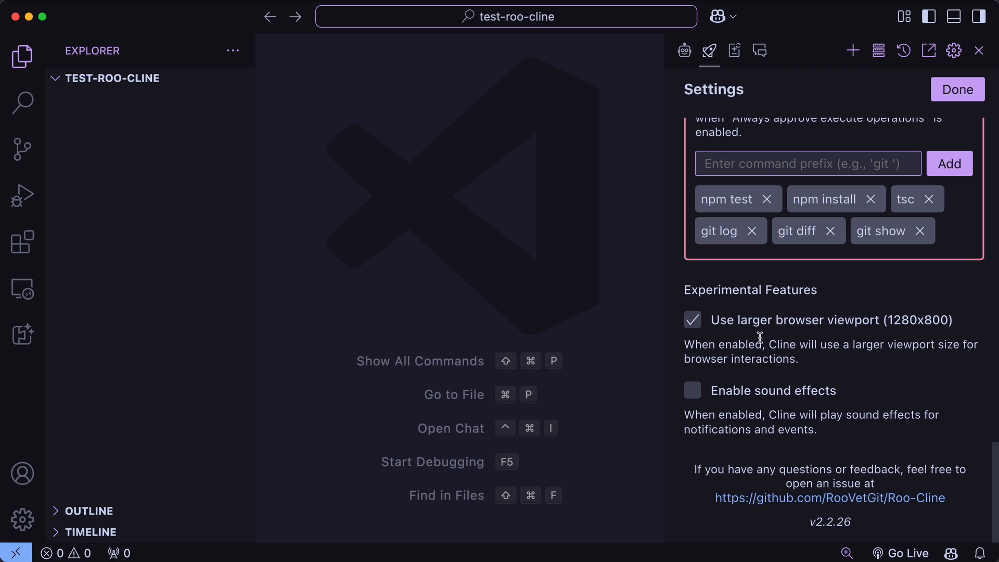
mouse_move(740, 338)
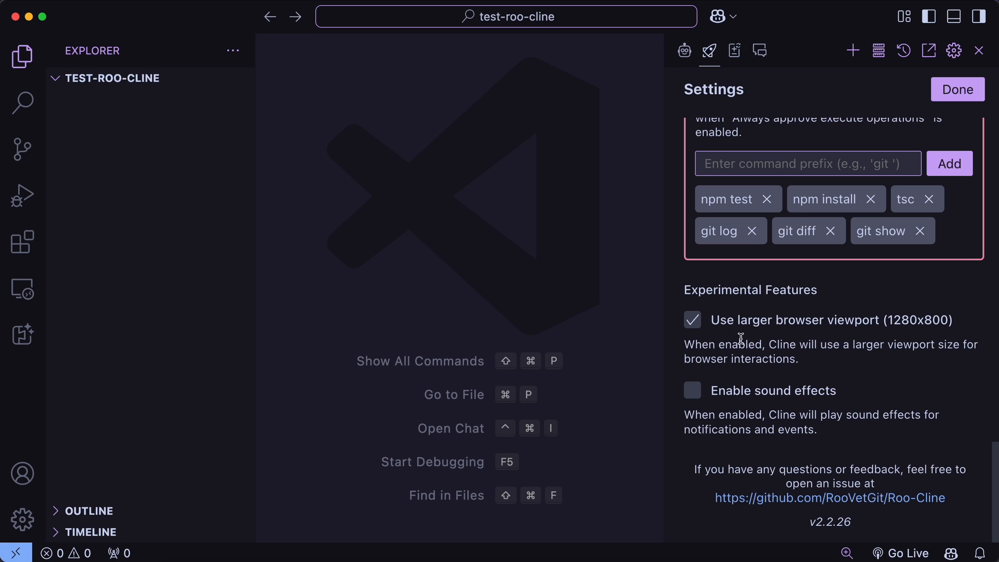
mouse_move(763, 406)
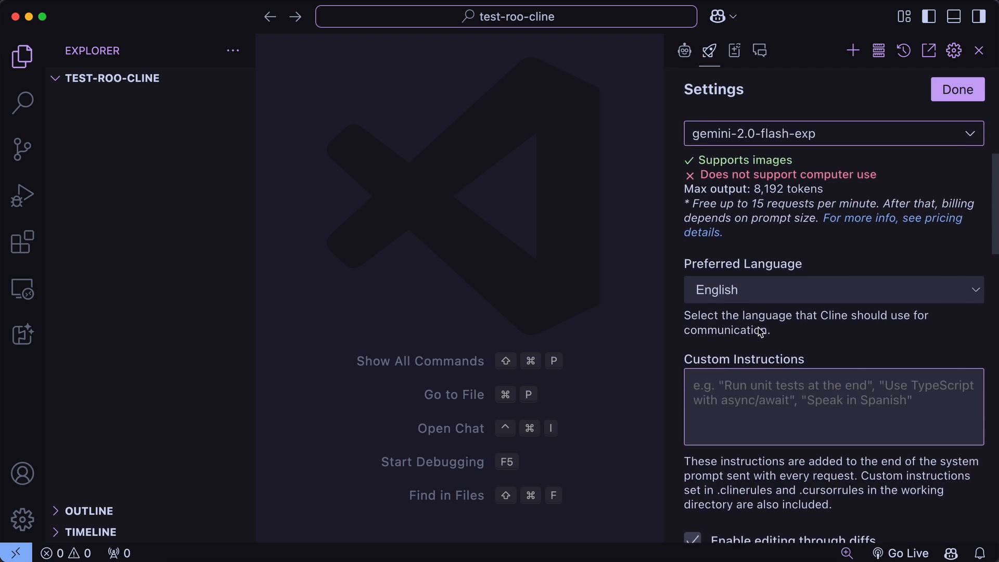
Step: Close settings and submit the task 'Create a rust project that reverses a string'
scroll("down", 3)
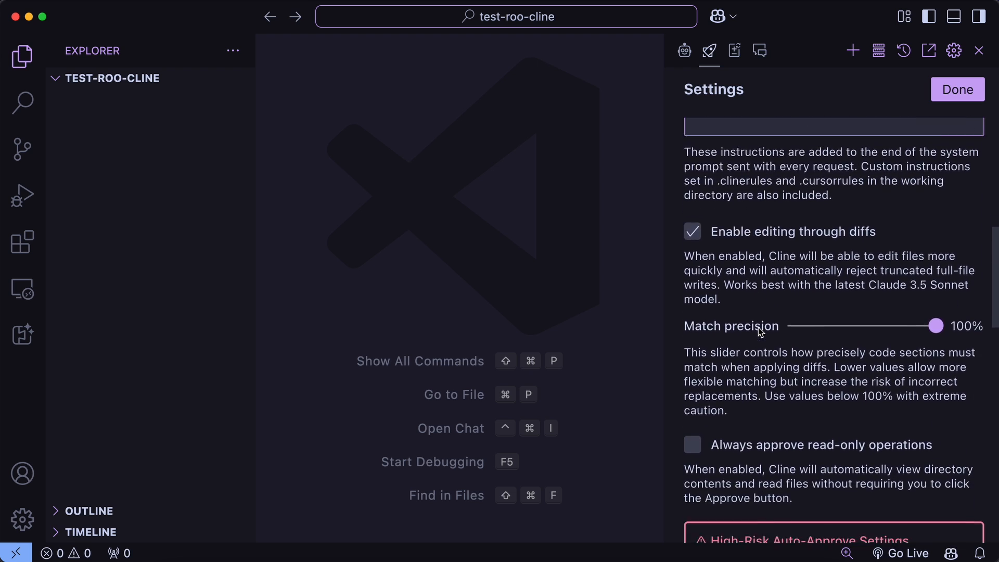
scroll("down", 3)
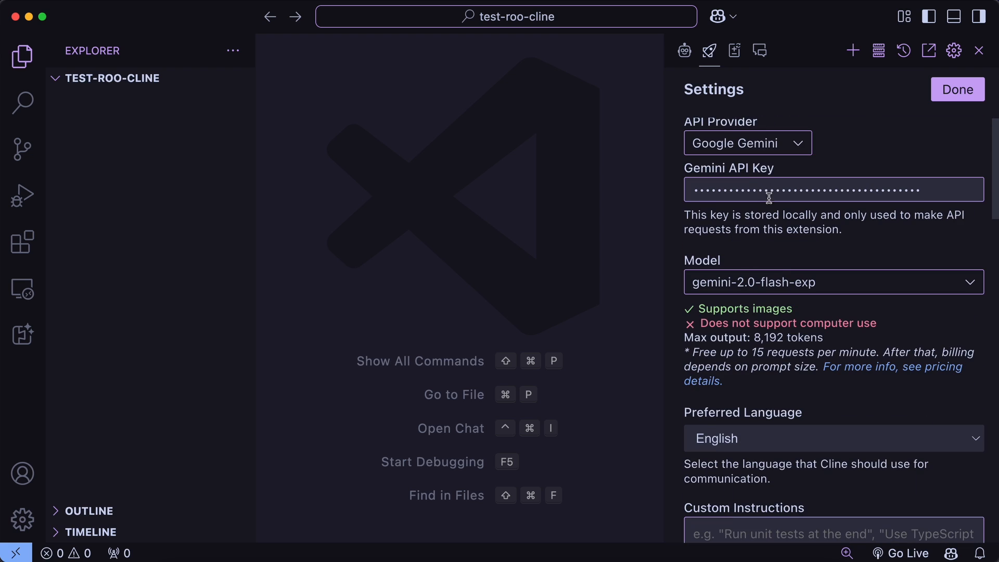
left_click(957, 88)
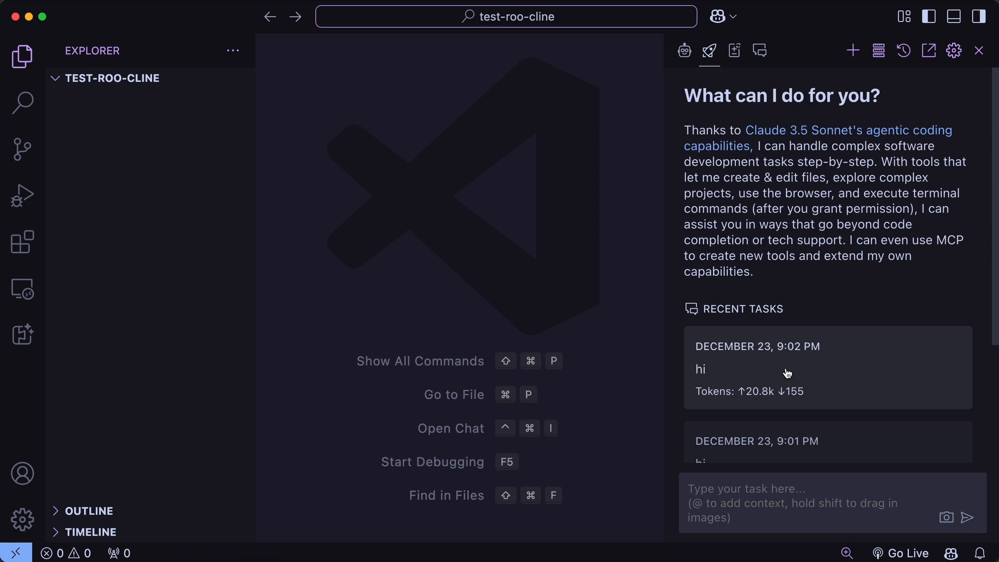
type("Creat")
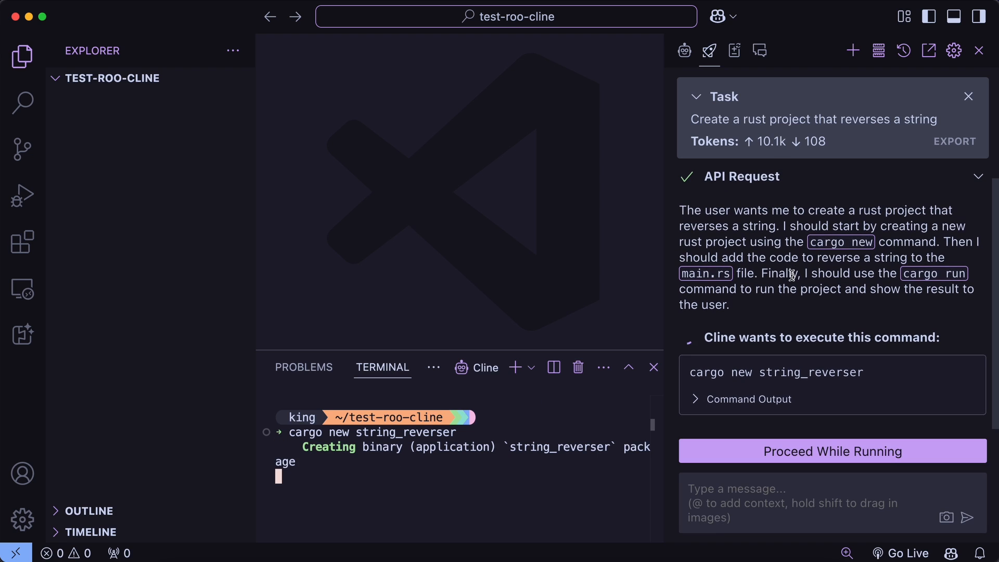
Step: Approve Roo-Cline's actions until string_reverser runs and prints 'dlrow olleh'
left_click(831, 451)
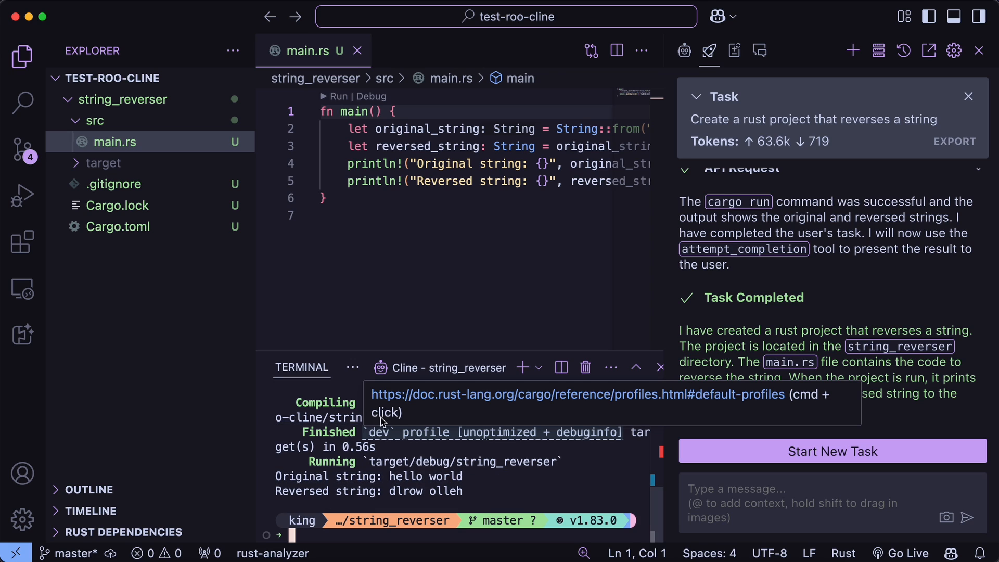
mouse_move(846, 89)
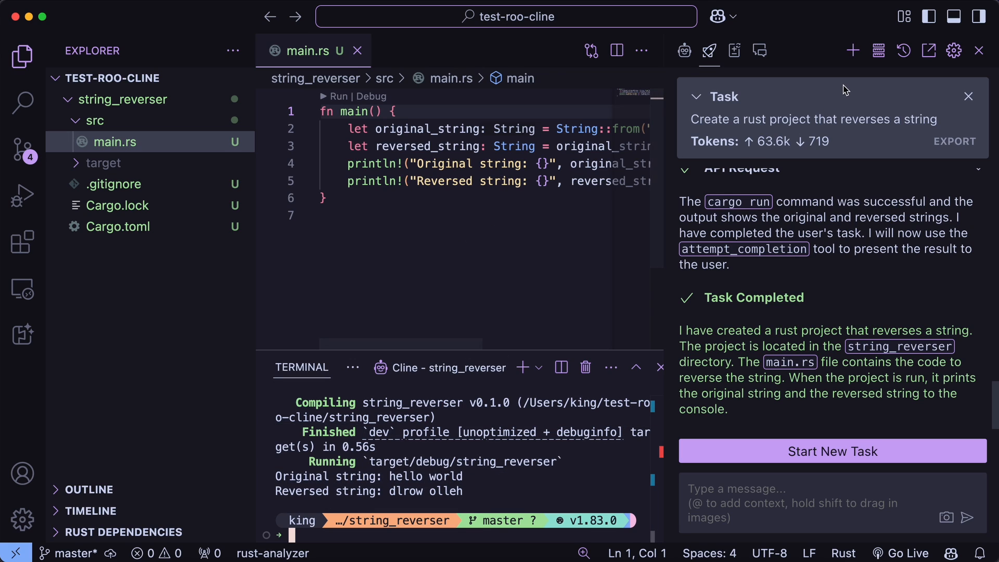
Step: Reopen the 'Create a rust project that reverses a string' task from history
left_click(902, 50)
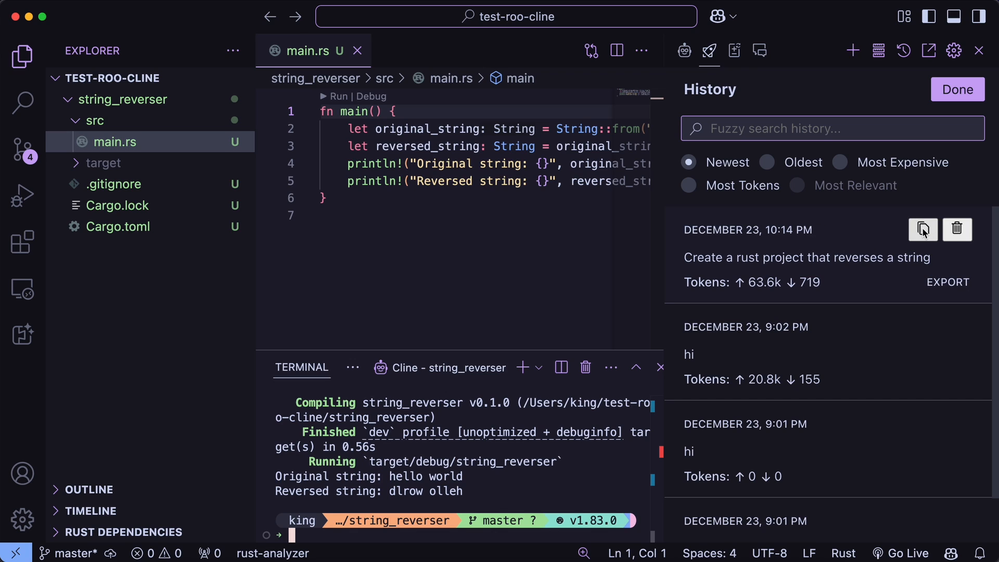
mouse_move(922, 229)
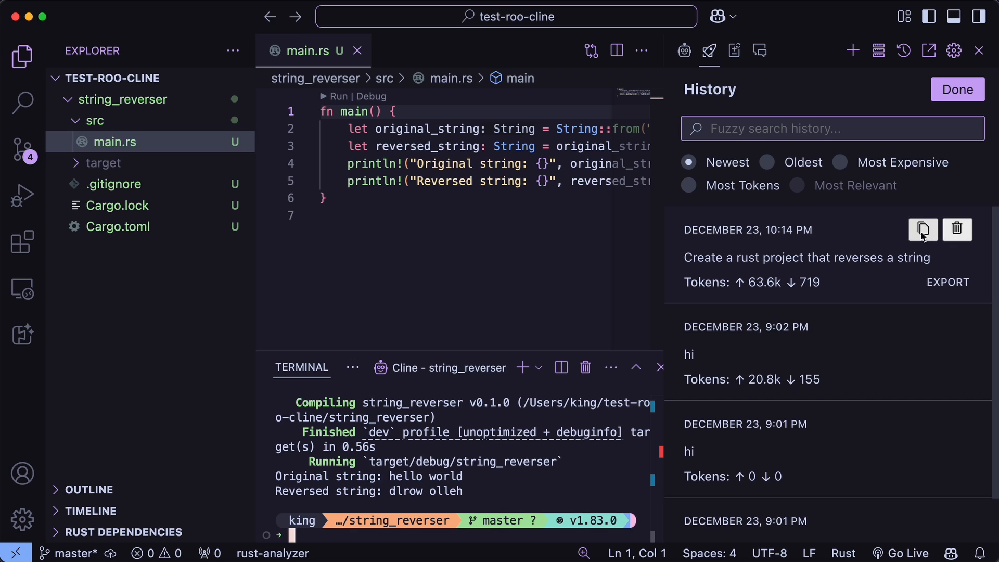
left_click(957, 89)
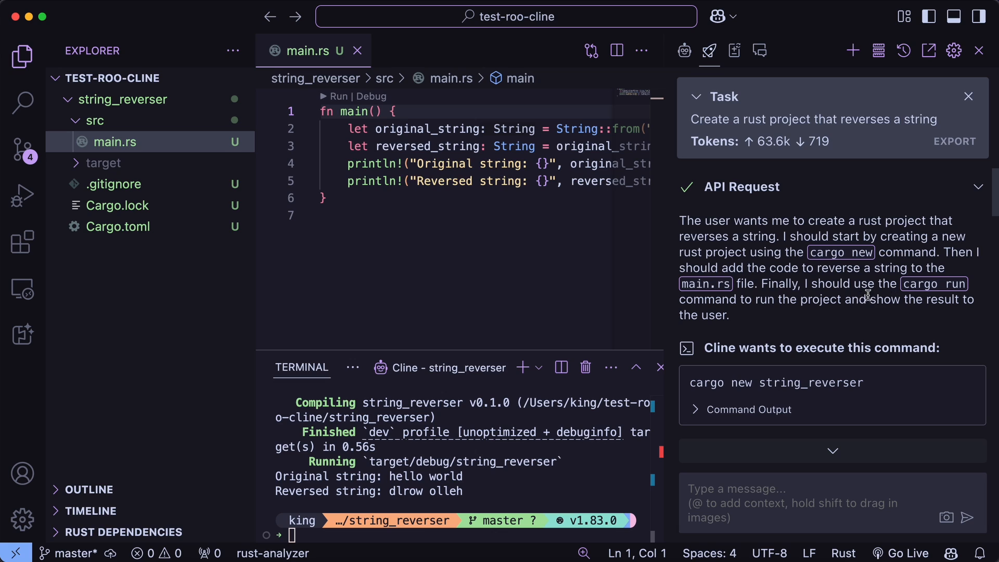
mouse_move(851, 286)
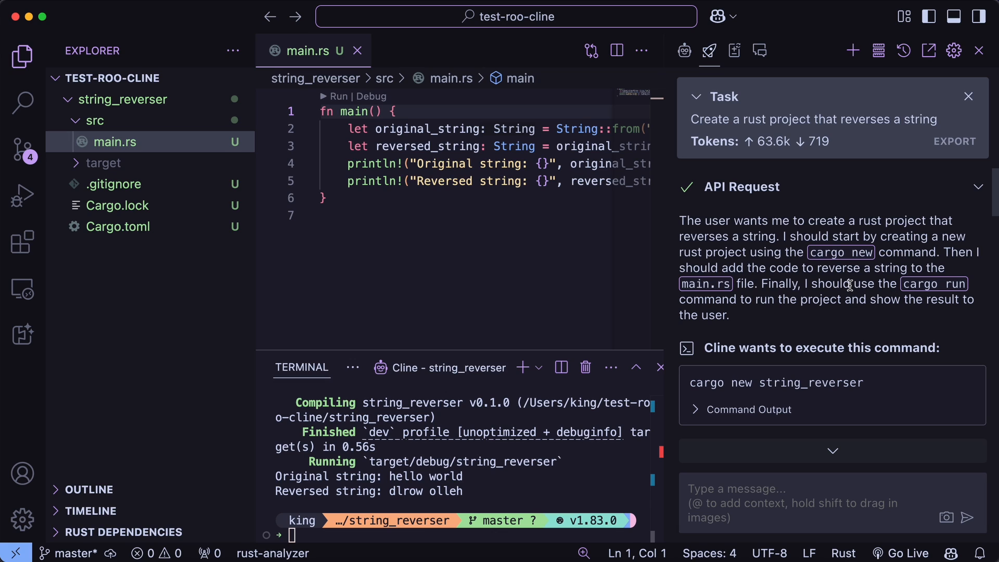
mouse_move(960, 41)
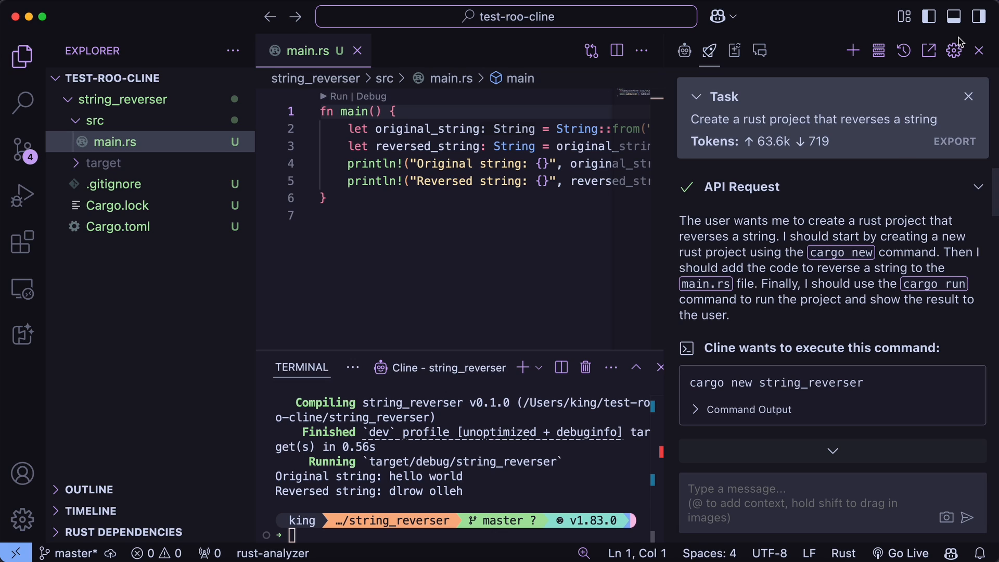
Step: Reopen Roo-Cline settings and scroll to the diff editing and auto-approve options
left_click(953, 50)
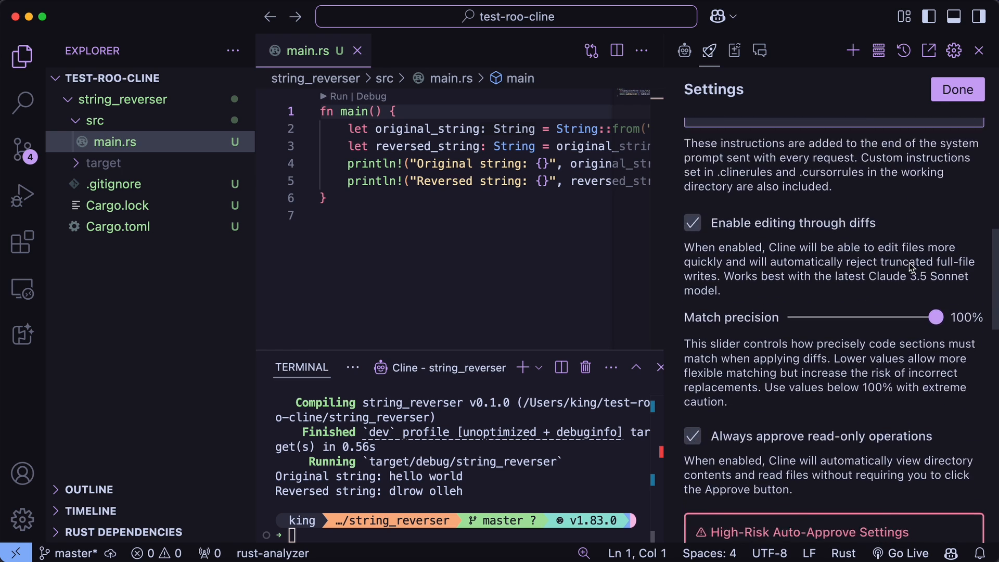
scroll("down", 3)
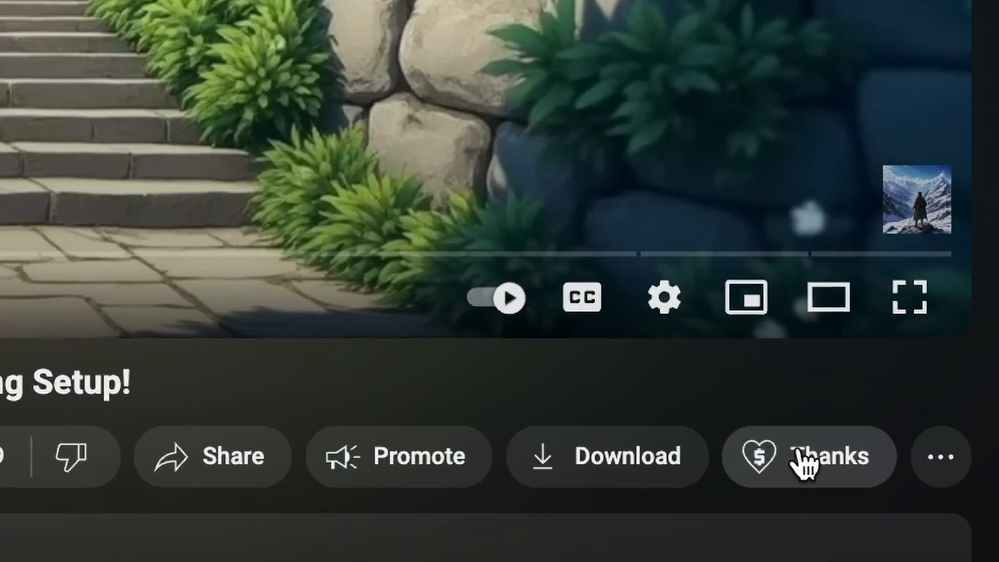
Step: Open Super Thanks, slide the amount to $100, and view the channel's membership tiers
left_click(807, 457)
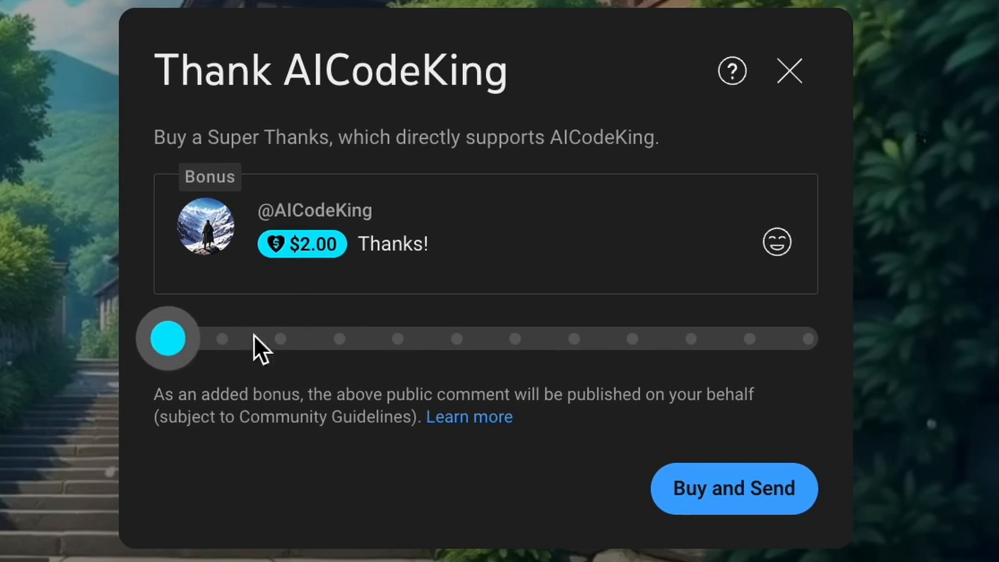
left_click_drag(167, 338, 633, 339)
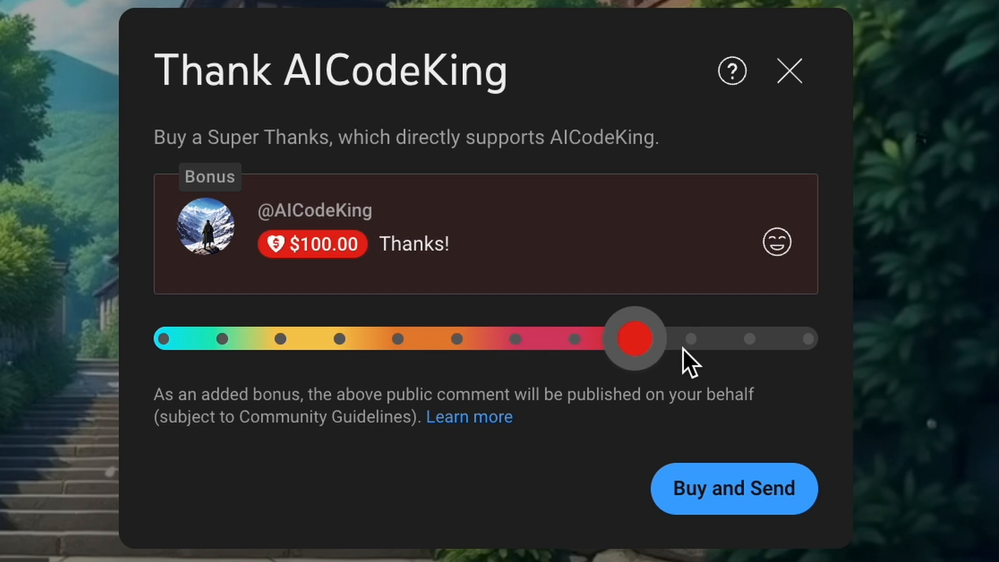
left_click_drag(633, 338, 810, 338)
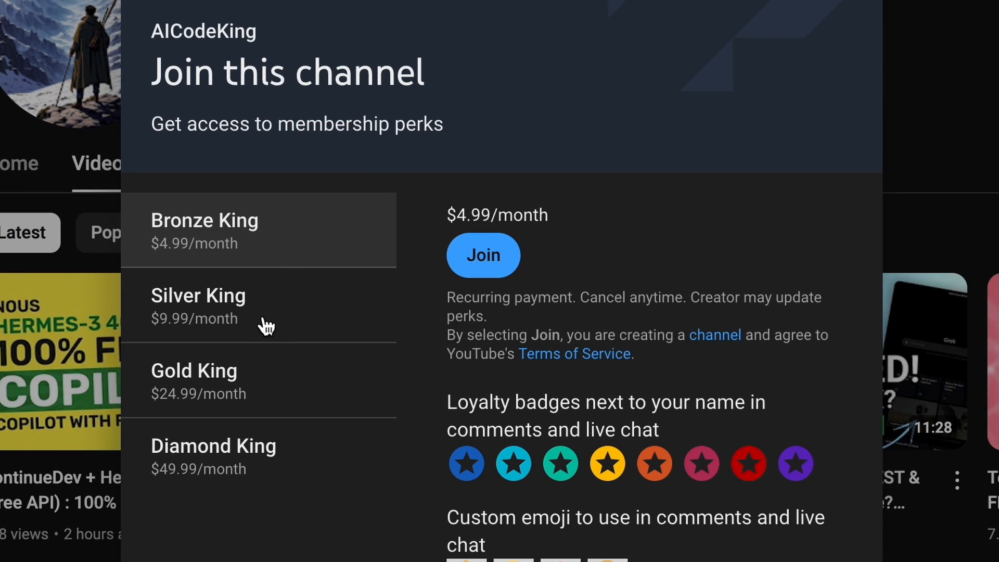
mouse_move(316, 334)
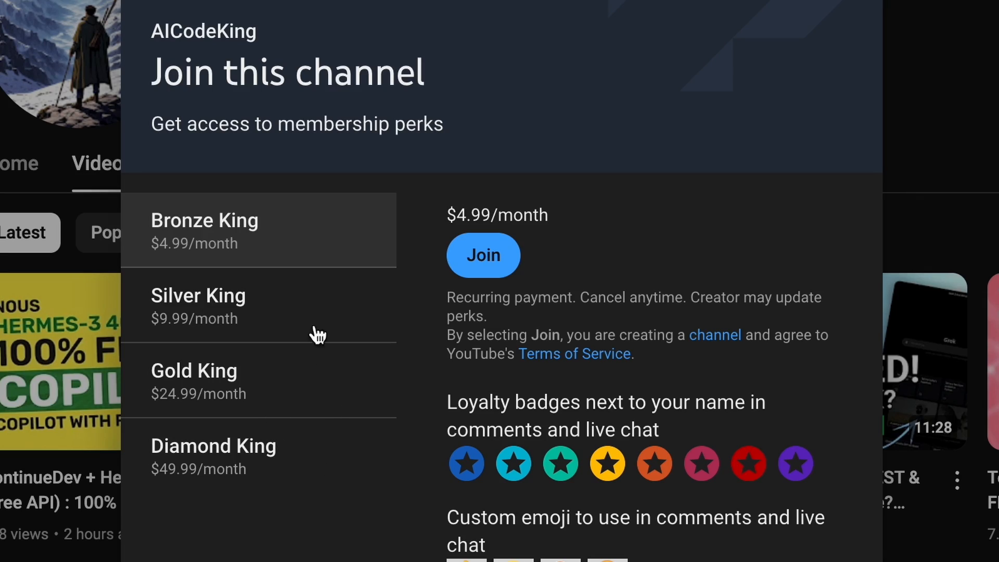